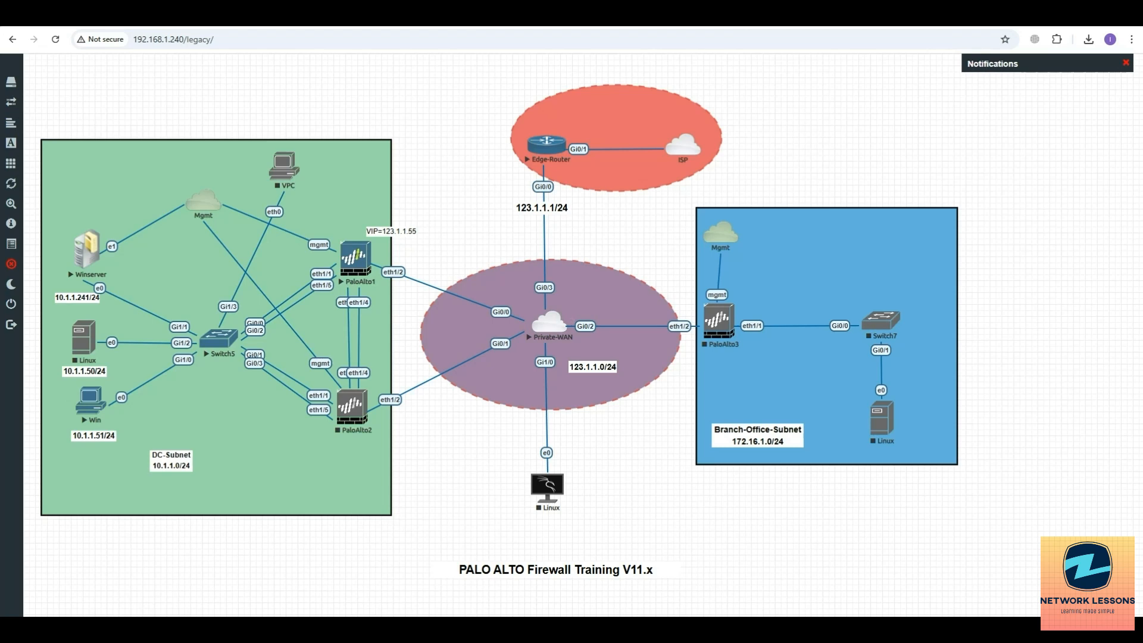
mouse_move(1055, 526)
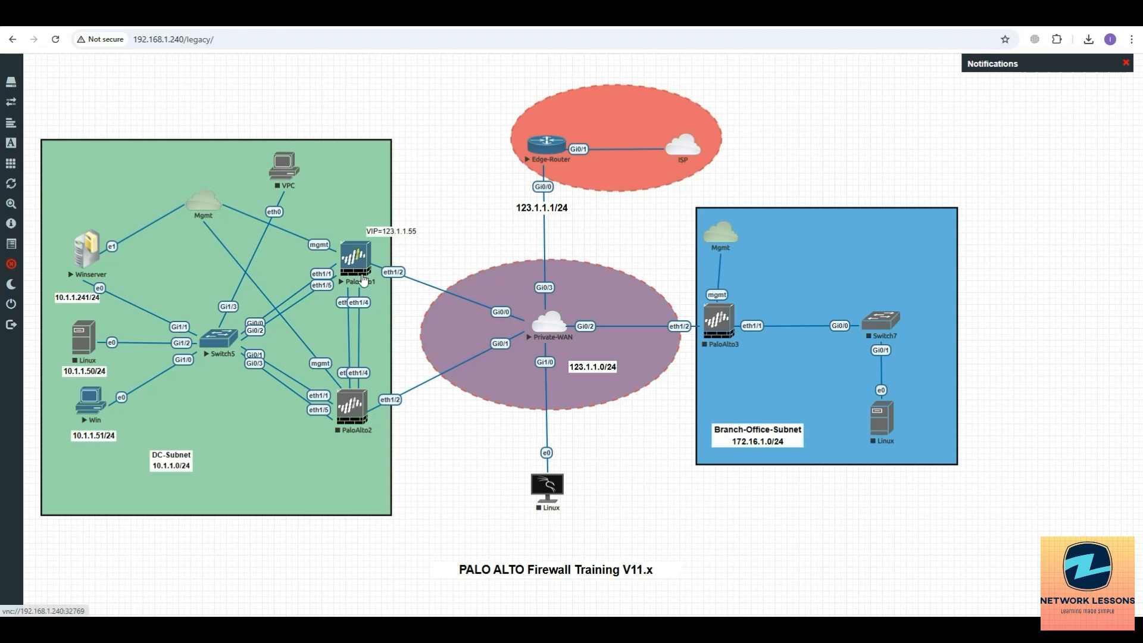
mouse_move(411, 318)
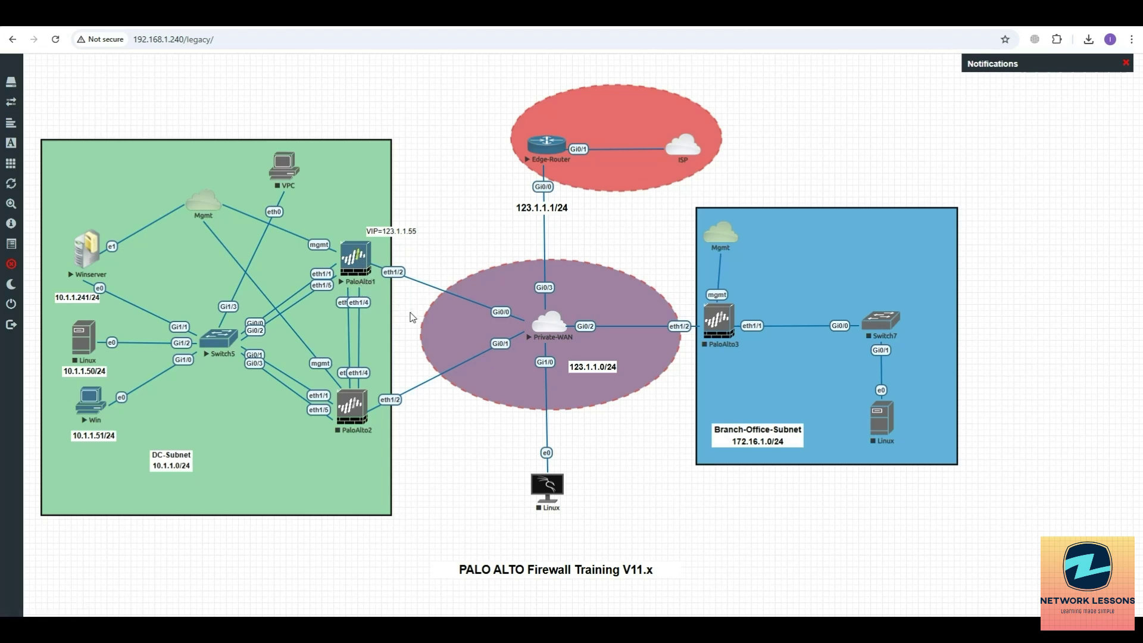
mouse_move(379, 316)
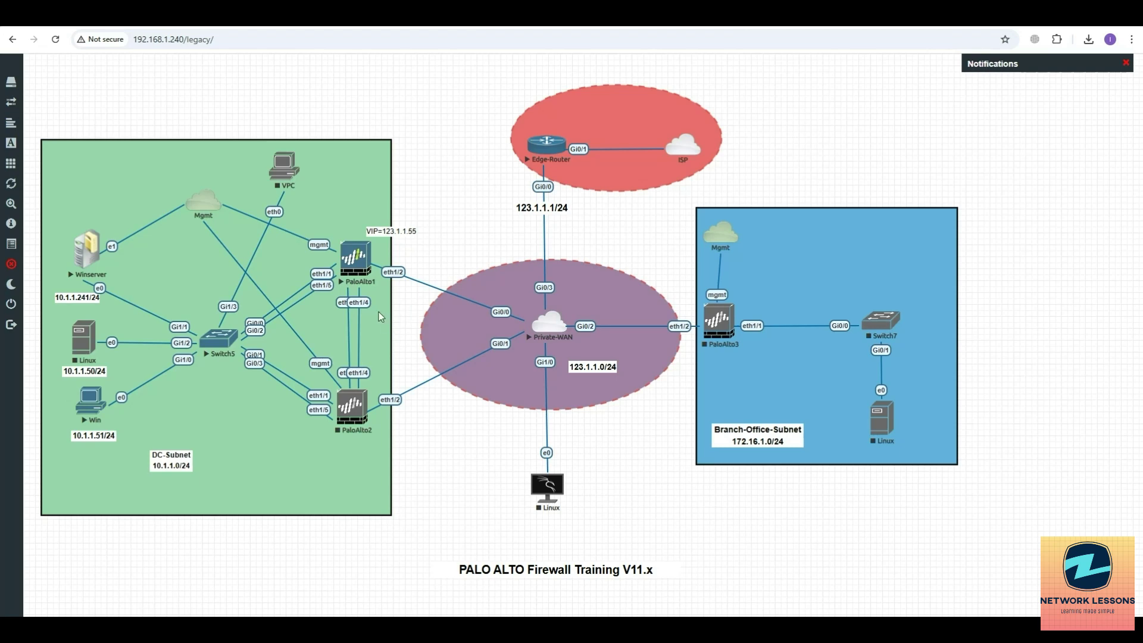
mouse_move(380, 317)
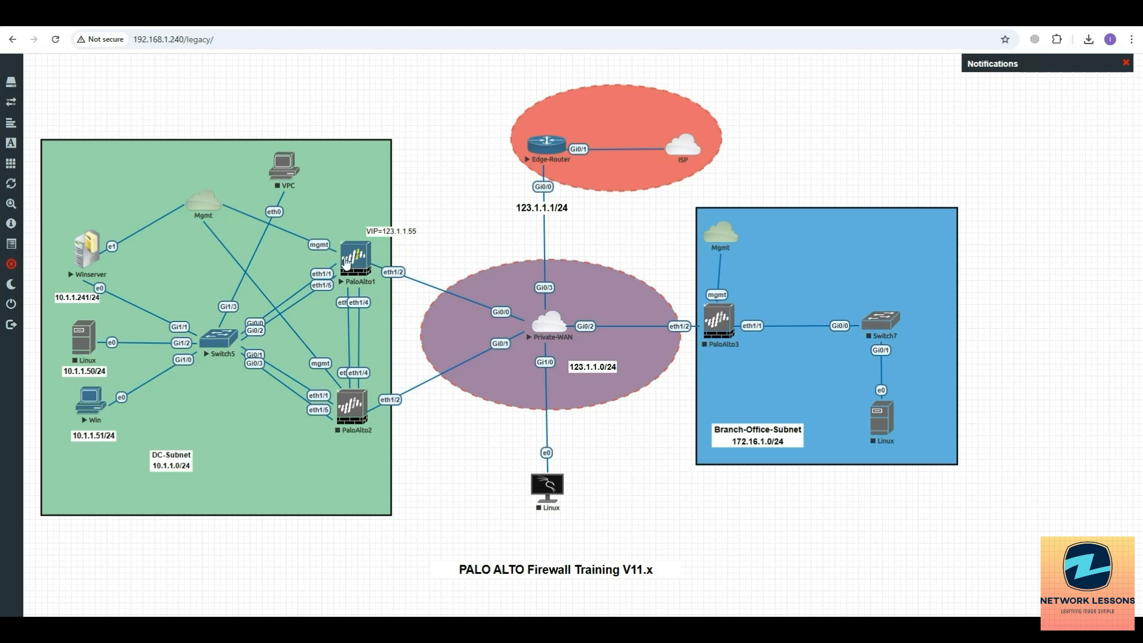
mouse_move(379, 290)
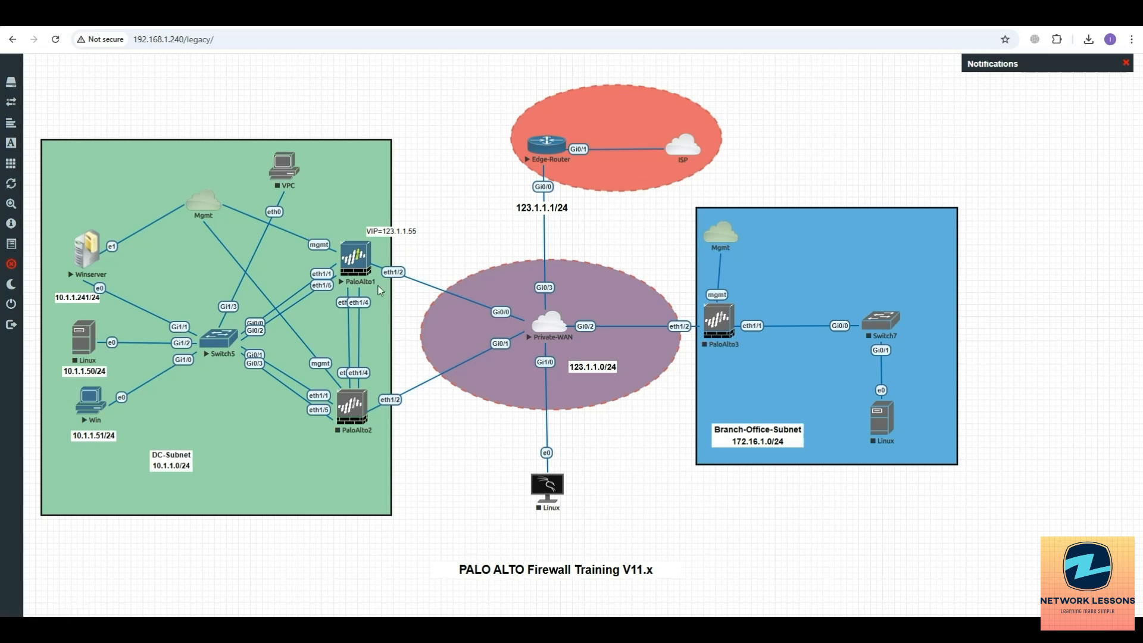
mouse_move(292, 236)
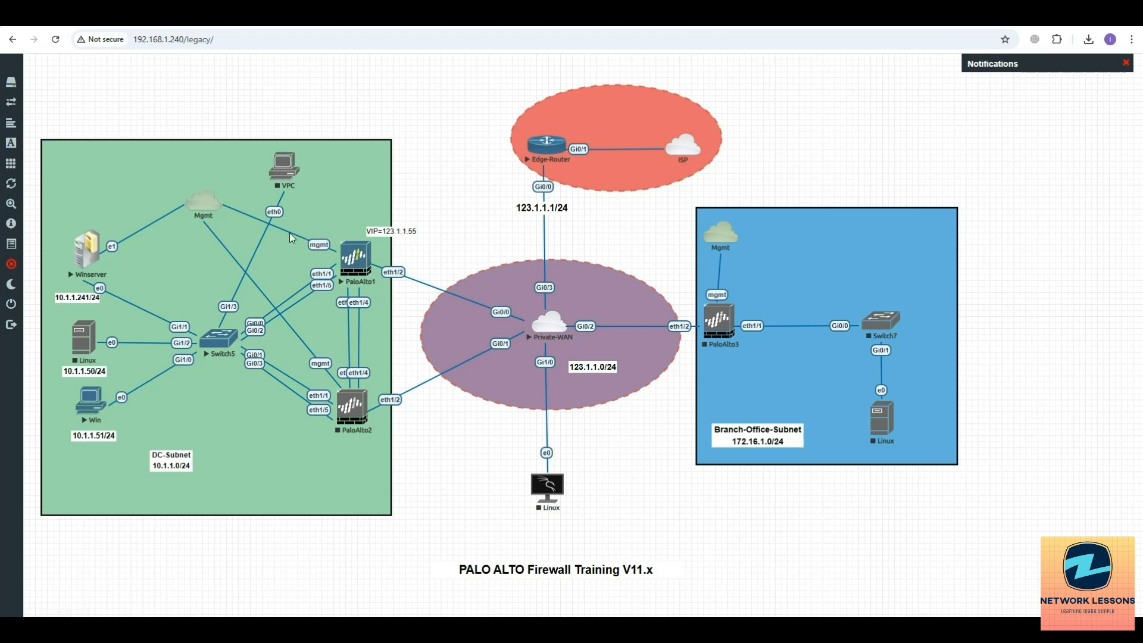
mouse_move(189, 213)
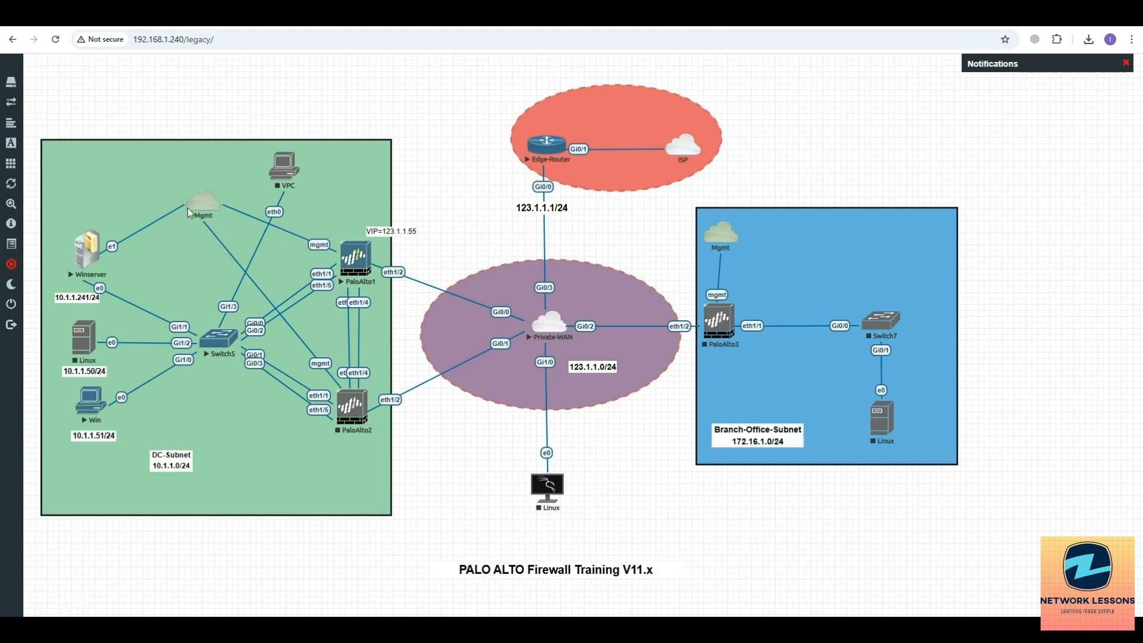
mouse_move(64, 246)
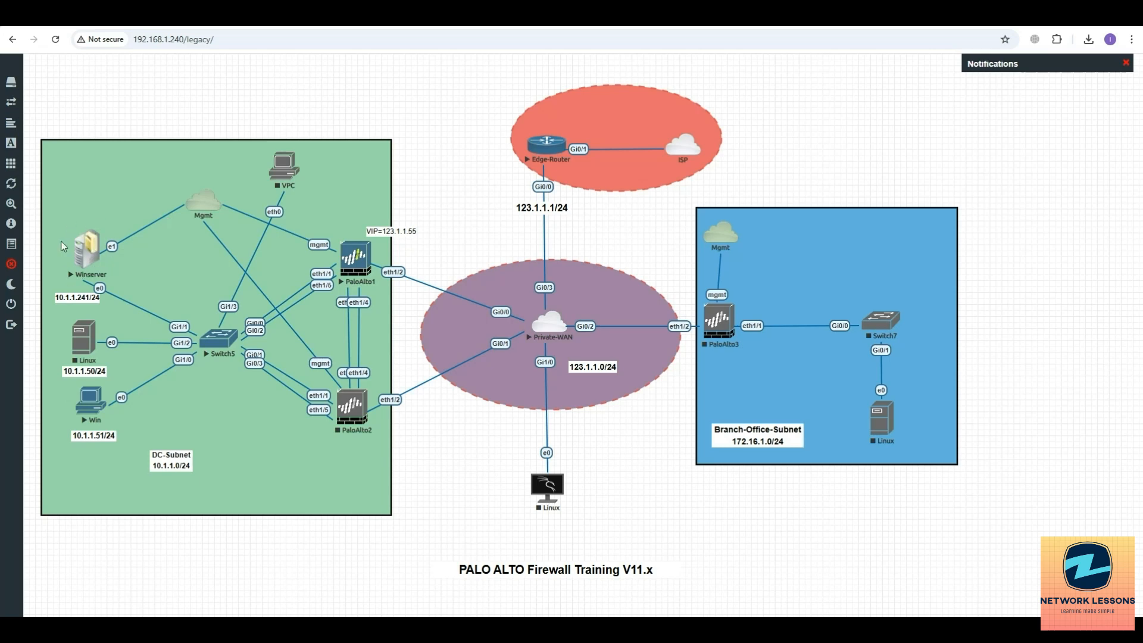
mouse_move(83, 227)
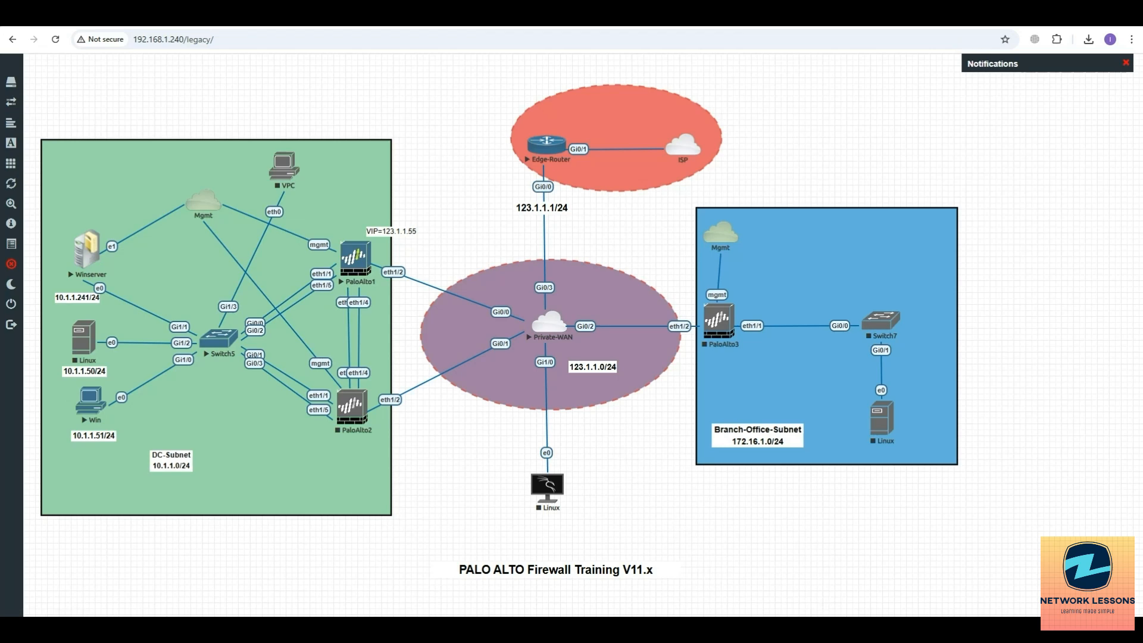
mouse_move(626, 611)
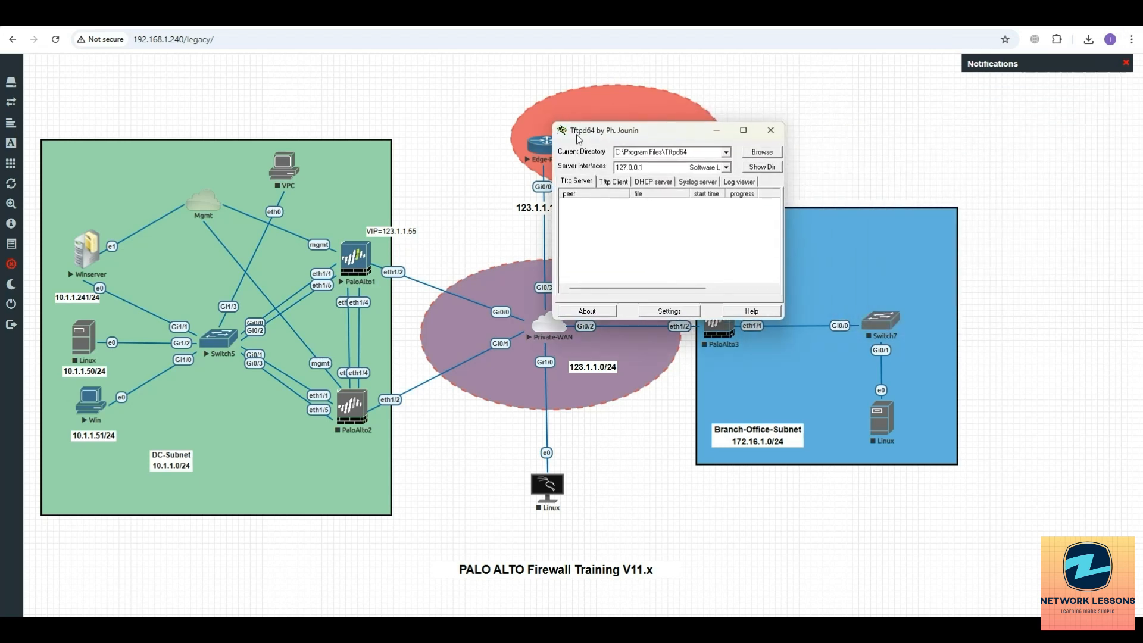
mouse_move(794, 336)
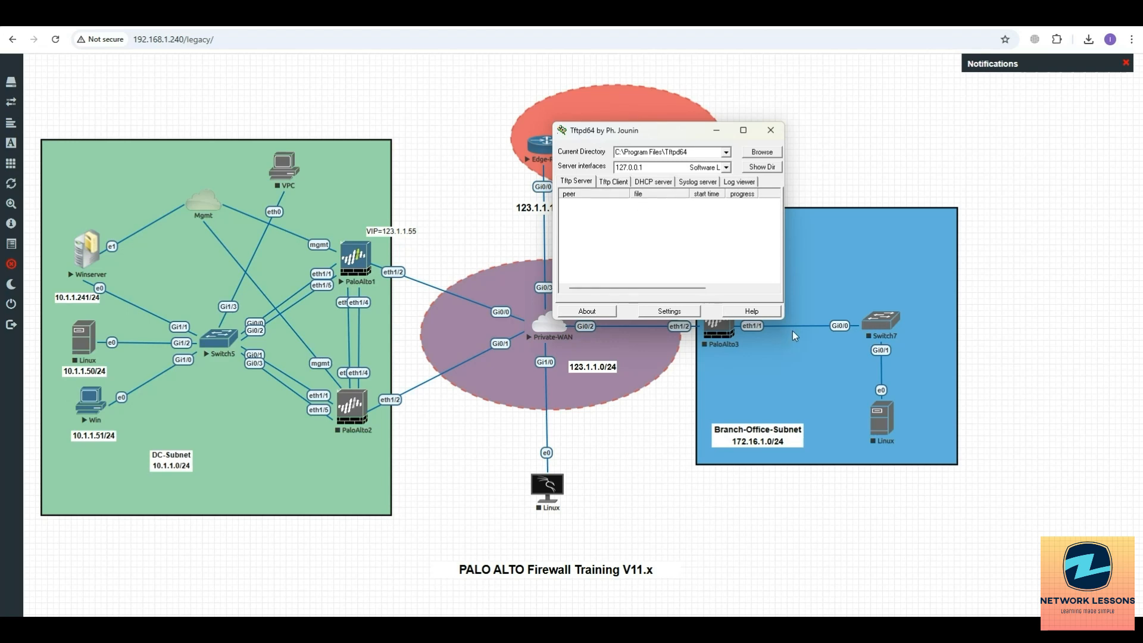
Enlarge Tftpd64, have its syslog server listen on 192.168.1.31, then minimize it.
drag(783, 319, 976, 436)
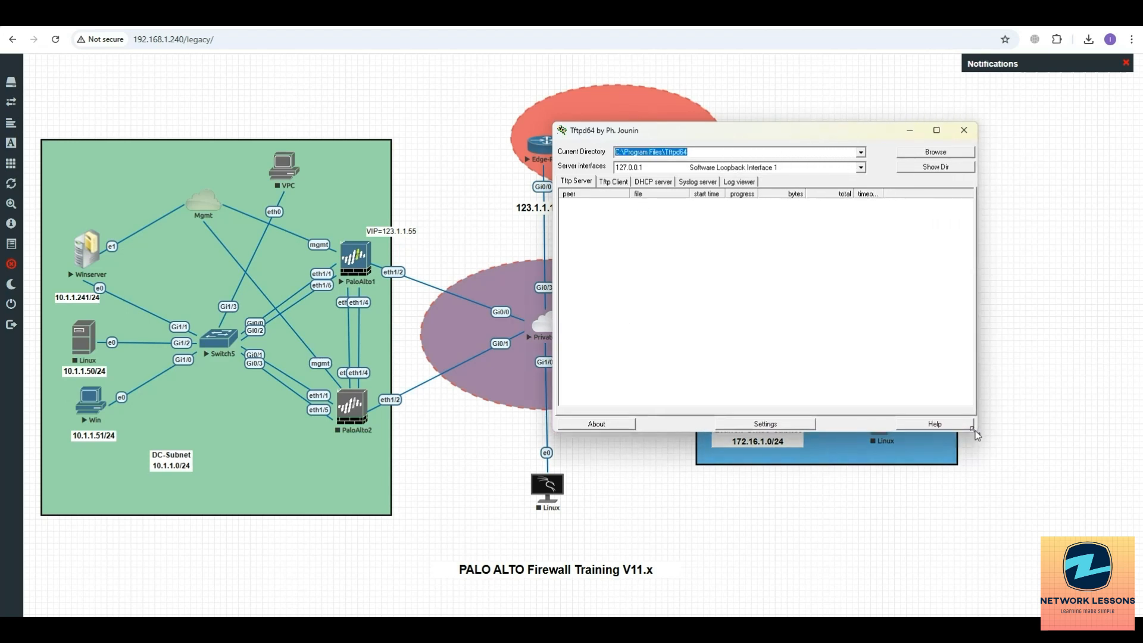
click(697, 182)
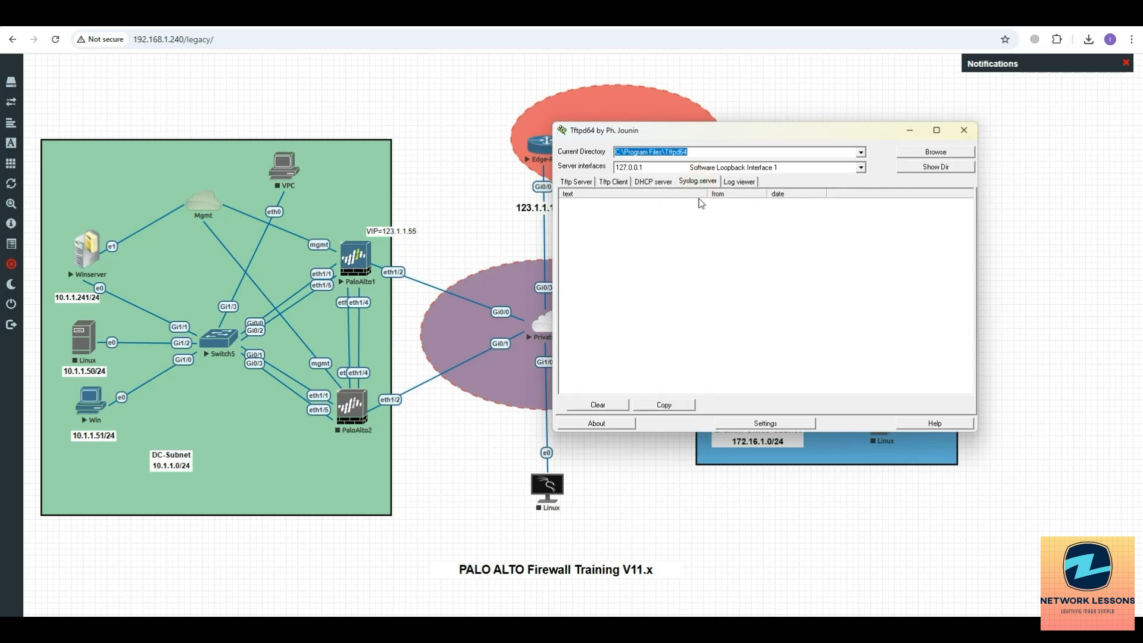
click(861, 167)
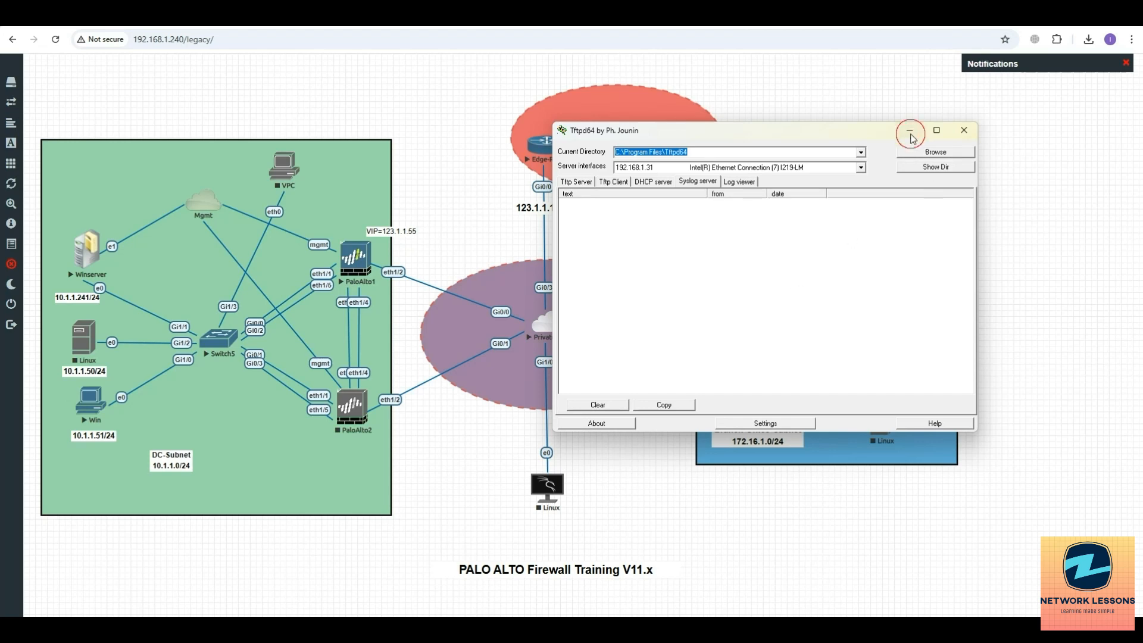
click(909, 130)
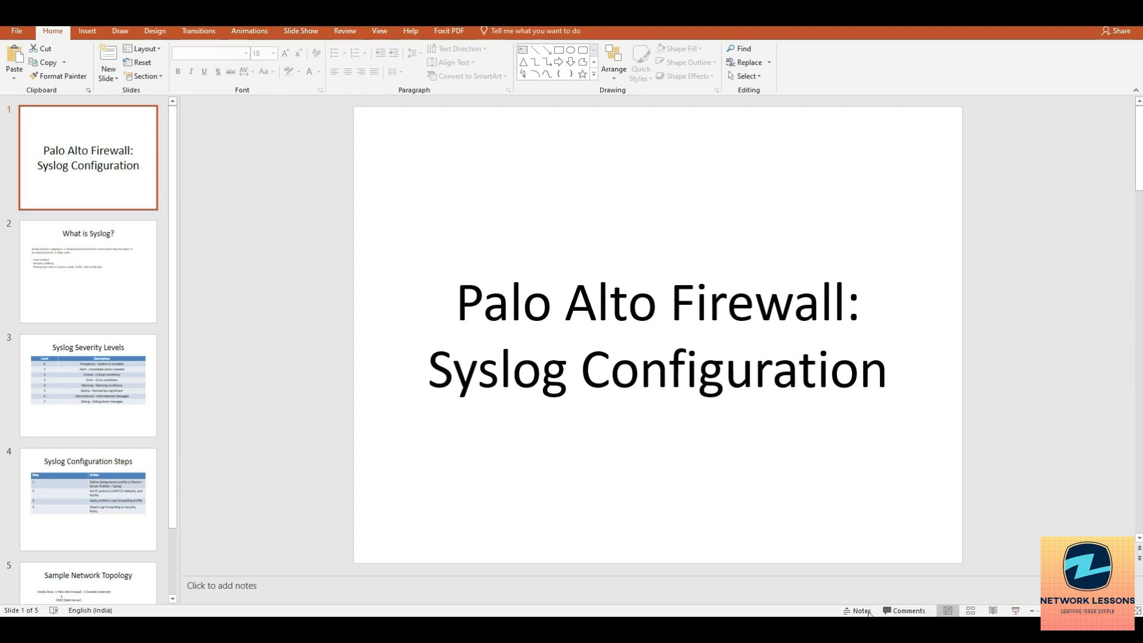
mouse_move(81, 271)
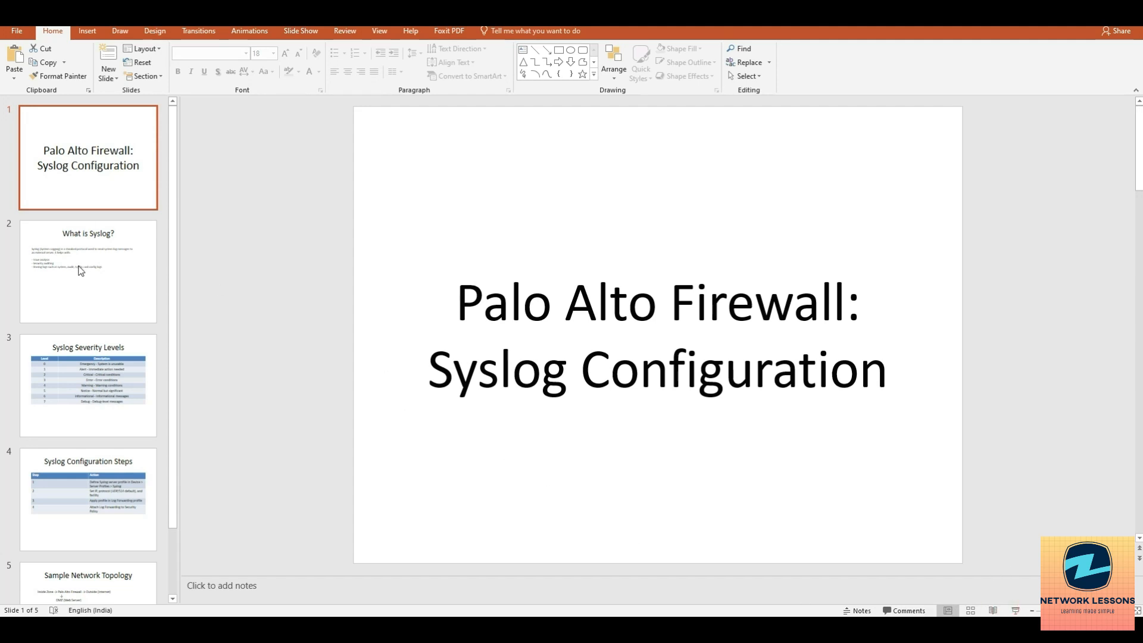
Show slide 2, 'What is Syslog?', in the PowerPoint deck.
click(80, 271)
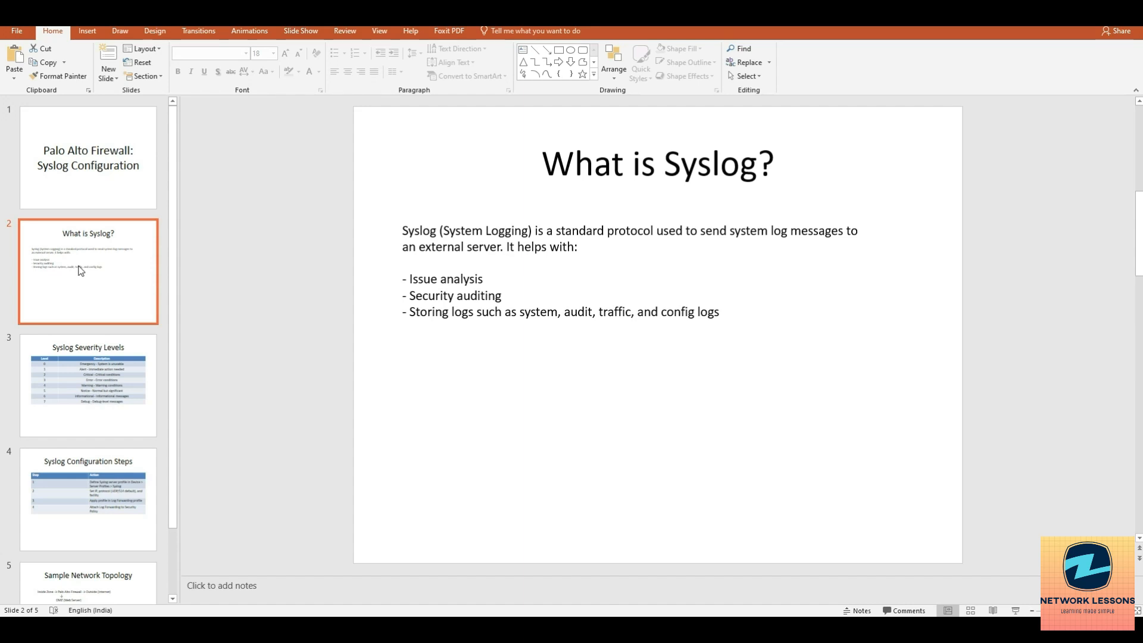
mouse_move(152, 284)
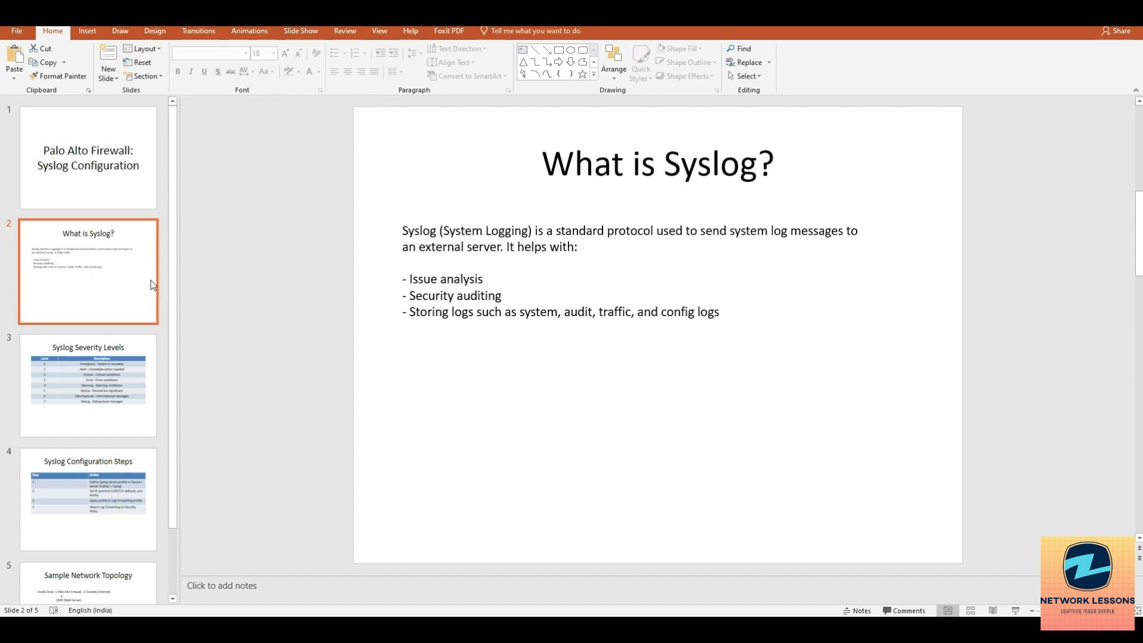
mouse_move(141, 290)
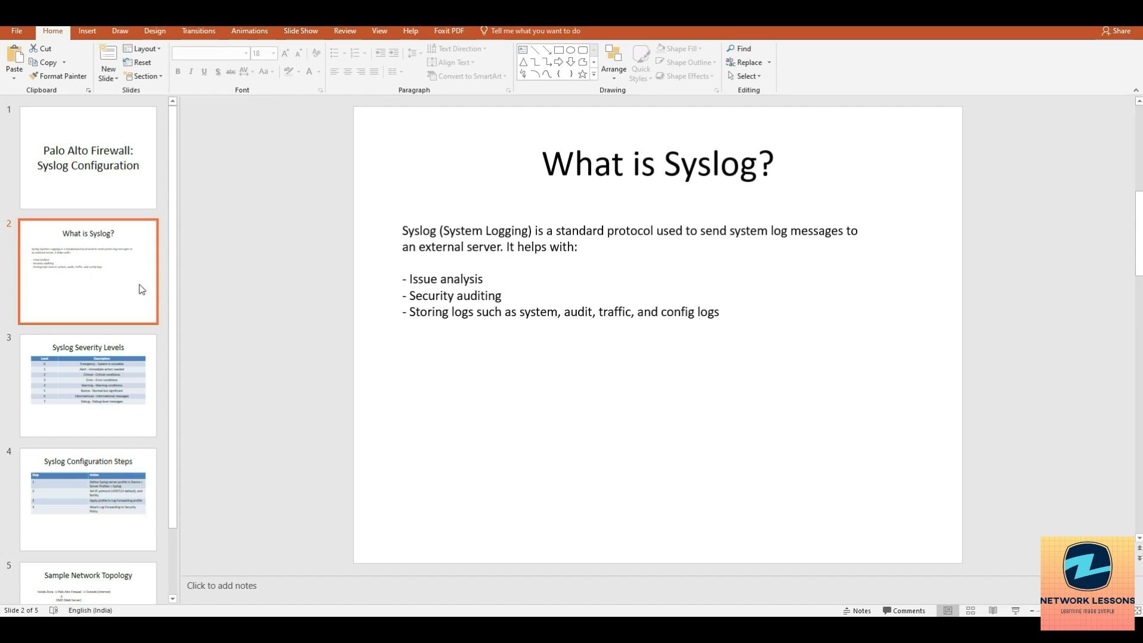
mouse_move(150, 307)
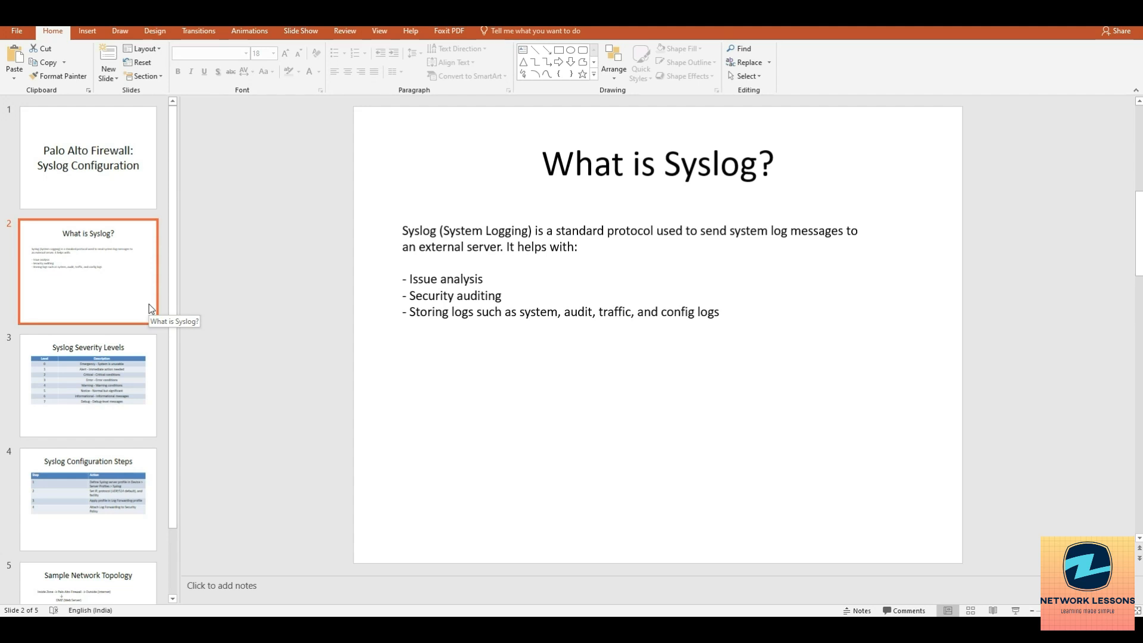
mouse_move(769, 293)
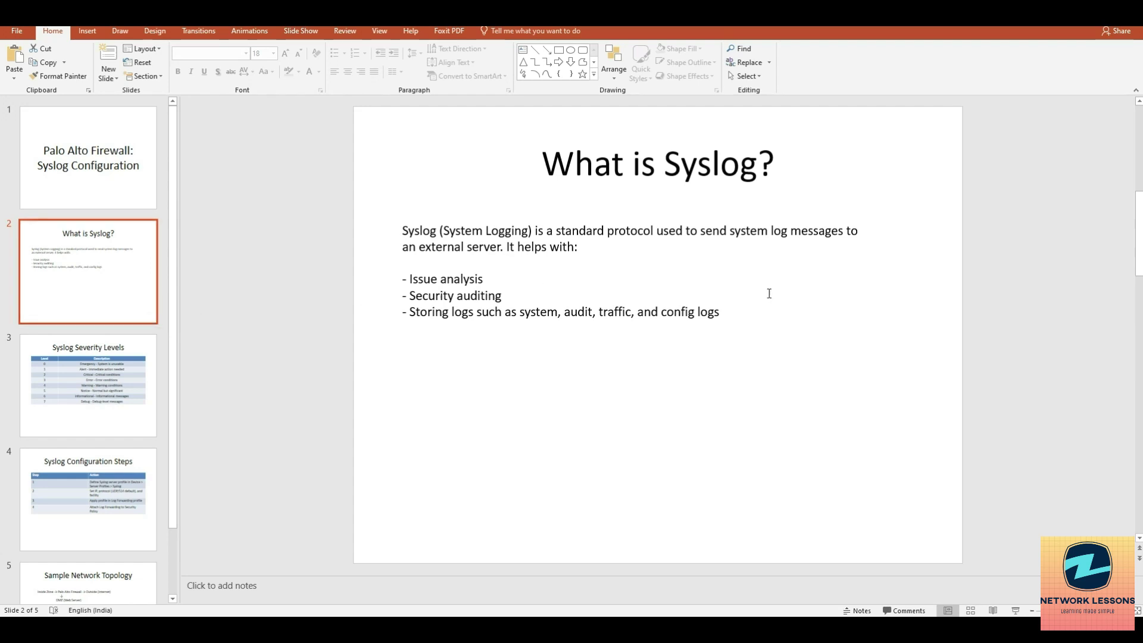
mouse_move(579, 278)
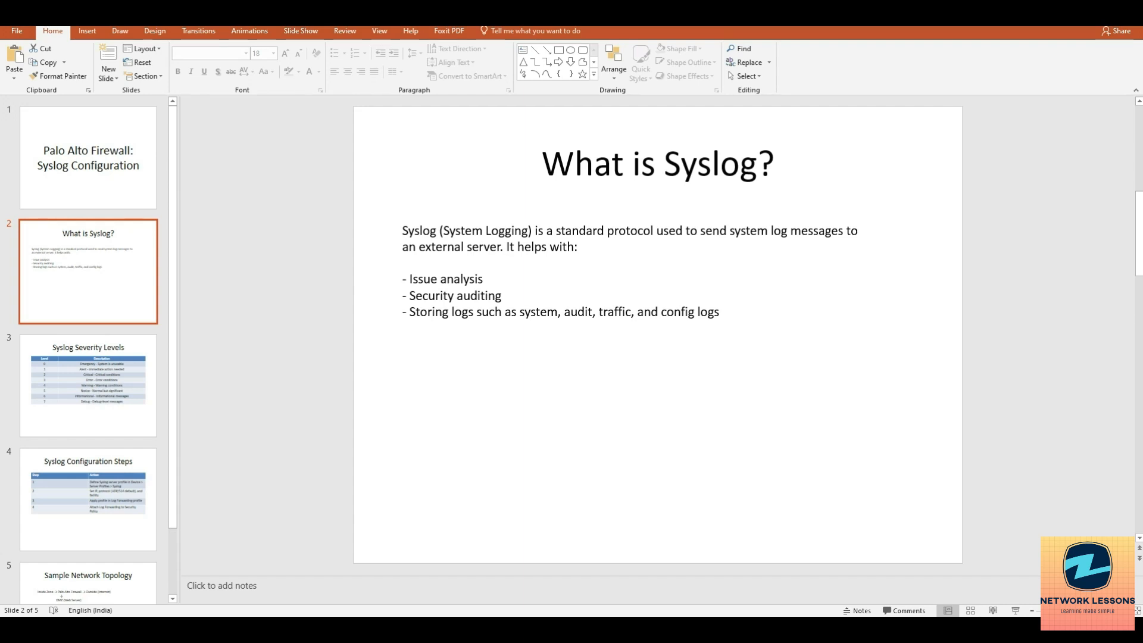
mouse_move(326, 445)
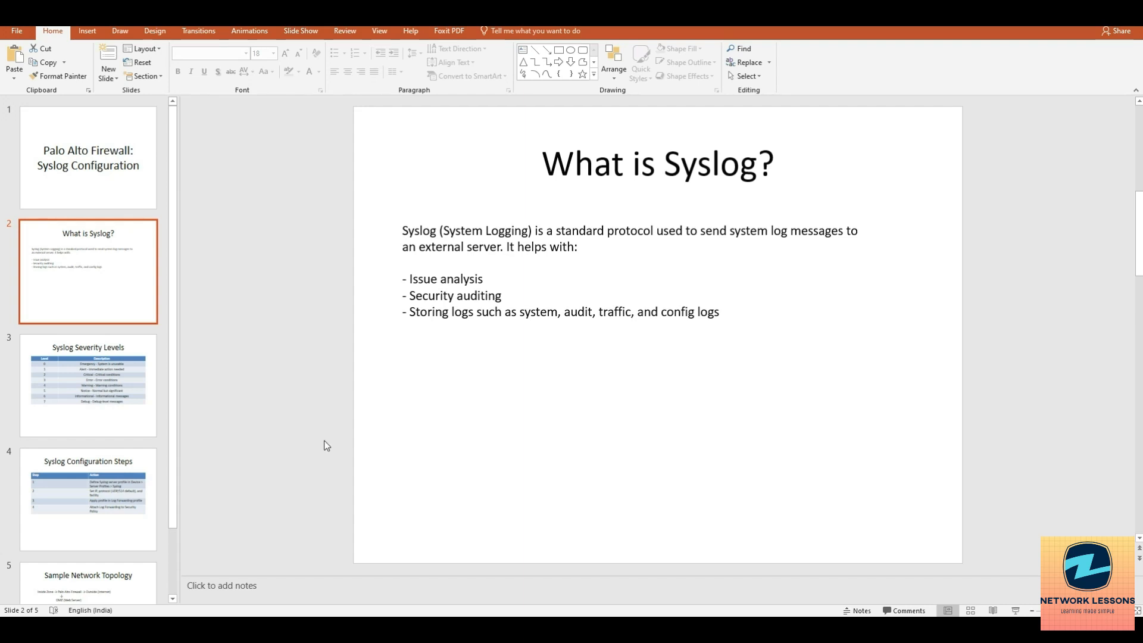
mouse_move(755, 388)
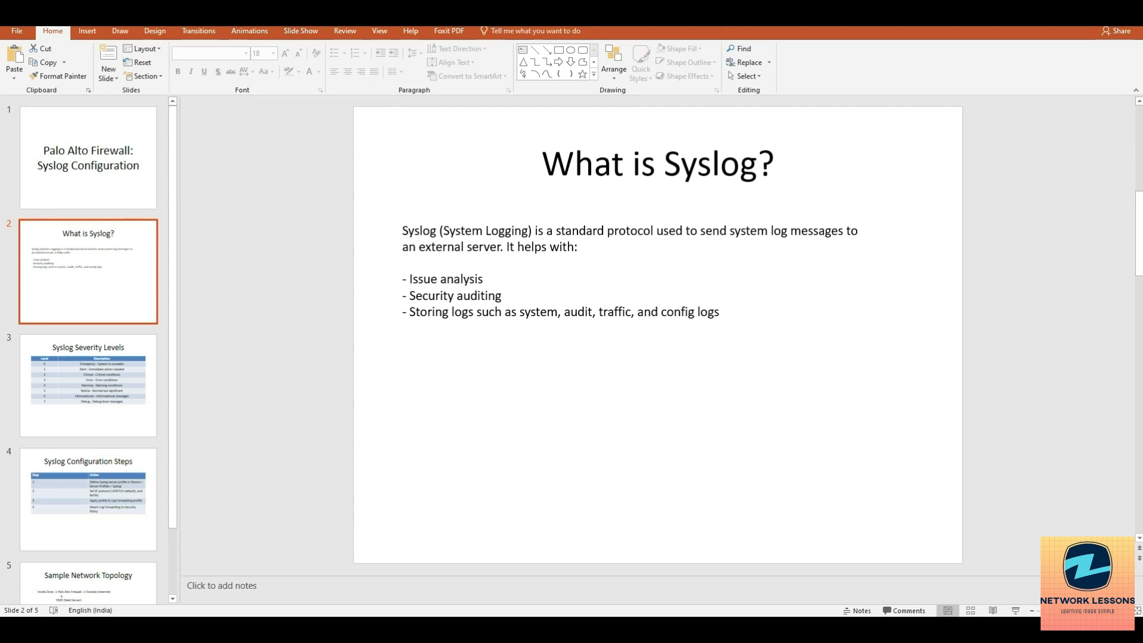
Move to slide 3, listing severity levels 0 Emergency through 7 Debug.
click(88, 386)
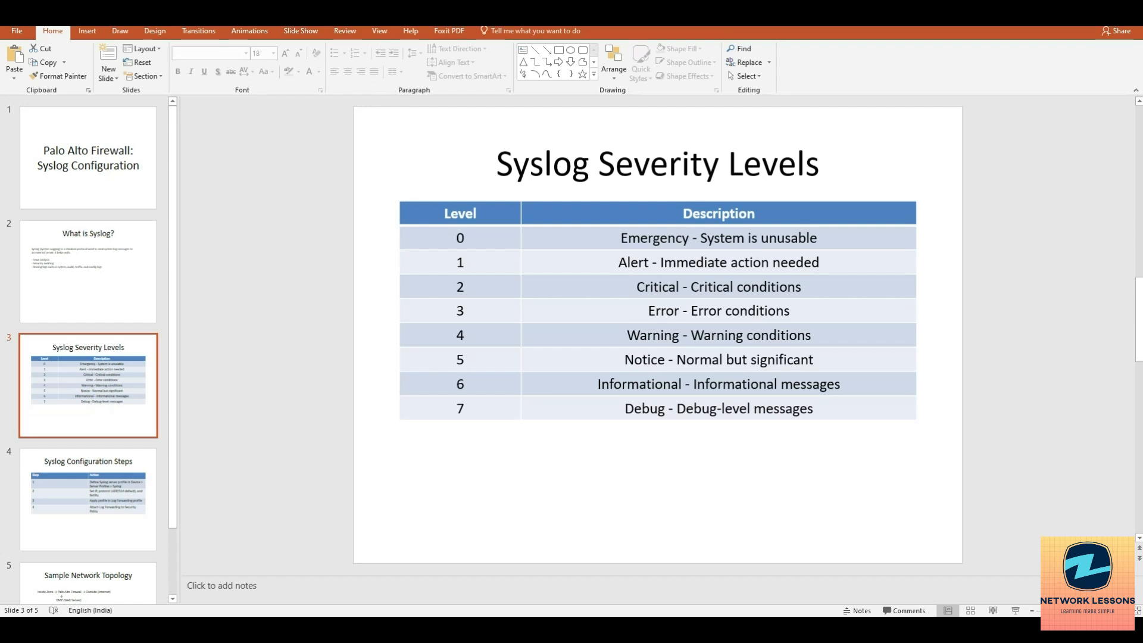
Show slide 4 with the four-step configuration table.
click(87, 504)
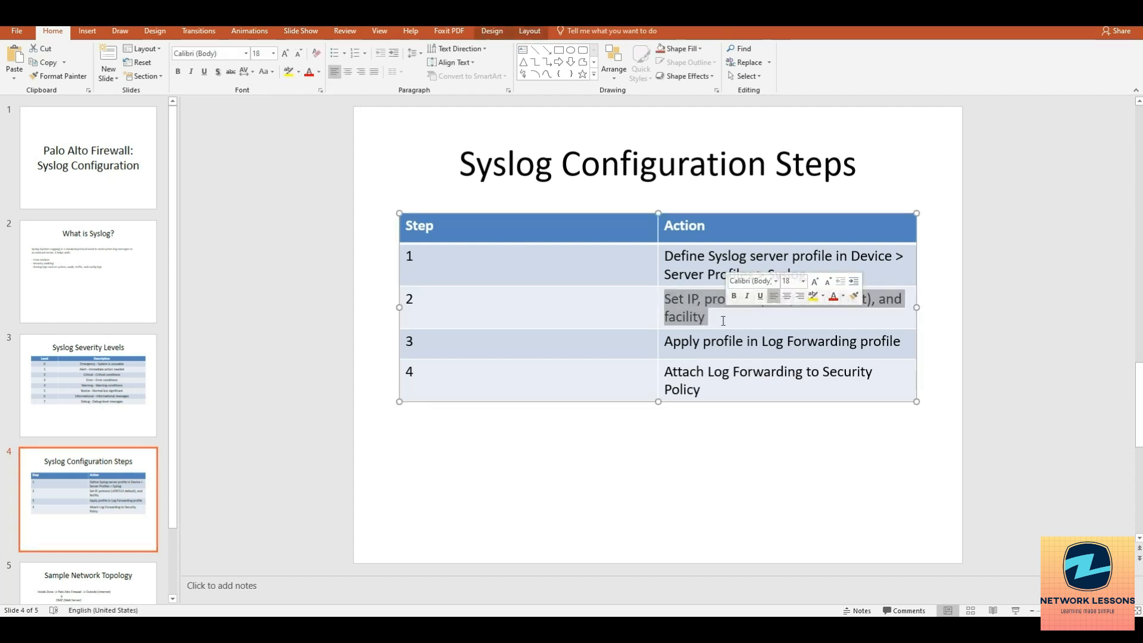
Highlight 'profile in Log Forwarding' in the steps table, then move to slide 5.
click(712, 316)
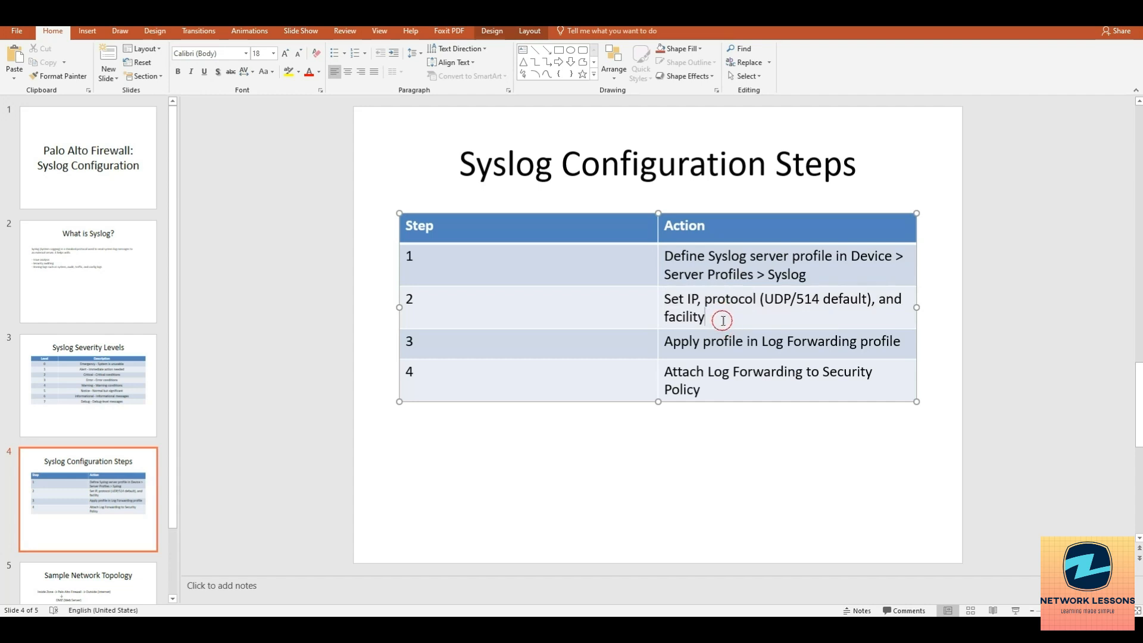
drag(662, 298, 707, 315)
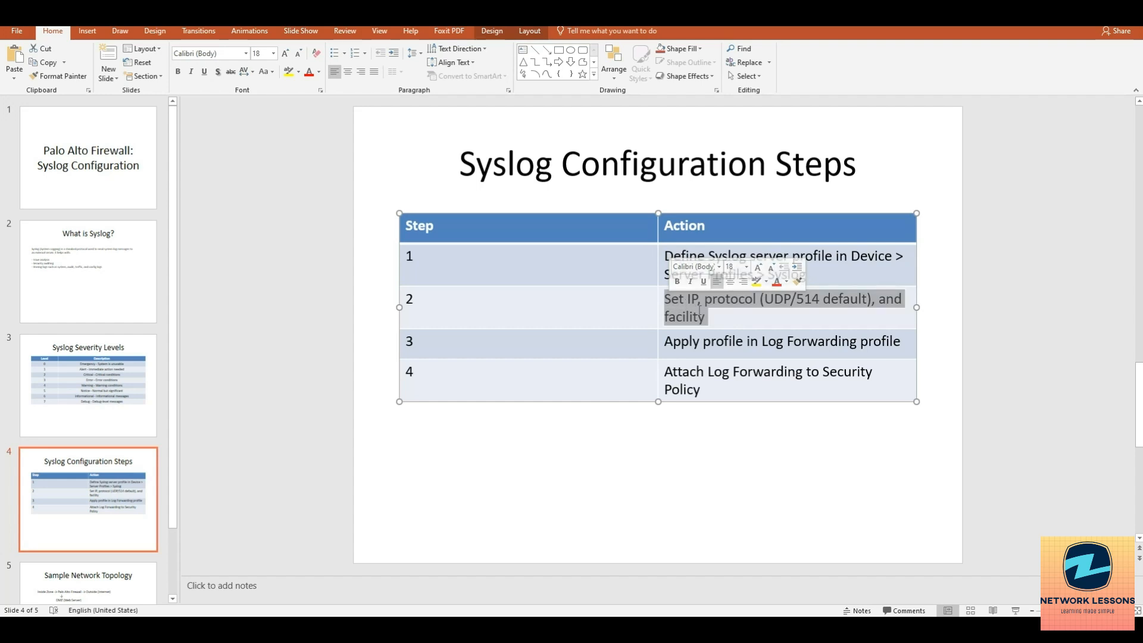
click(543, 346)
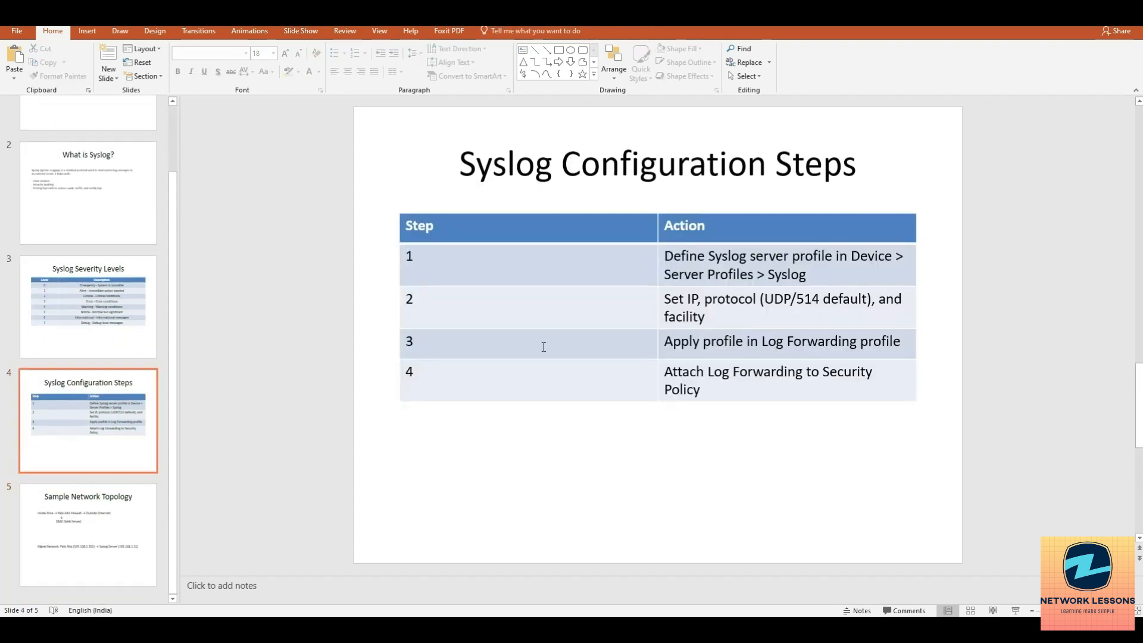
drag(703, 341, 860, 340)
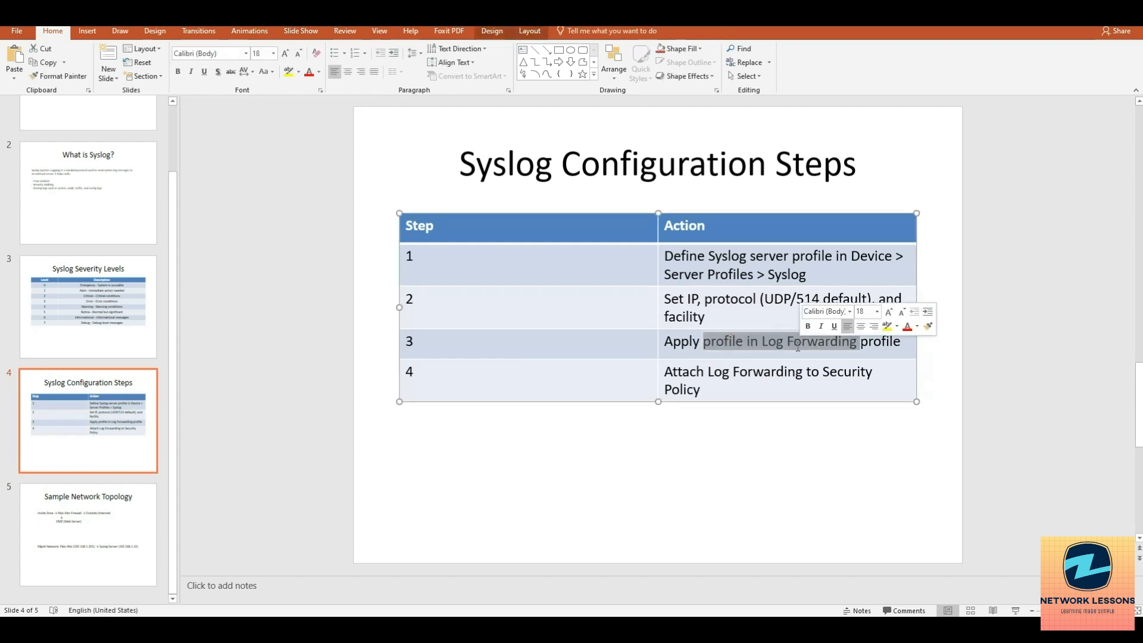
click(762, 373)
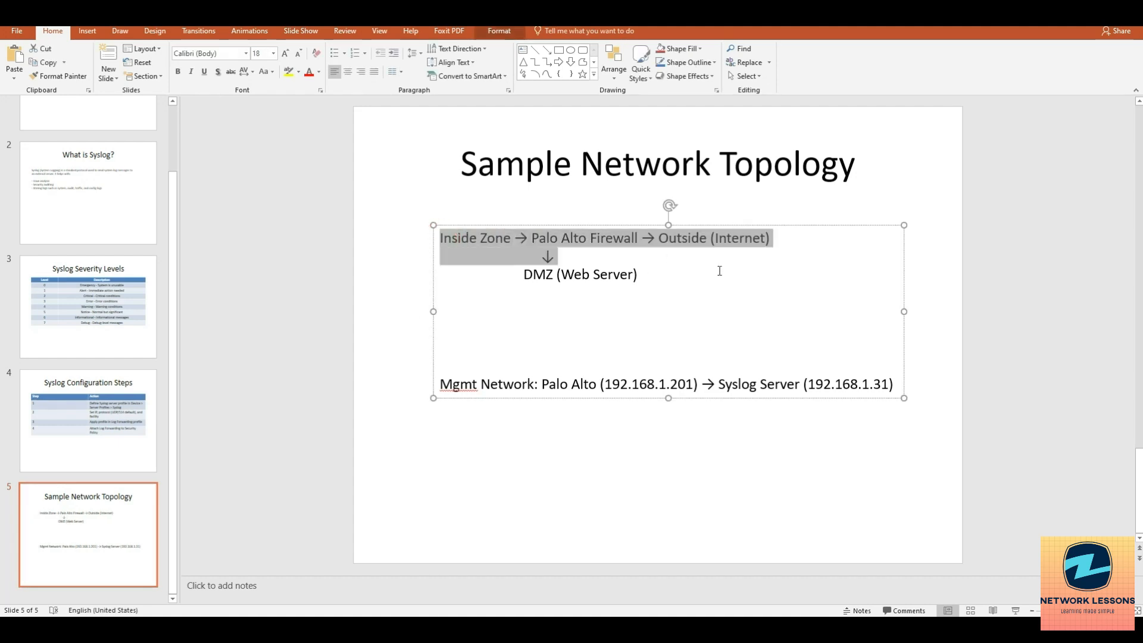
click(493, 241)
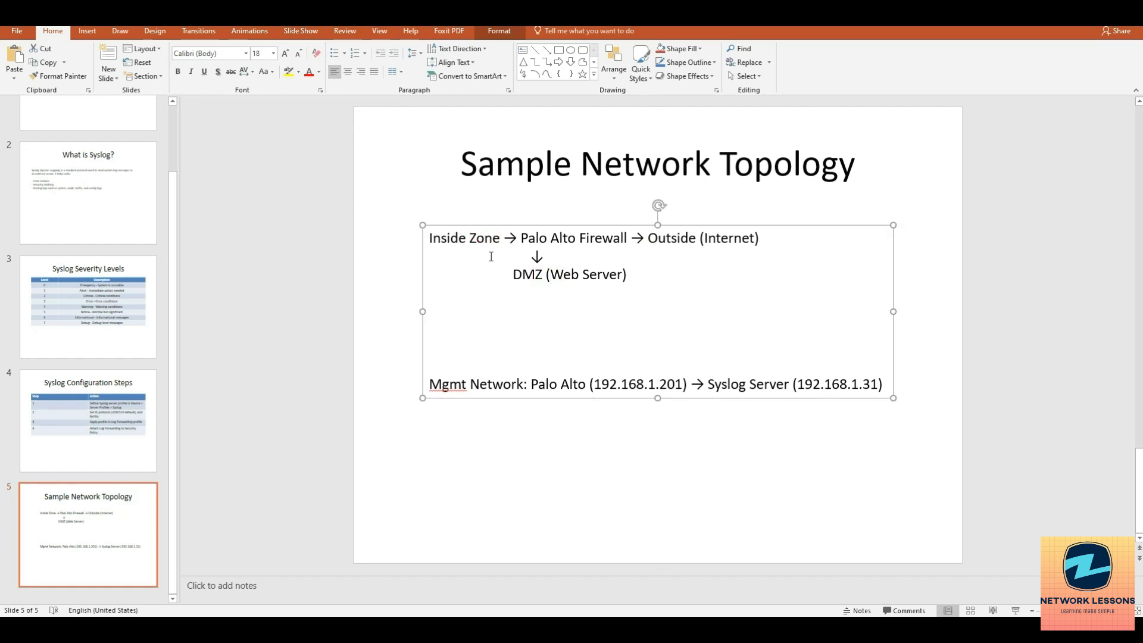
double_click(463, 239)
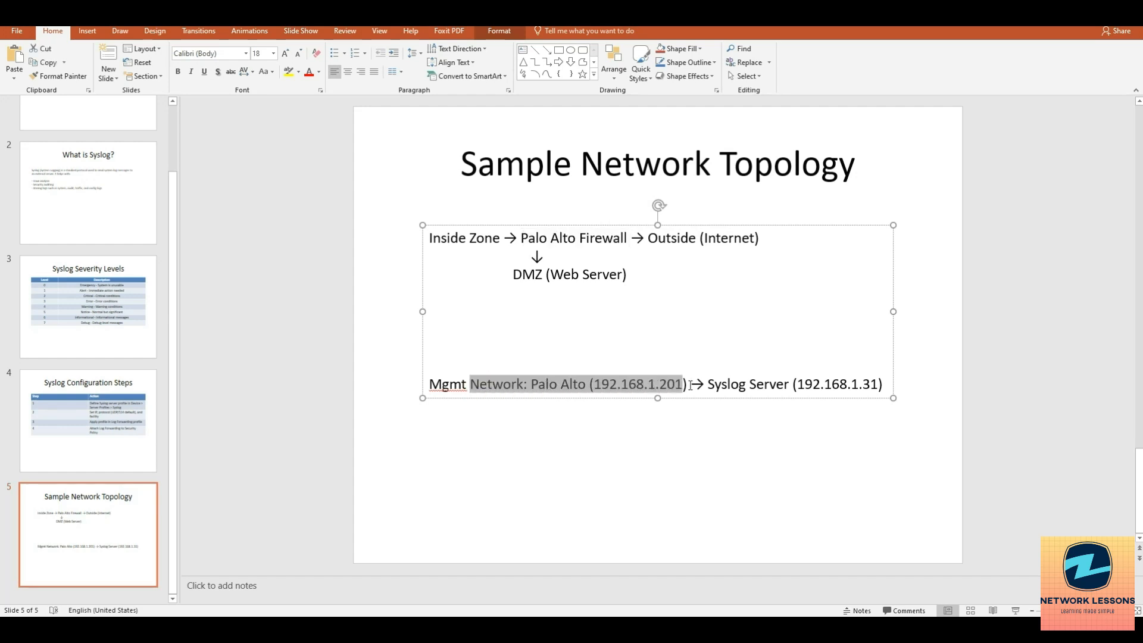
click(674, 384)
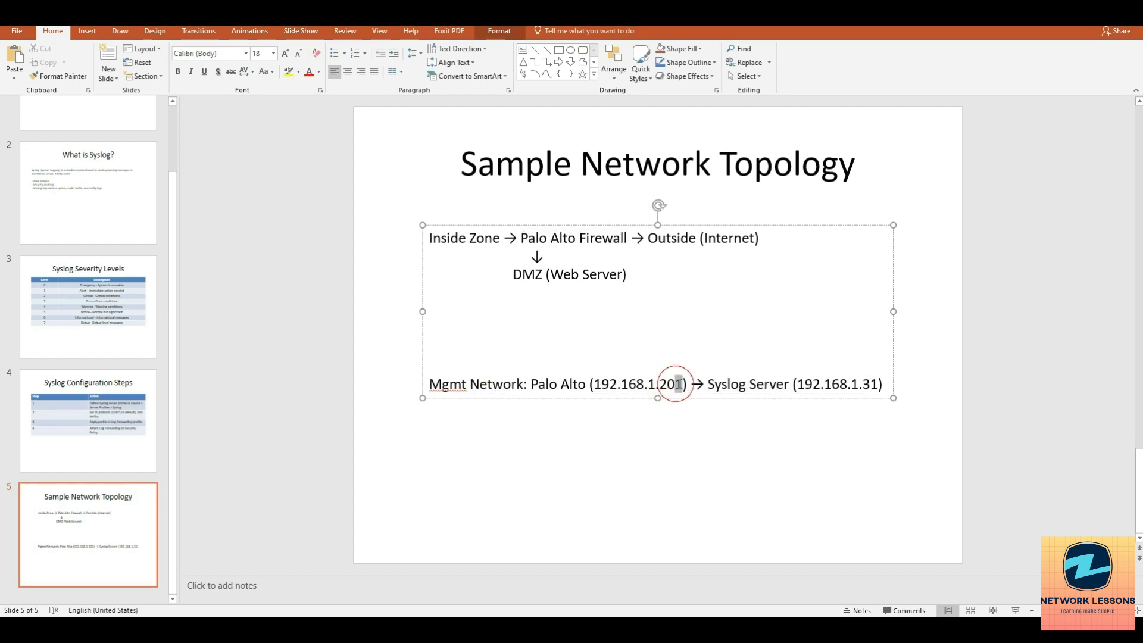
drag(799, 384, 882, 384)
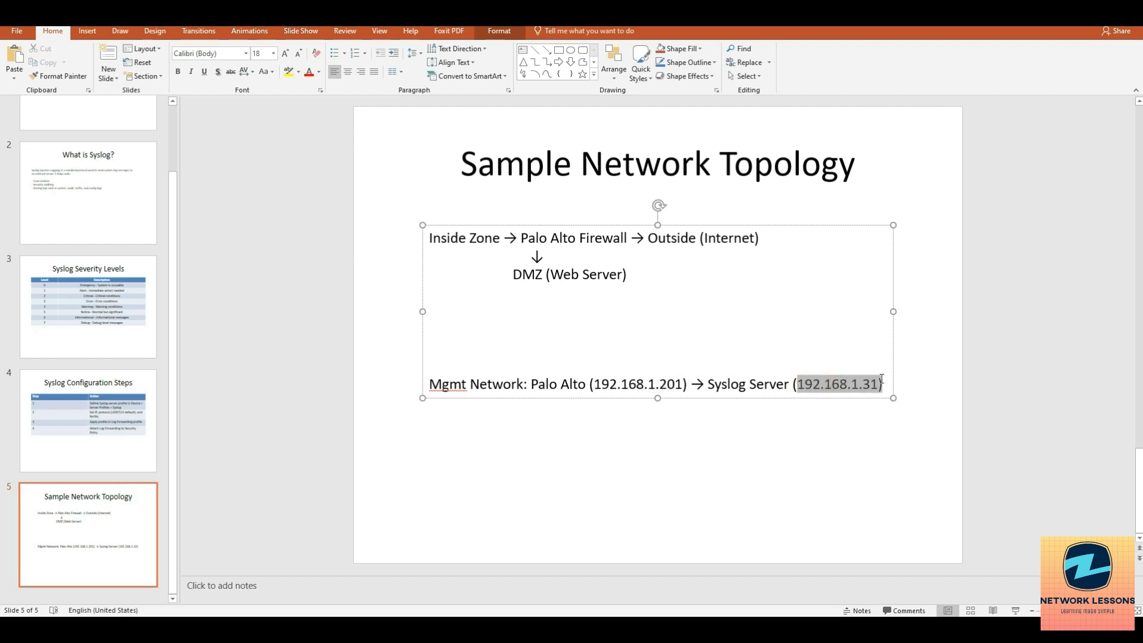
click(840, 383)
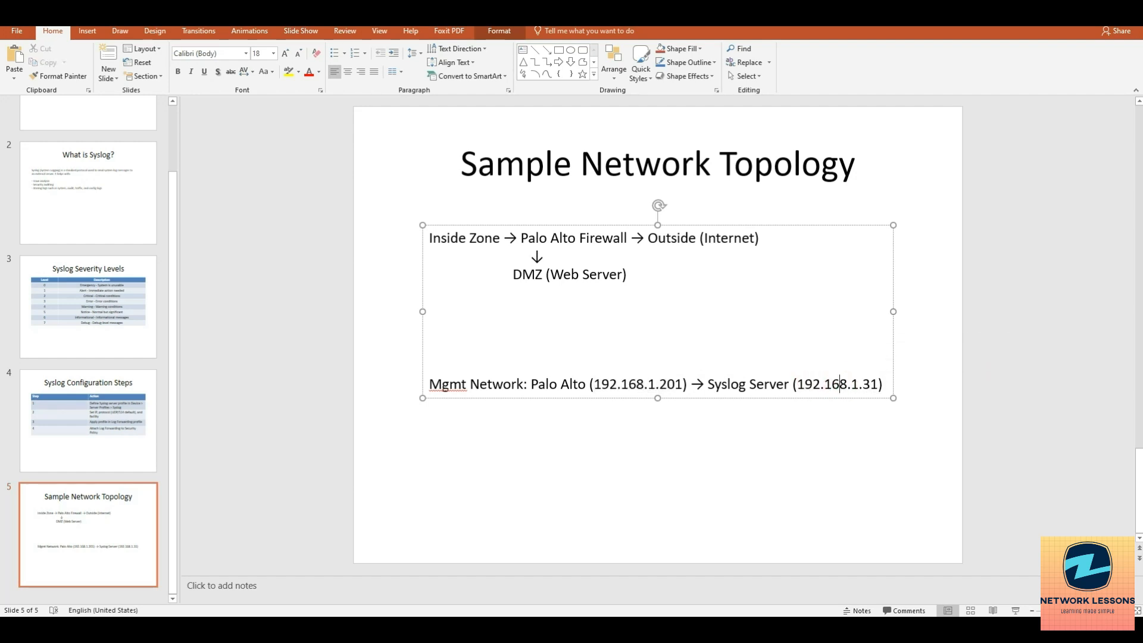
mouse_move(772, 256)
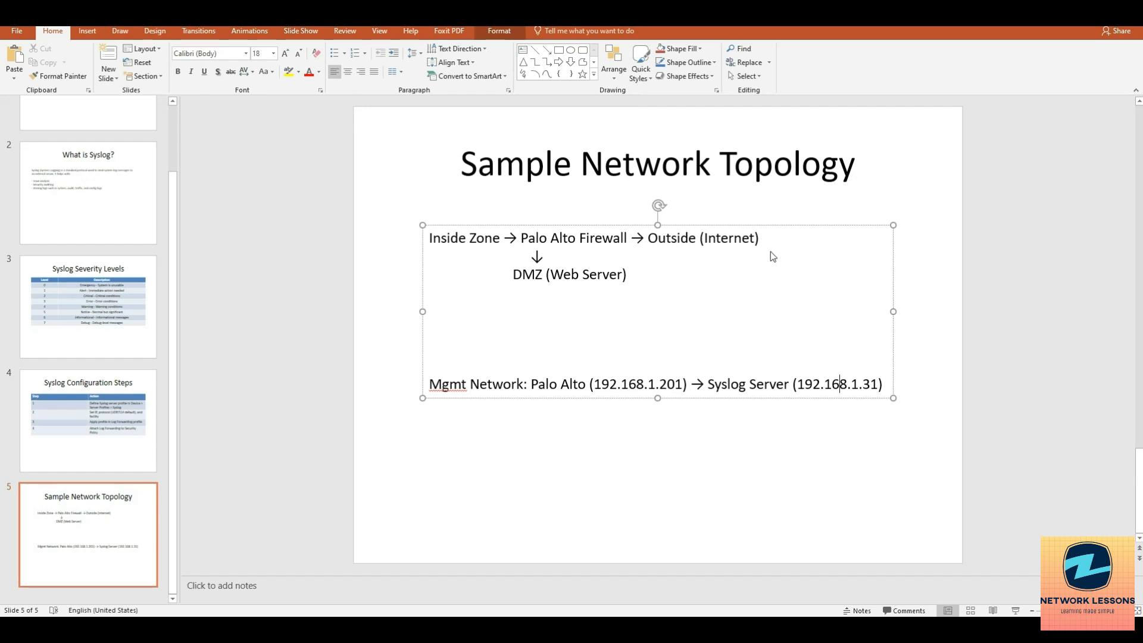
mouse_move(967, 289)
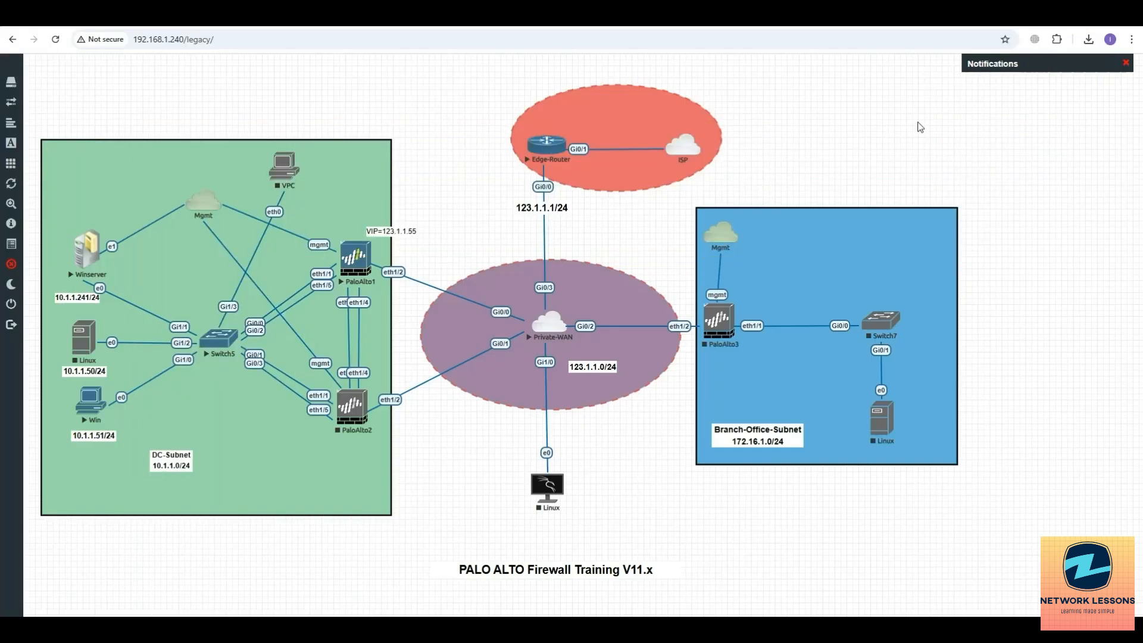
mouse_move(506, 31)
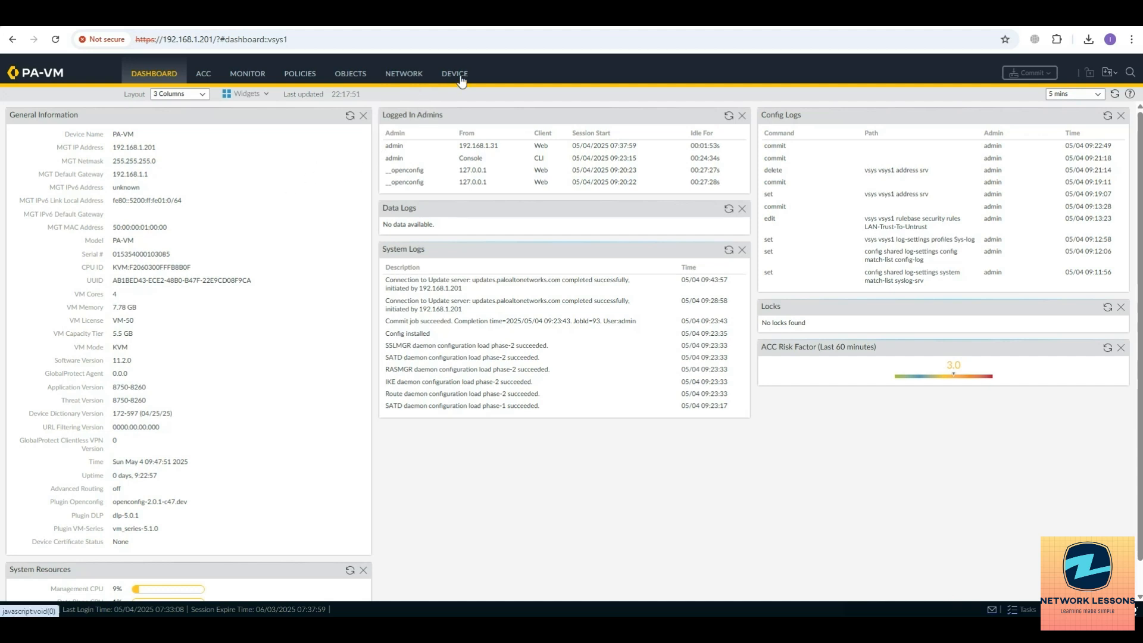
Under Device > Server Profiles > Syslog, start adding a new syslog server profile.
click(454, 73)
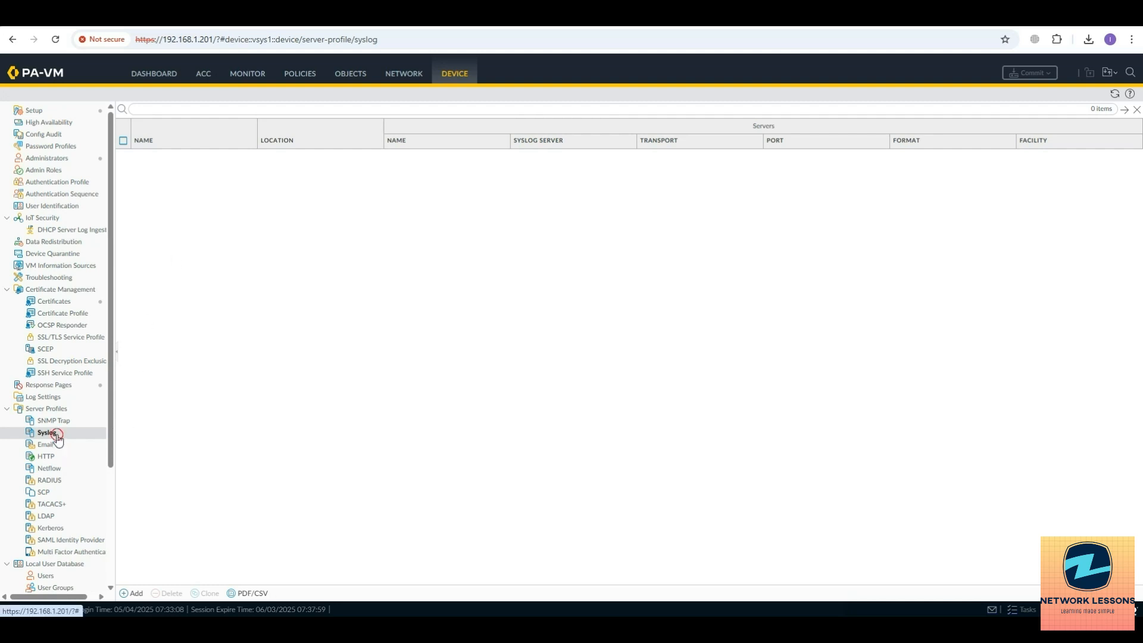
click(46, 433)
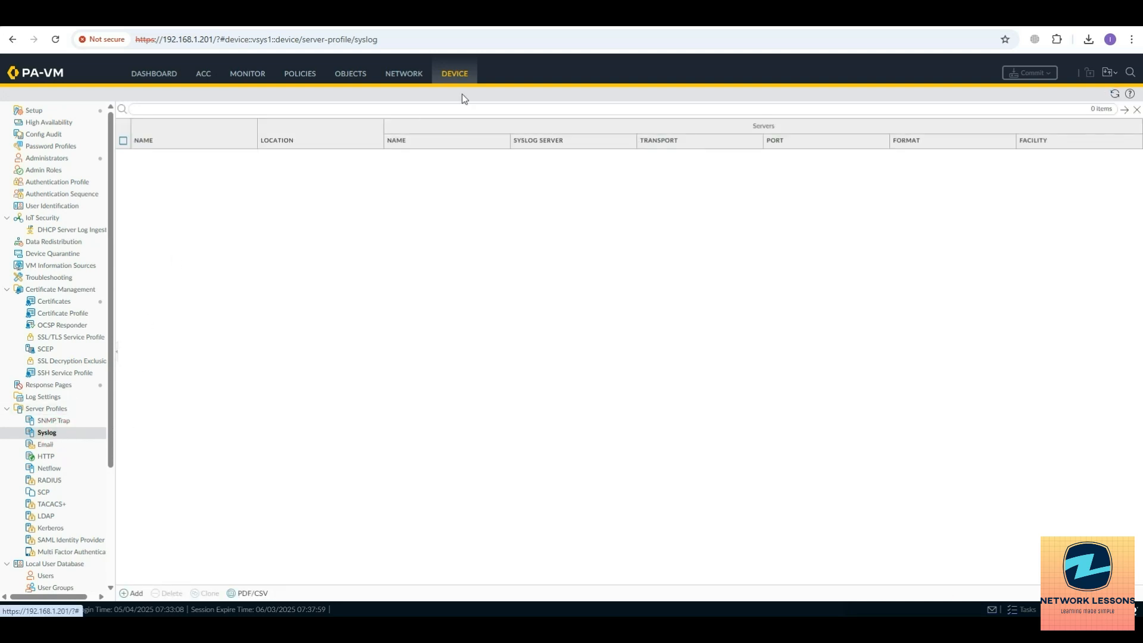
mouse_move(49, 436)
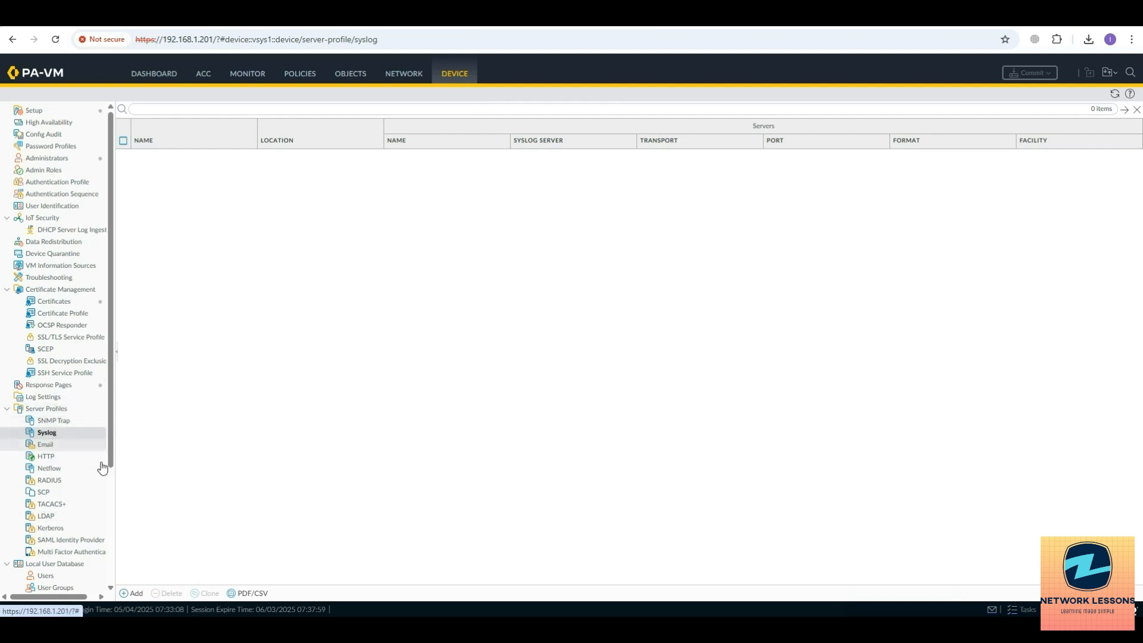
click(131, 593)
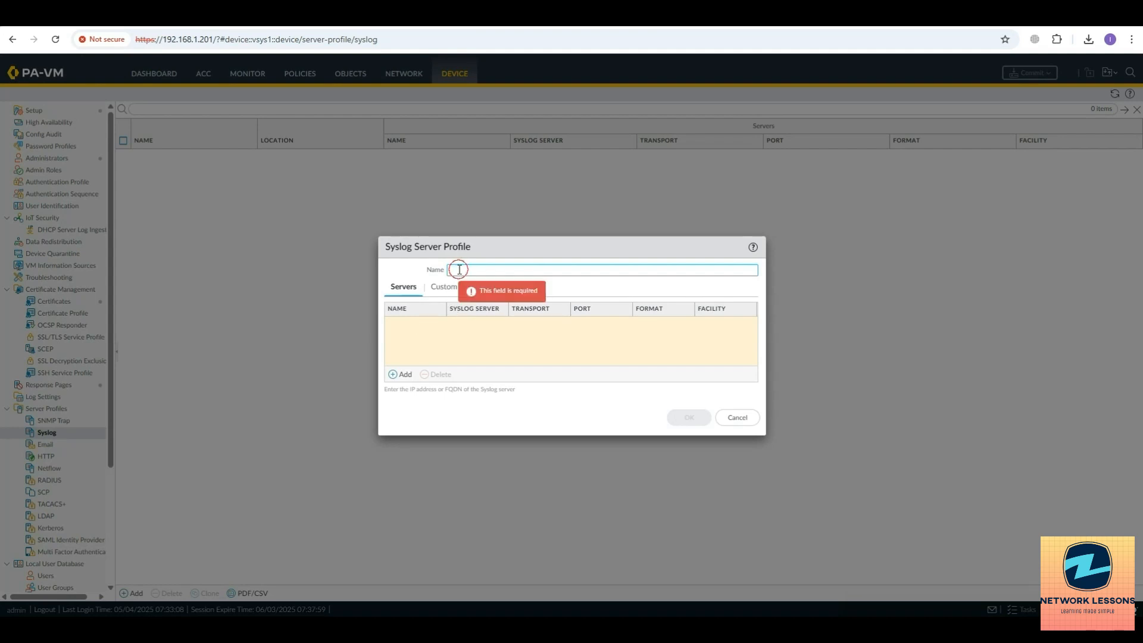
Name the profile Srv-Syslog-Prof and add server Srv-syslog at 192.168.1.31.
text(Sry)
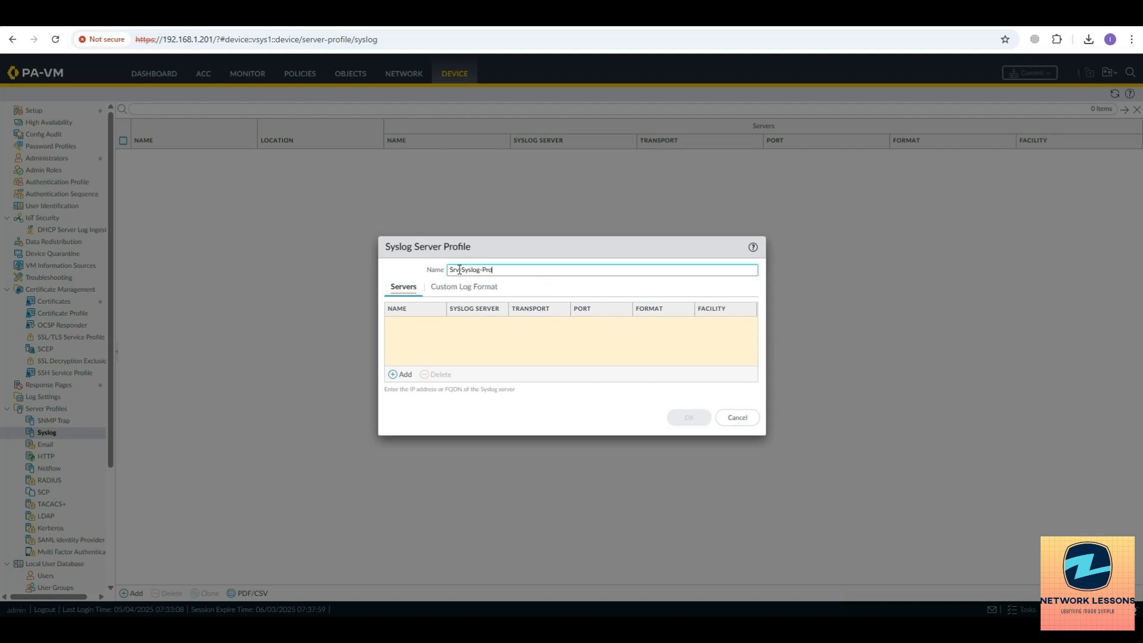
click(400, 374)
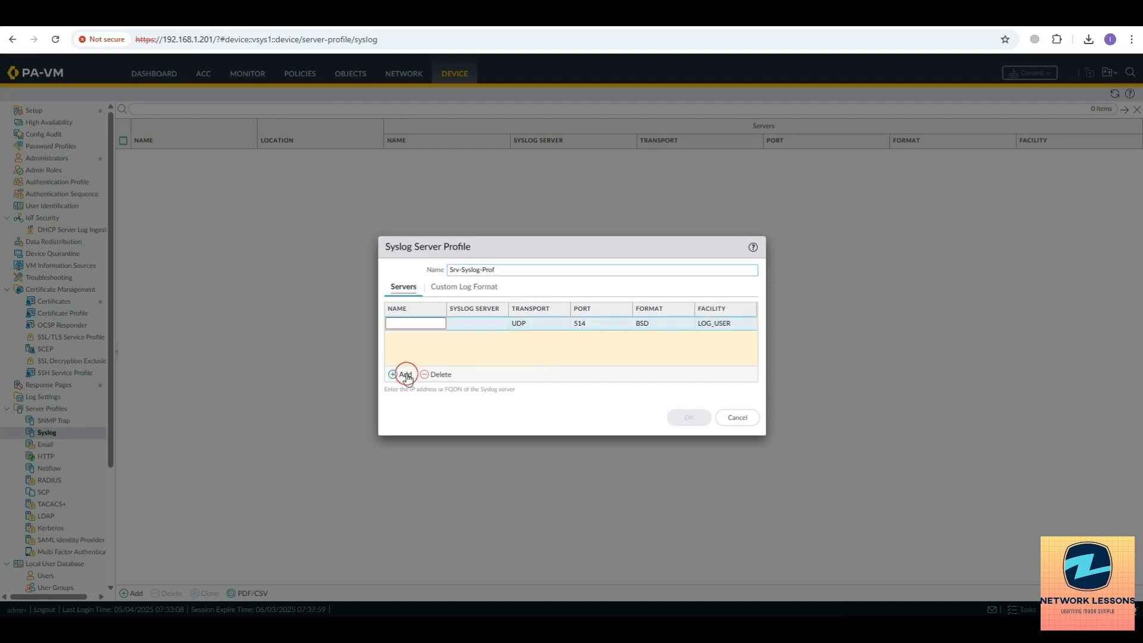
click(393, 374)
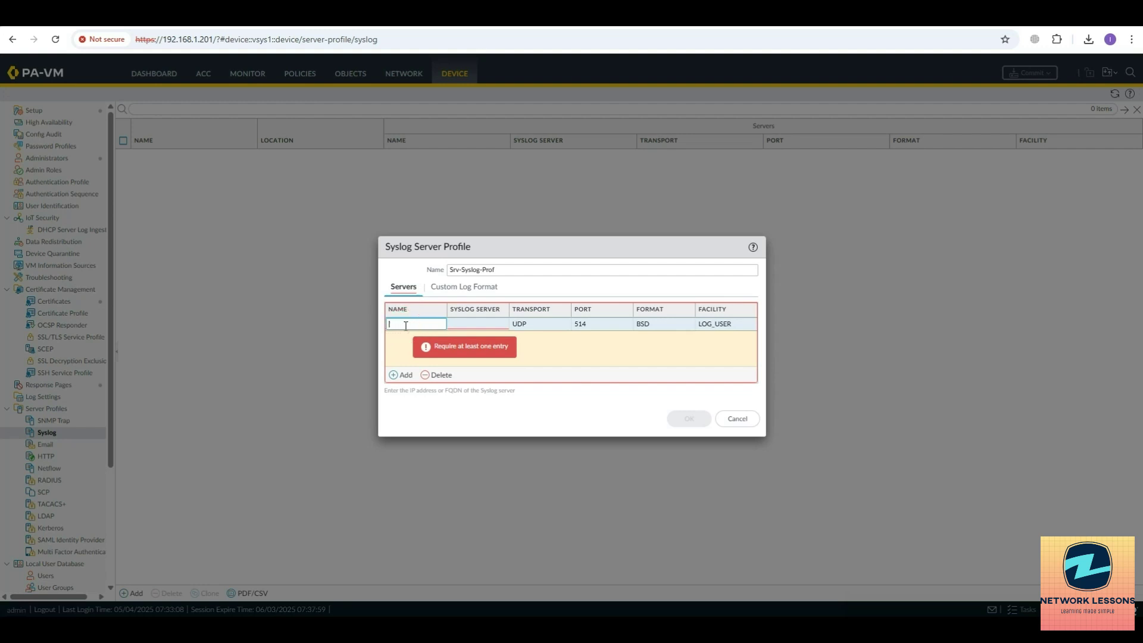
text(Srv-)
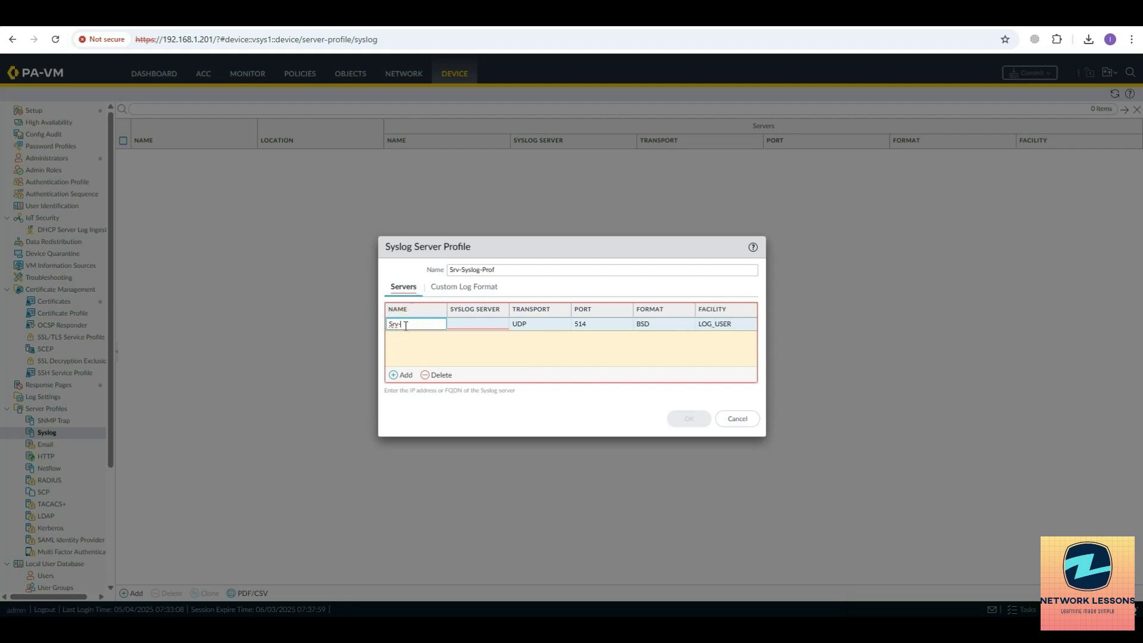
text(syslog)
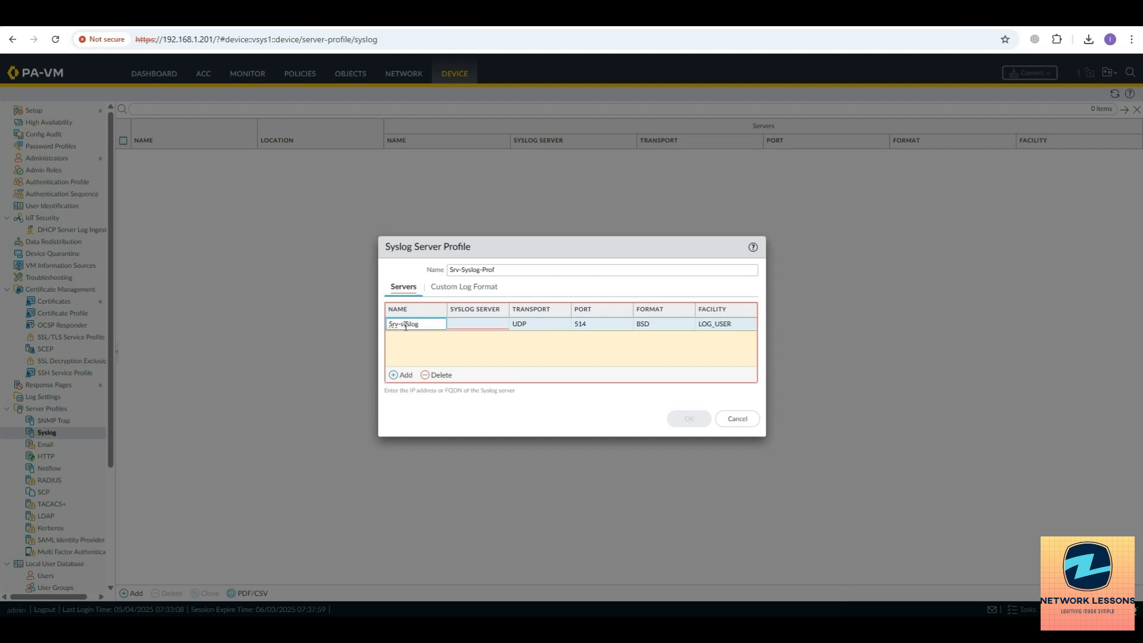
text(192)
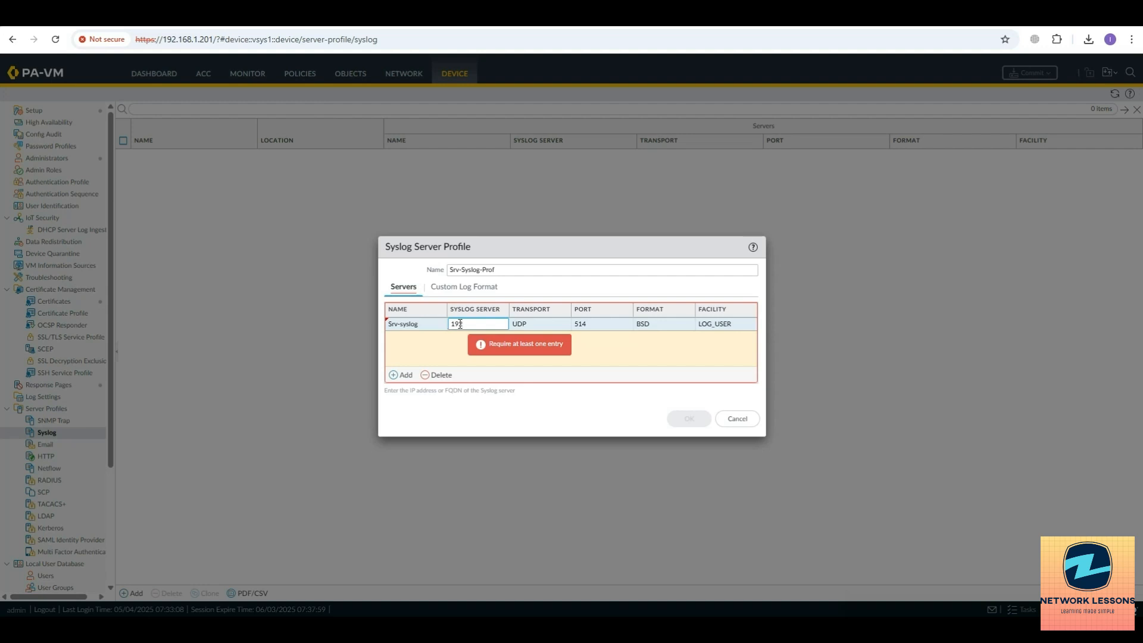
text(192.168.1.31)
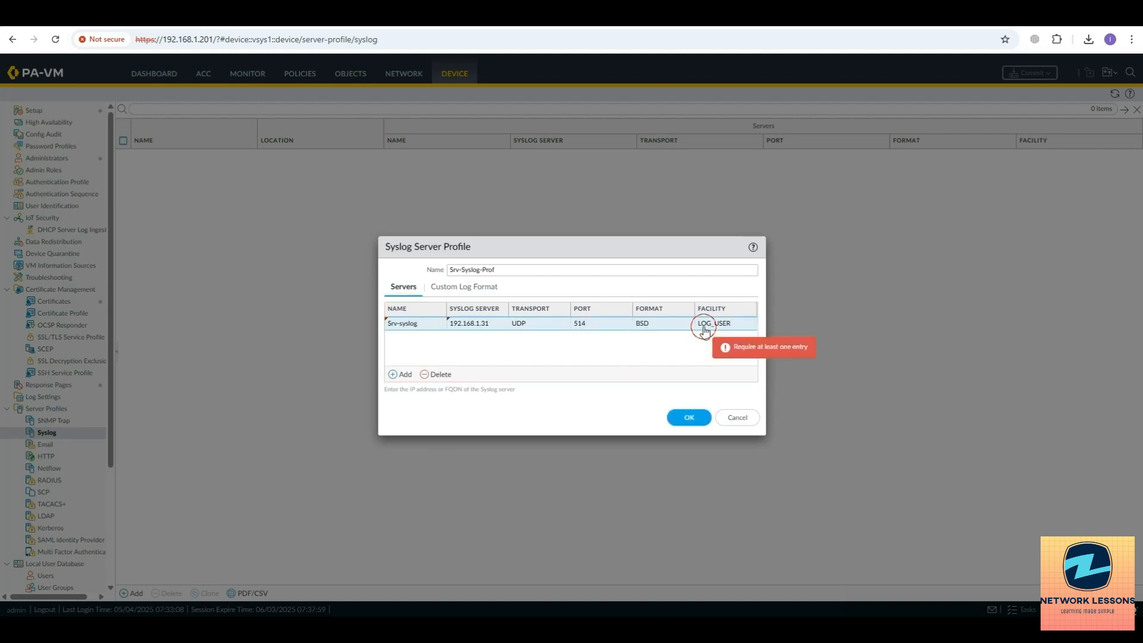
Set the server's facility to LOG_LOCAL7, save the profile, and go to Log Settings.
click(714, 323)
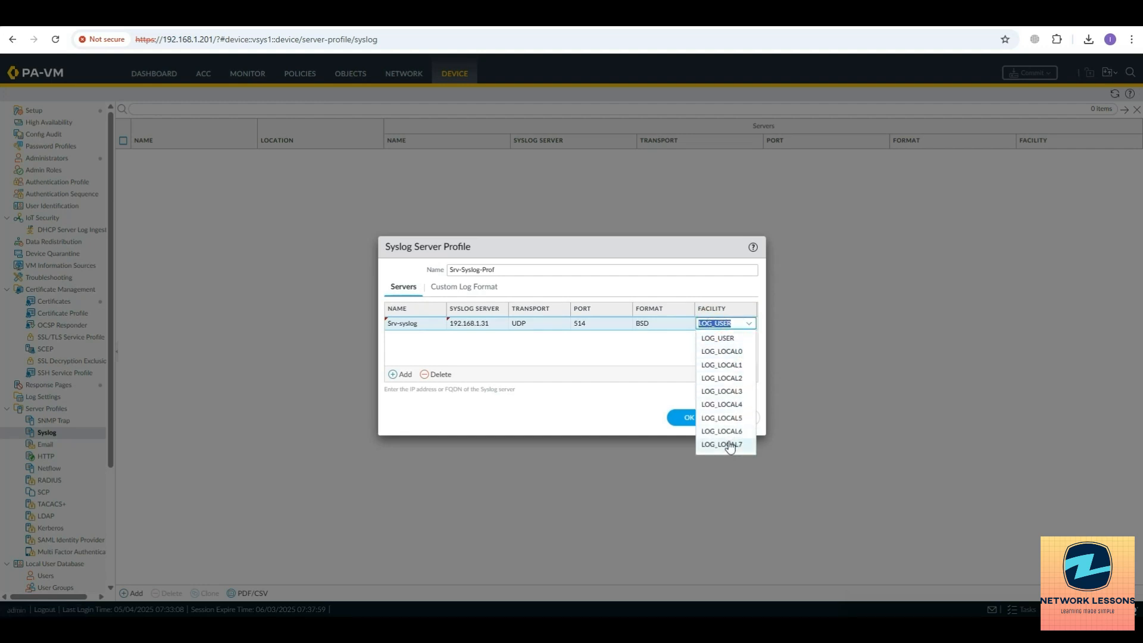
click(722, 444)
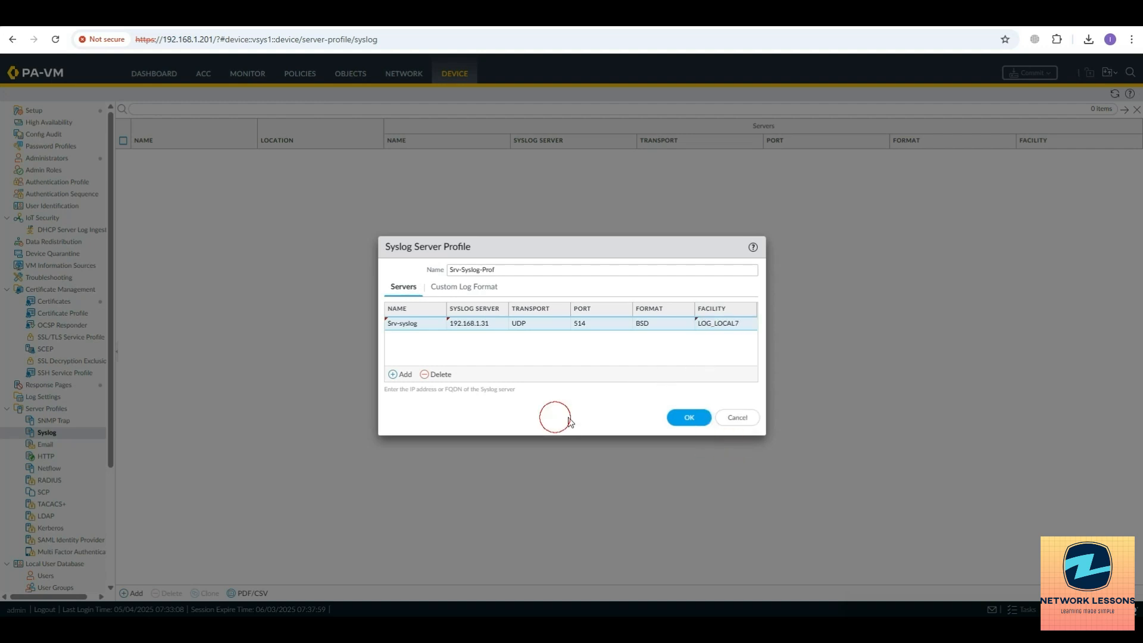
click(689, 418)
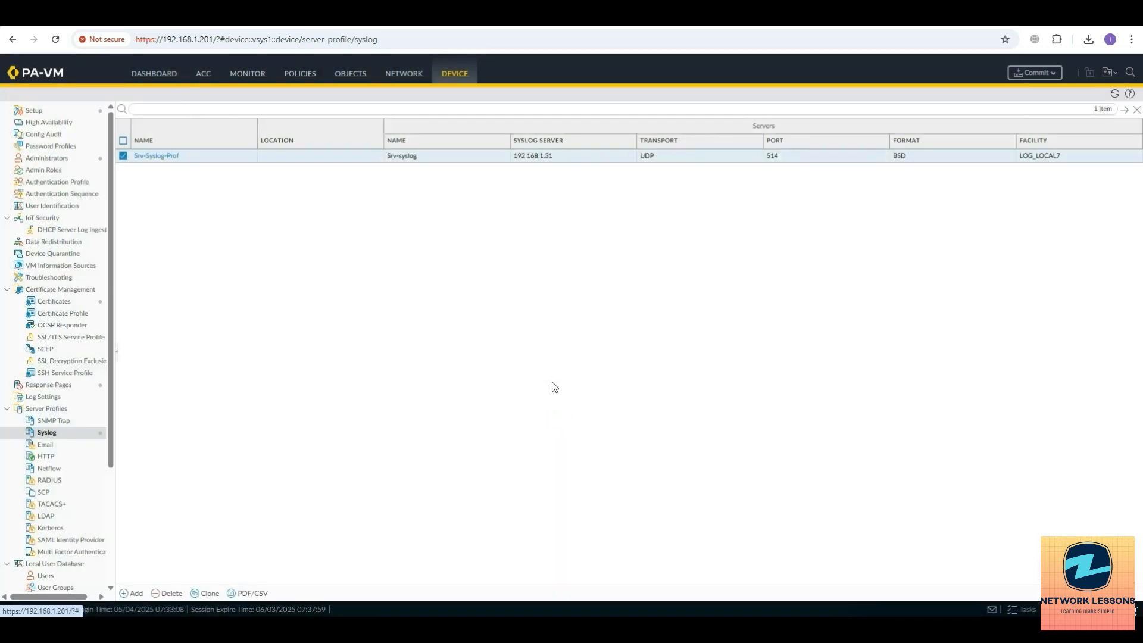
mouse_move(521, 378)
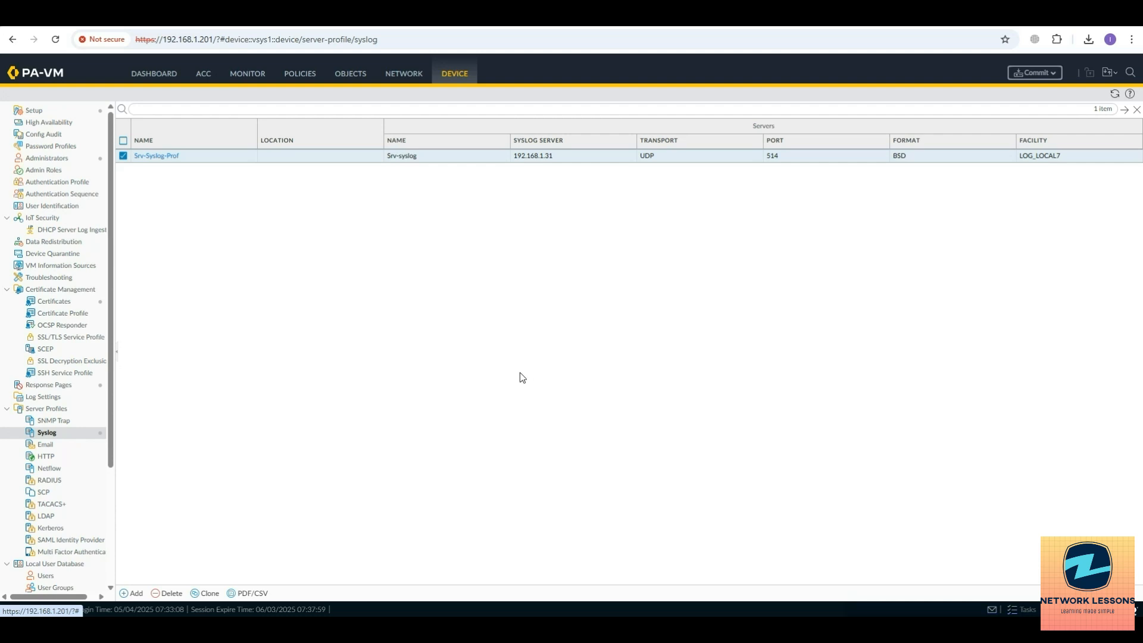
mouse_move(84, 410)
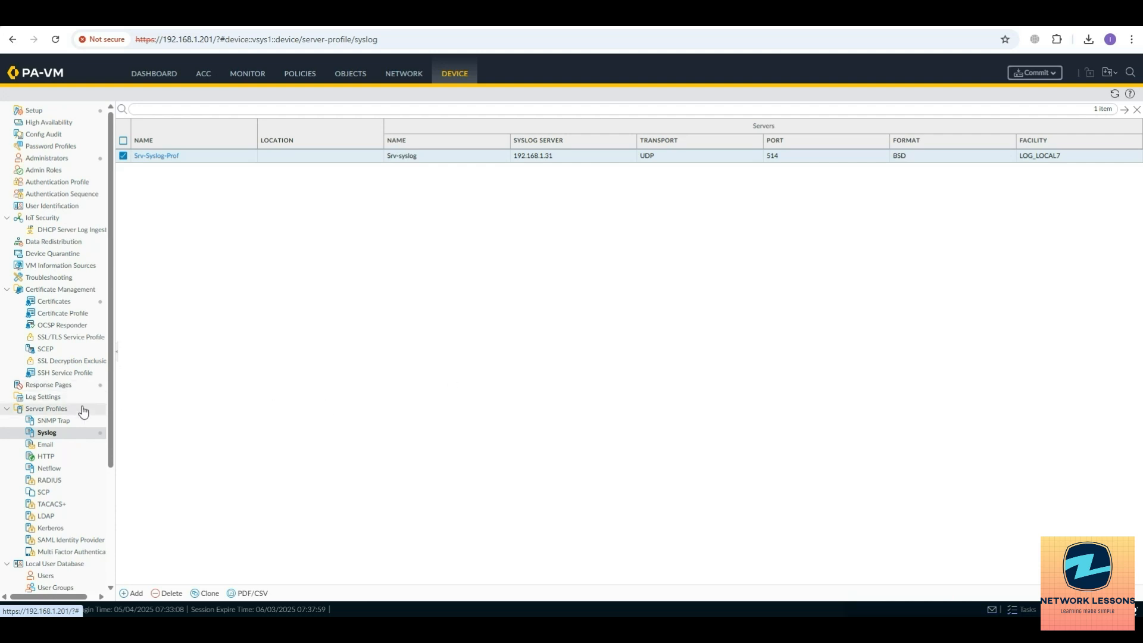
click(43, 397)
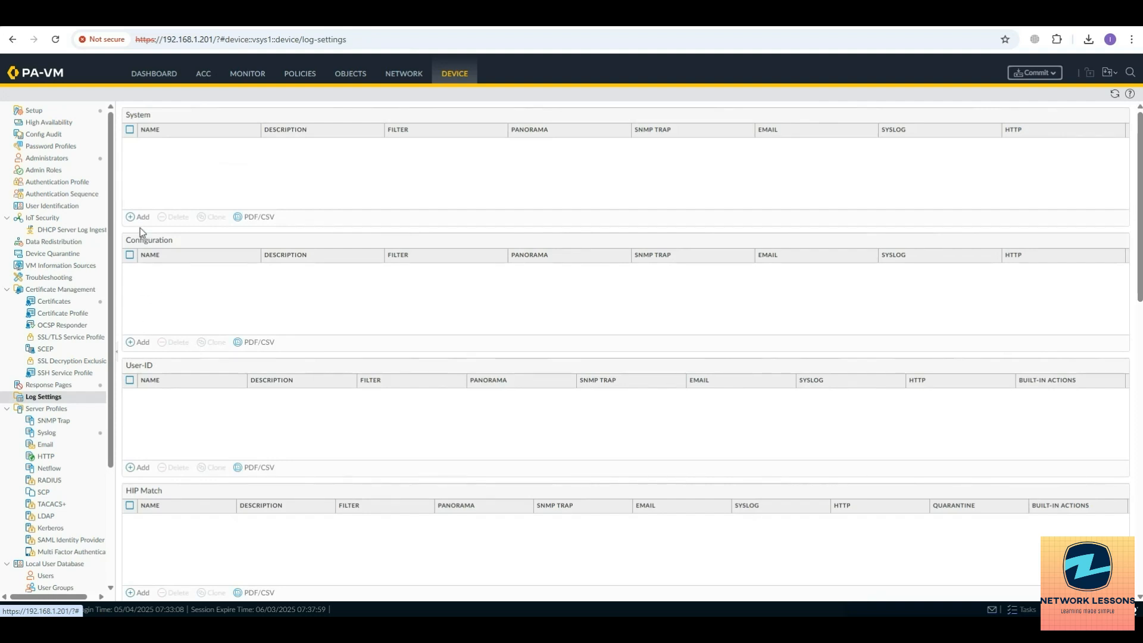
Add System log setting Syslog-Settings with Srv-Syslog-Prof as its syslog destination.
click(136, 216)
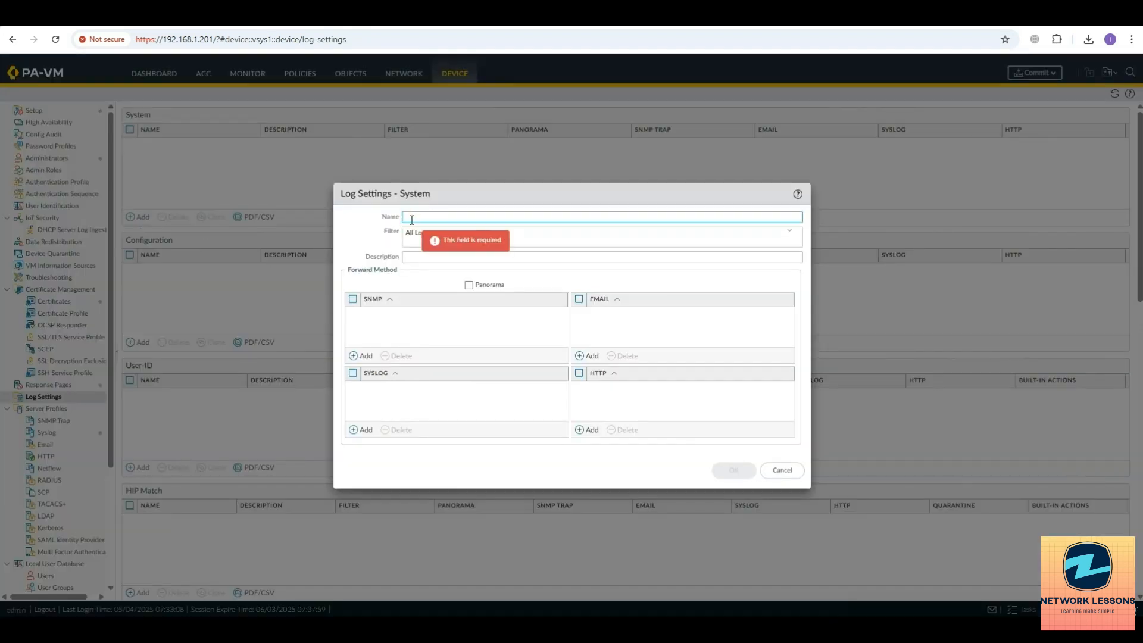
text(Sys)
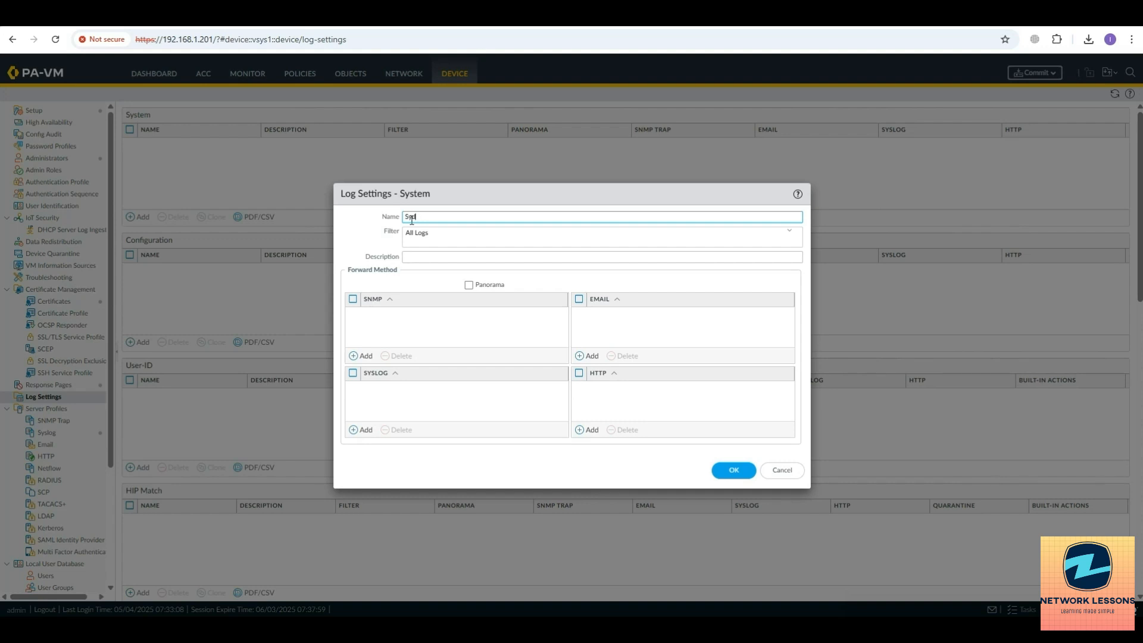
text(lo)
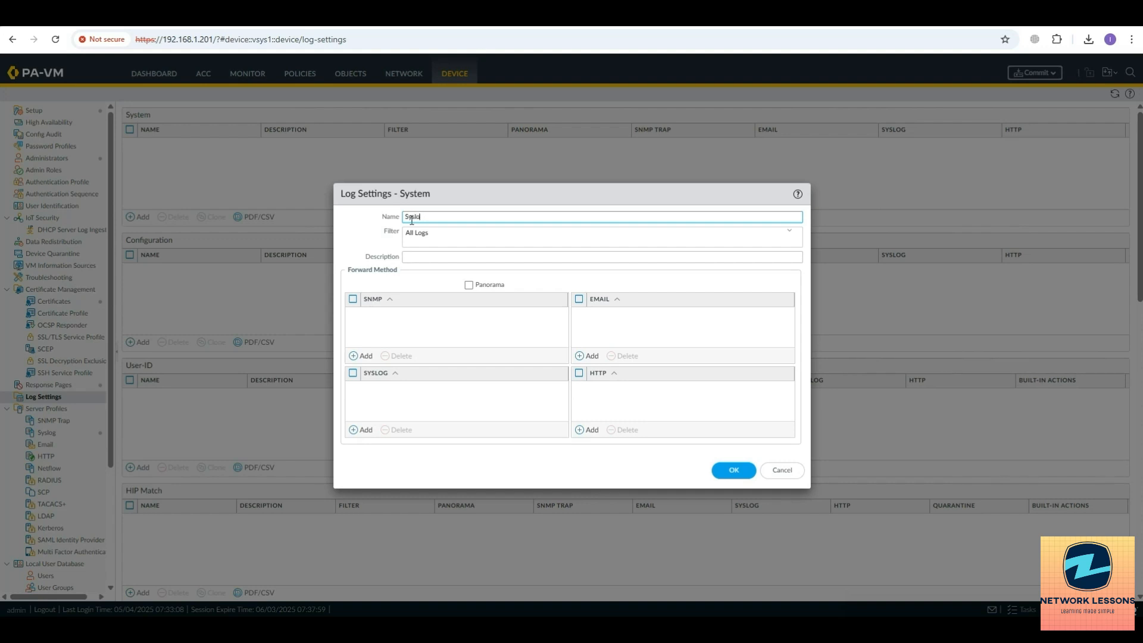
text(Syslog-Settings)
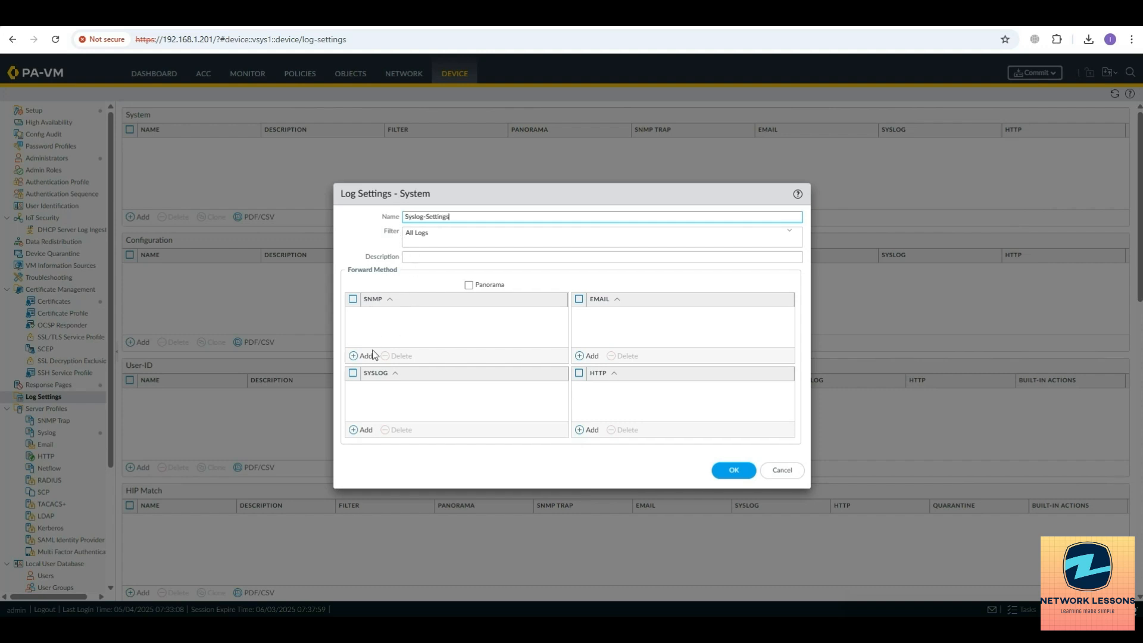
click(359, 355)
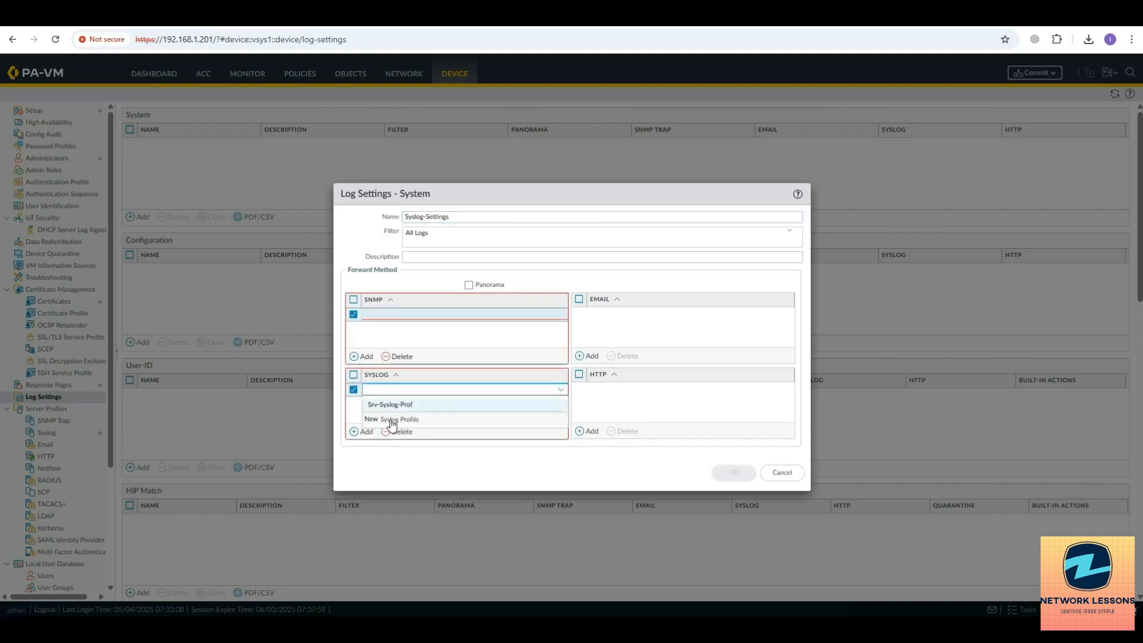
click(389, 405)
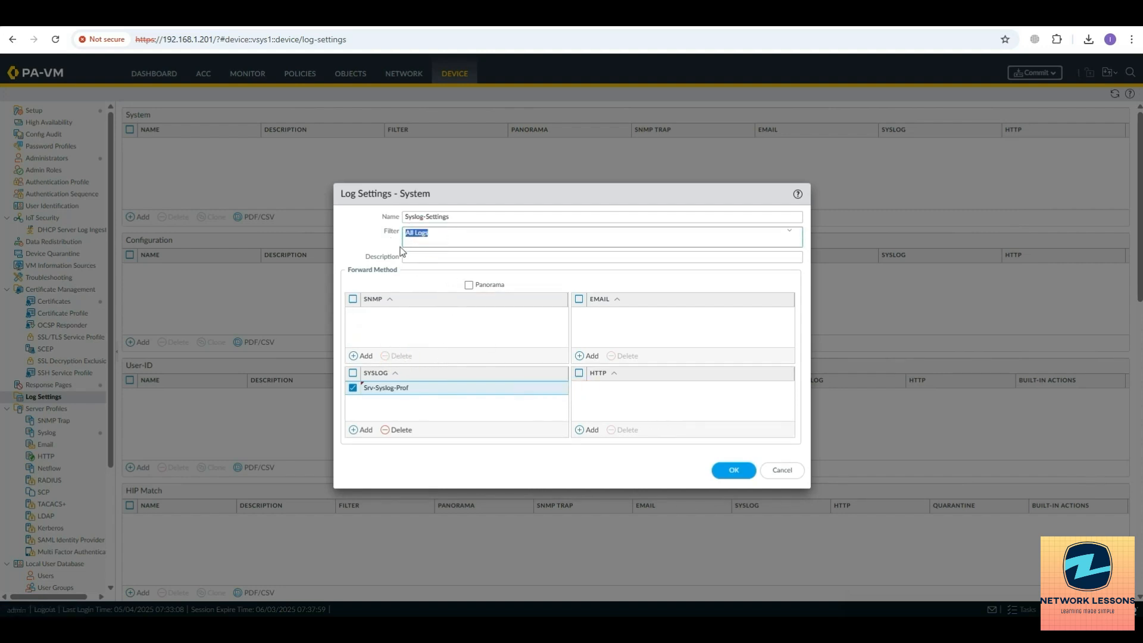
mouse_move(488, 237)
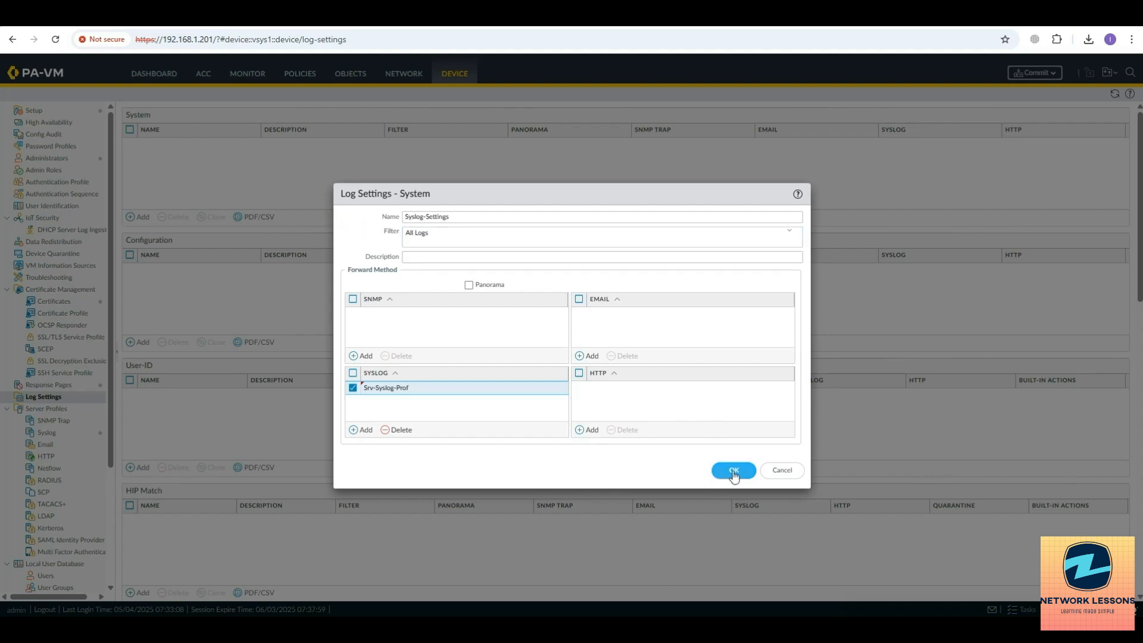
Save Syslog-Settings, confirm Srv-Syslog-Prof under Server Profiles, and return to Log Settings.
click(733, 470)
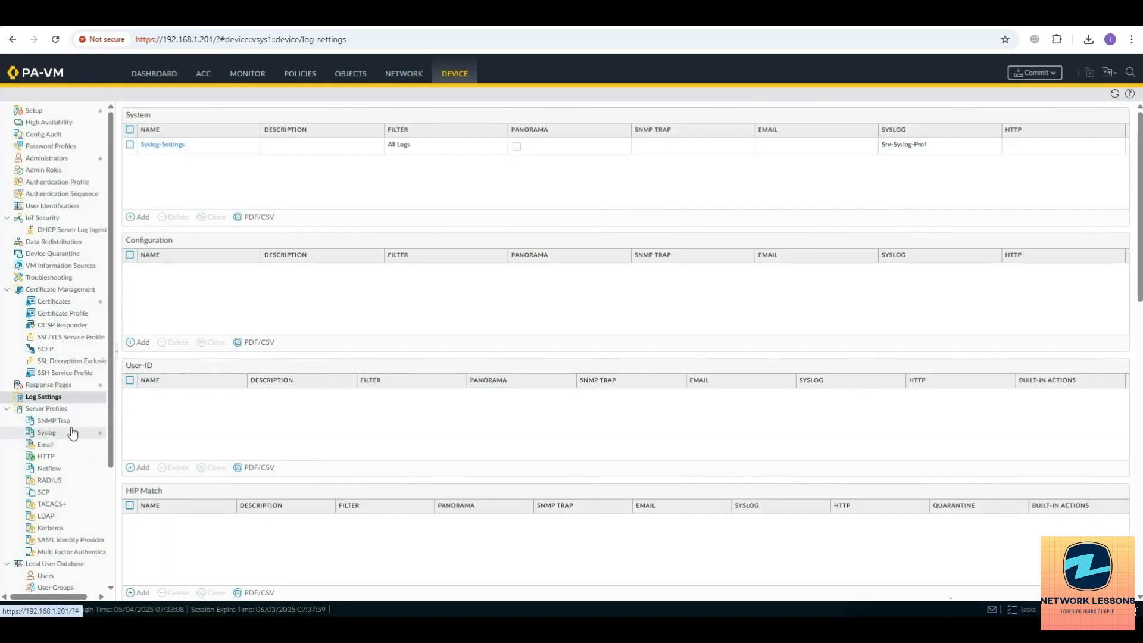
click(46, 432)
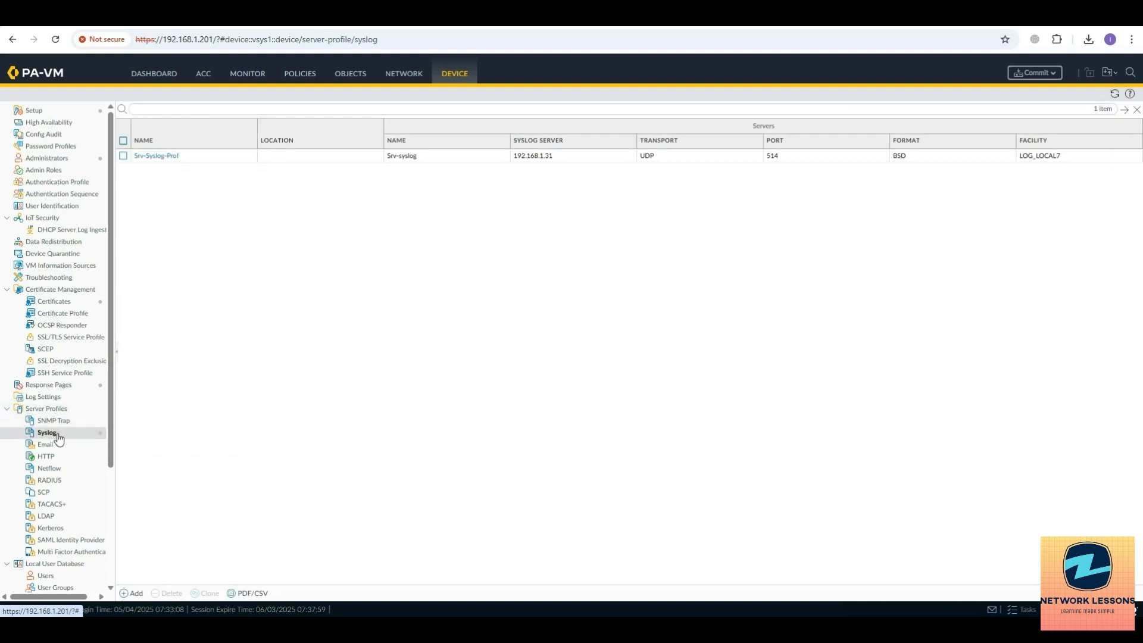
mouse_move(168, 290)
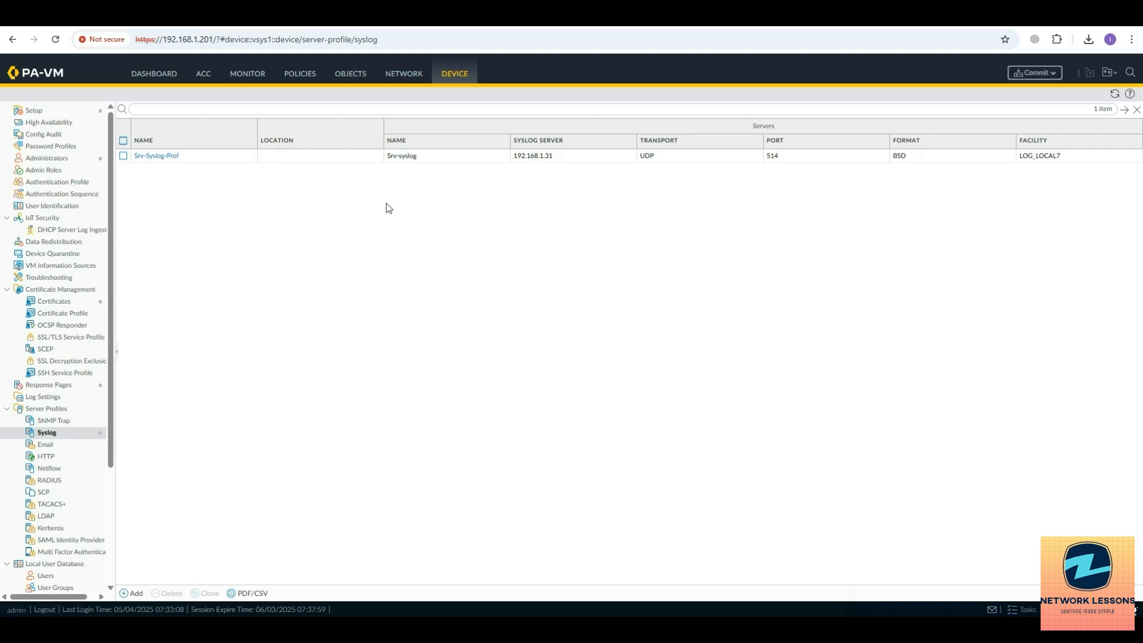
mouse_move(57, 412)
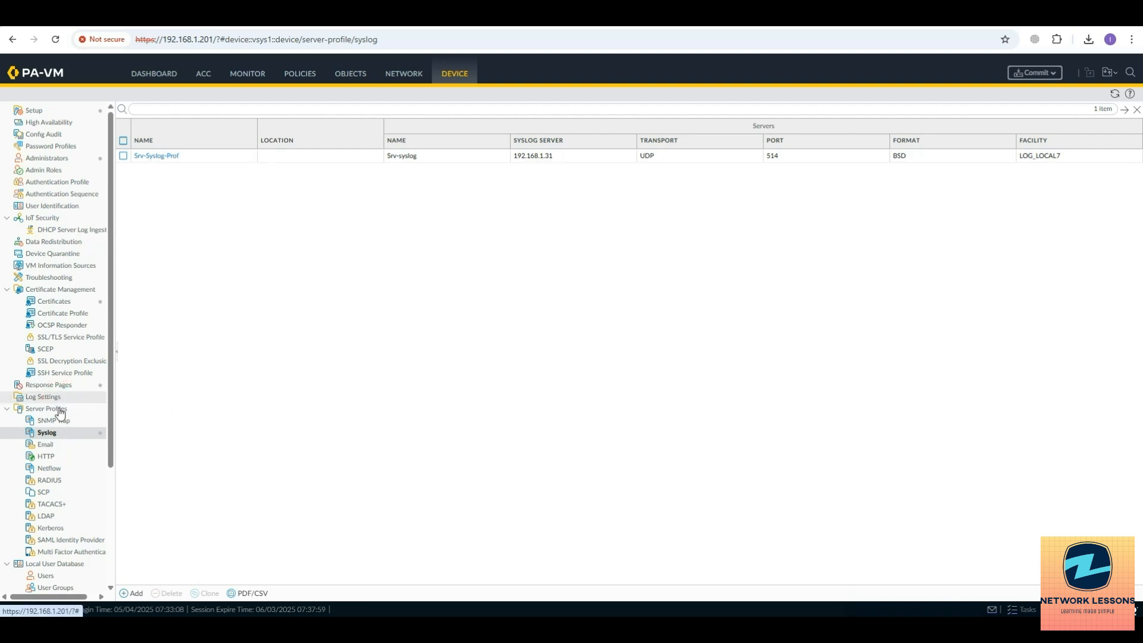
click(43, 396)
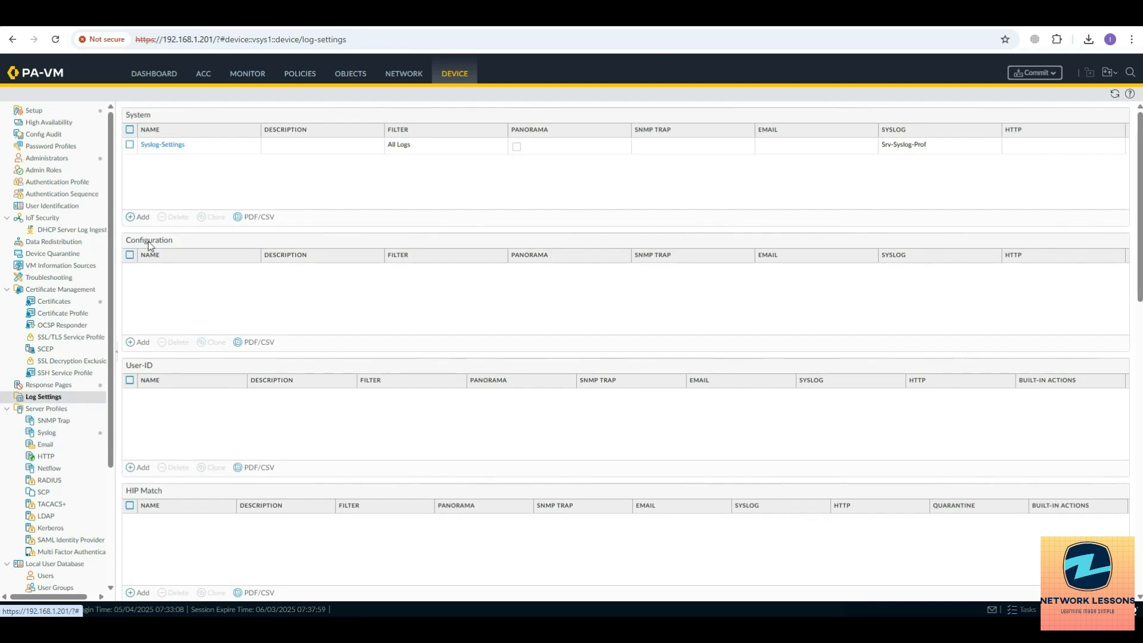
mouse_move(342, 163)
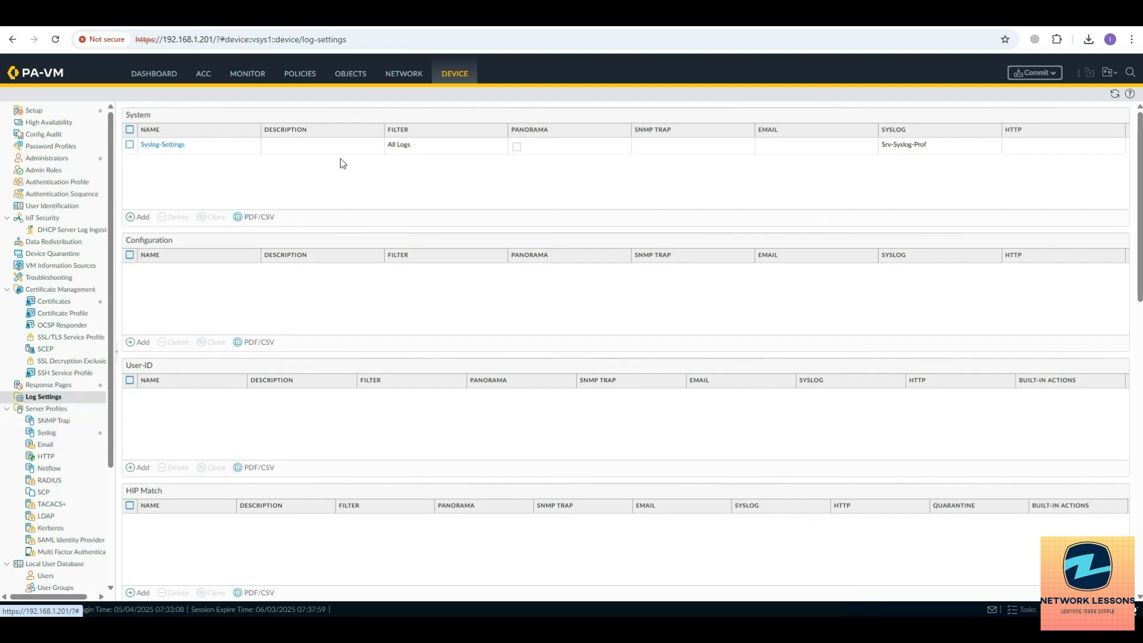
mouse_move(450, 80)
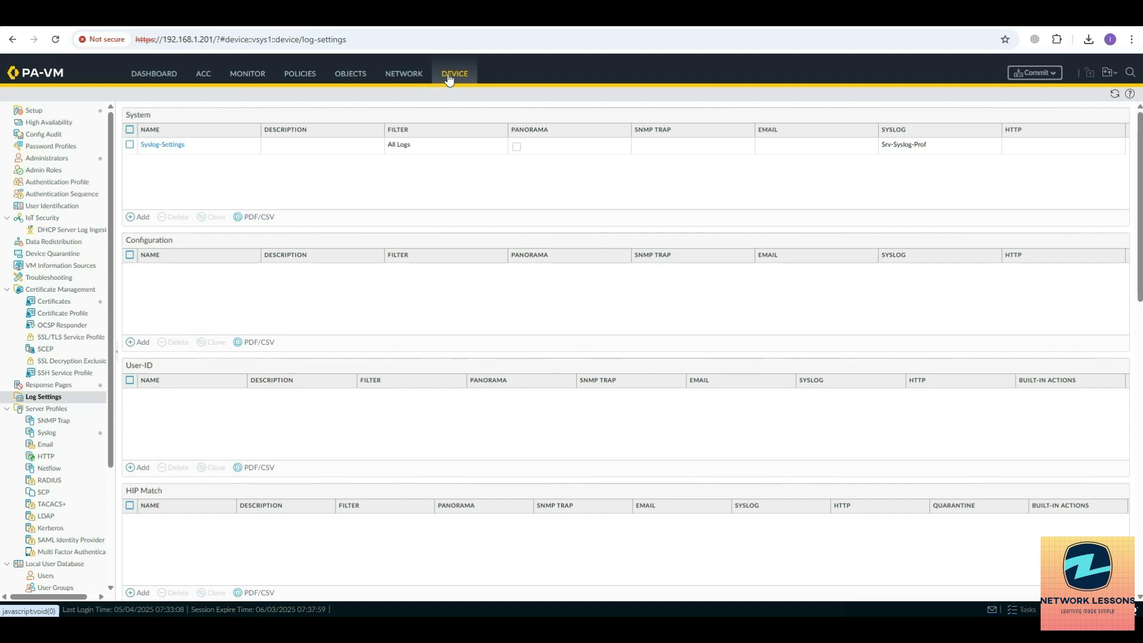
Create a new Log Forwarding profile named syslog-fwd-Prof under Objects.
click(350, 73)
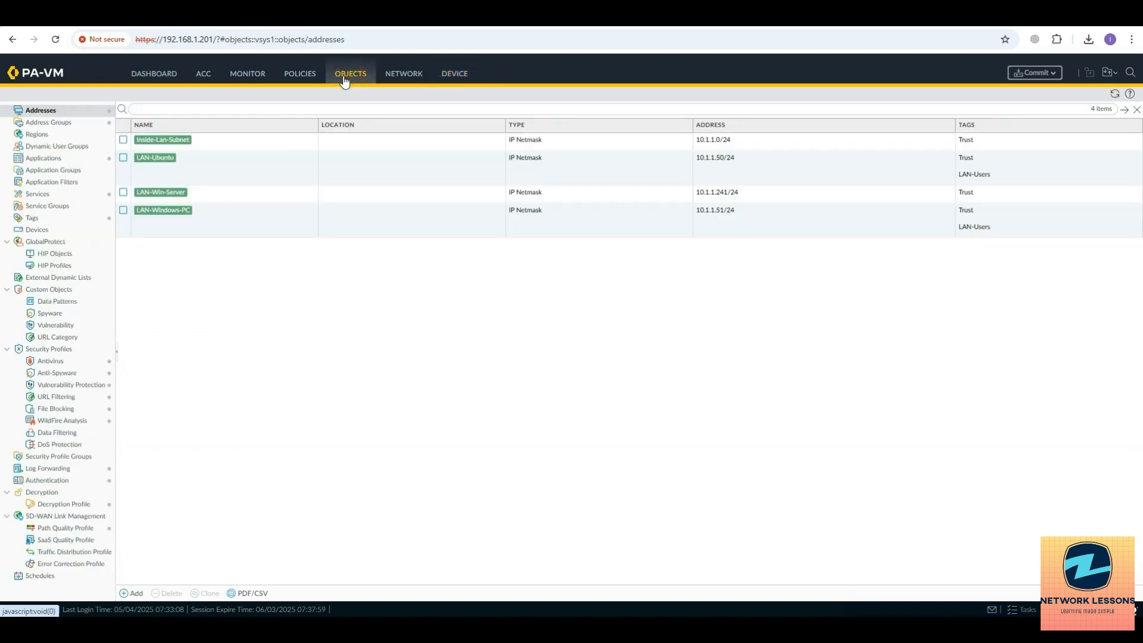
click(47, 468)
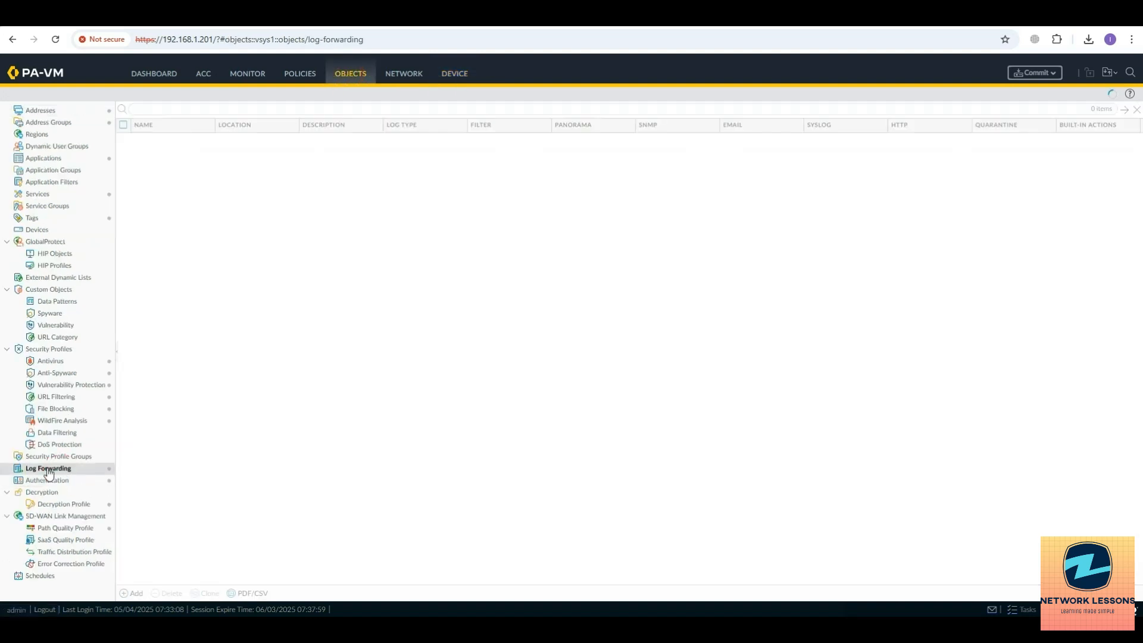
click(48, 468)
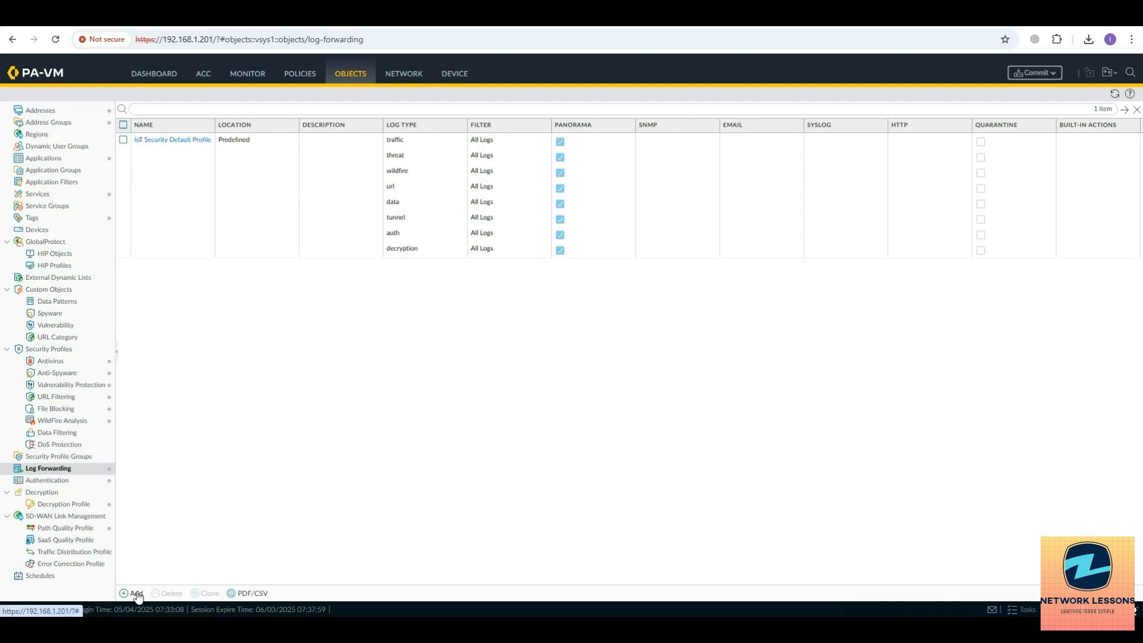
click(135, 593)
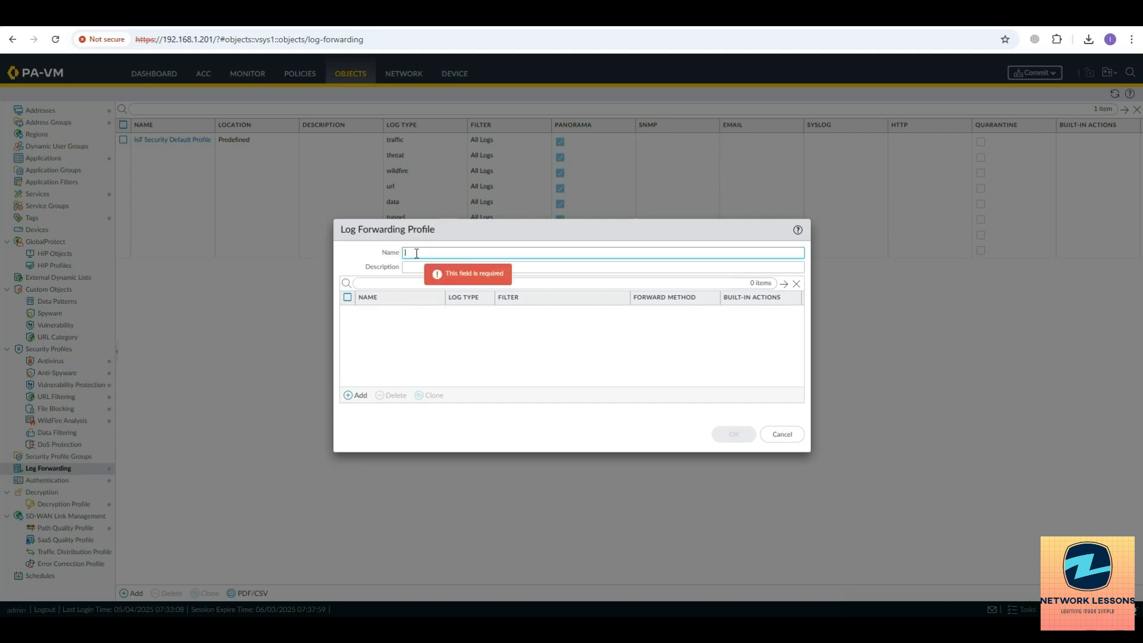
text(sys)
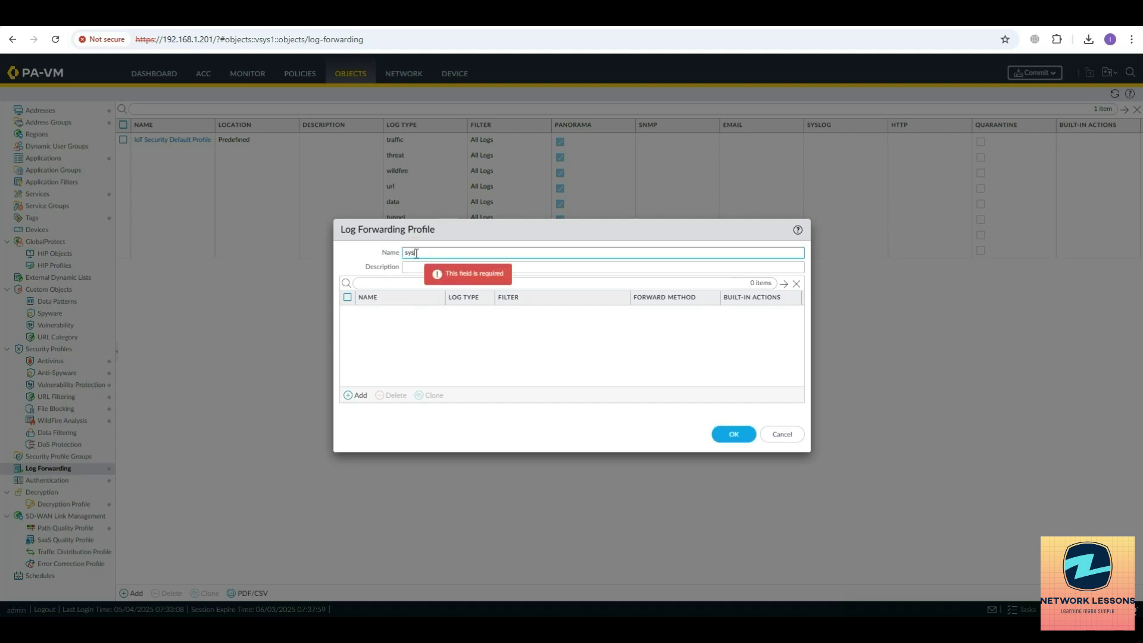
text(log-fwd-)
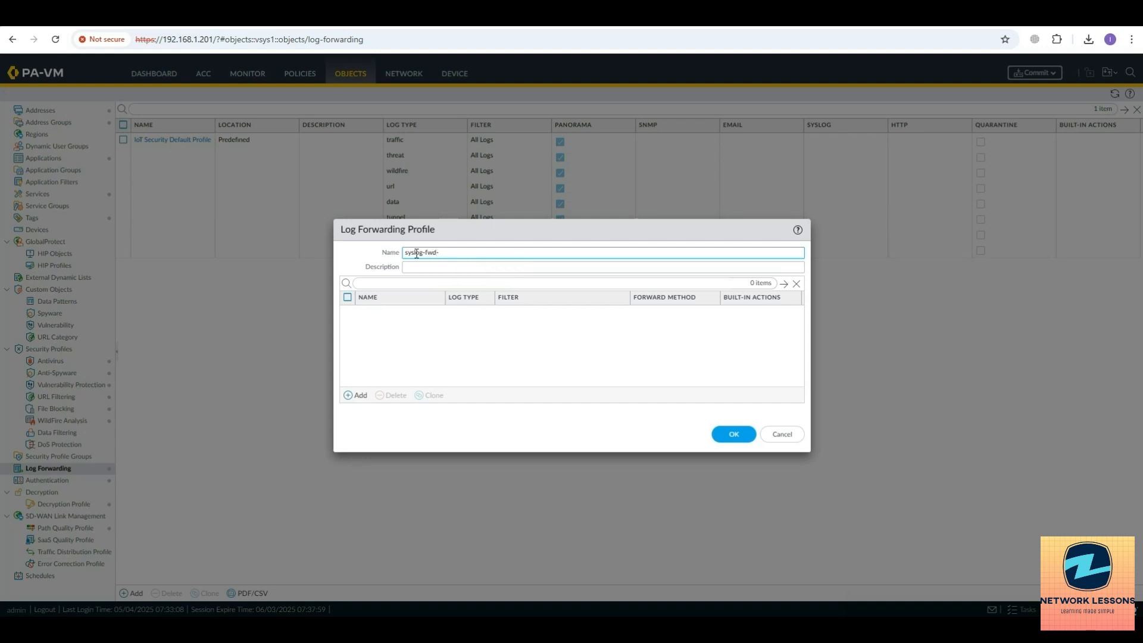
text(Pro)
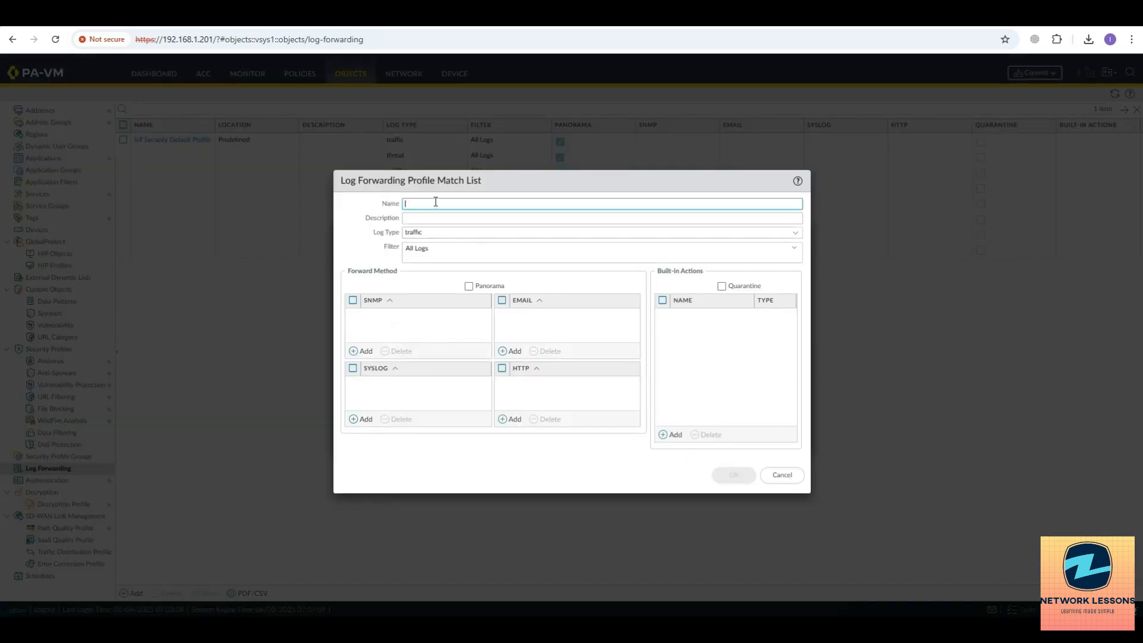
Add match list syslog-FWD sending traffic logs to Srv-Syslog-Prof, and save the profile.
click(360, 419)
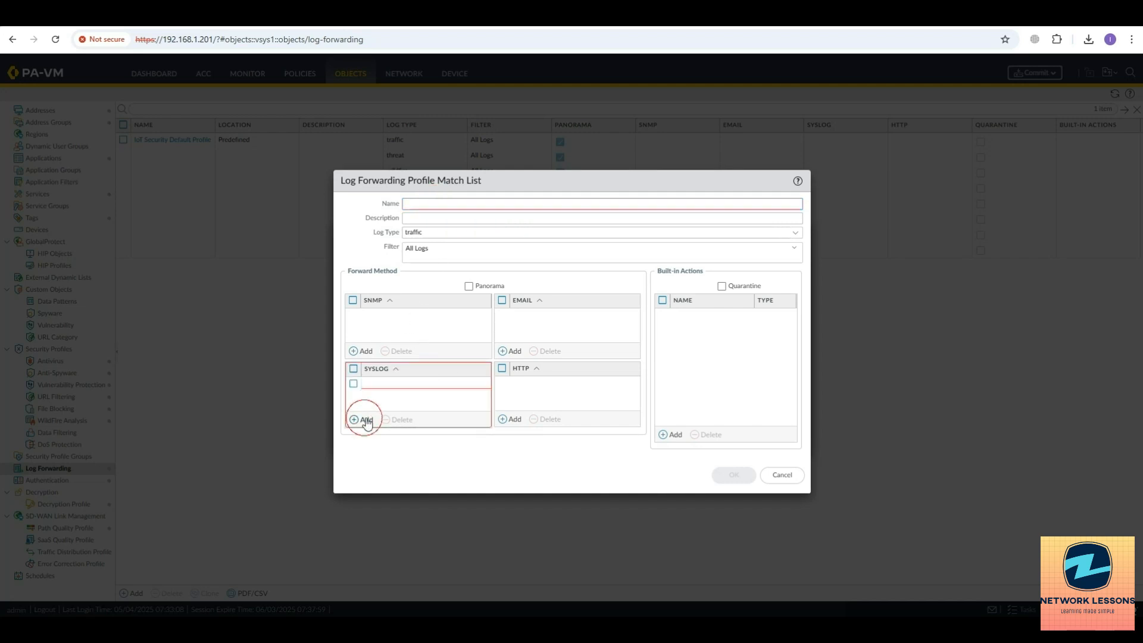
click(355, 419)
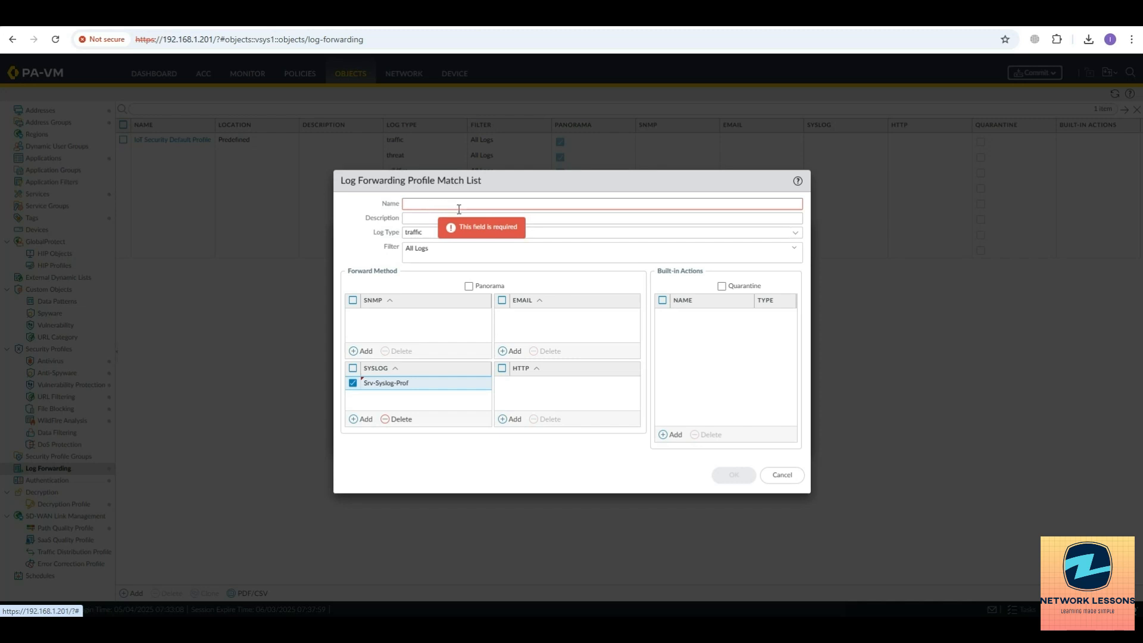
text(syslog-FWD)
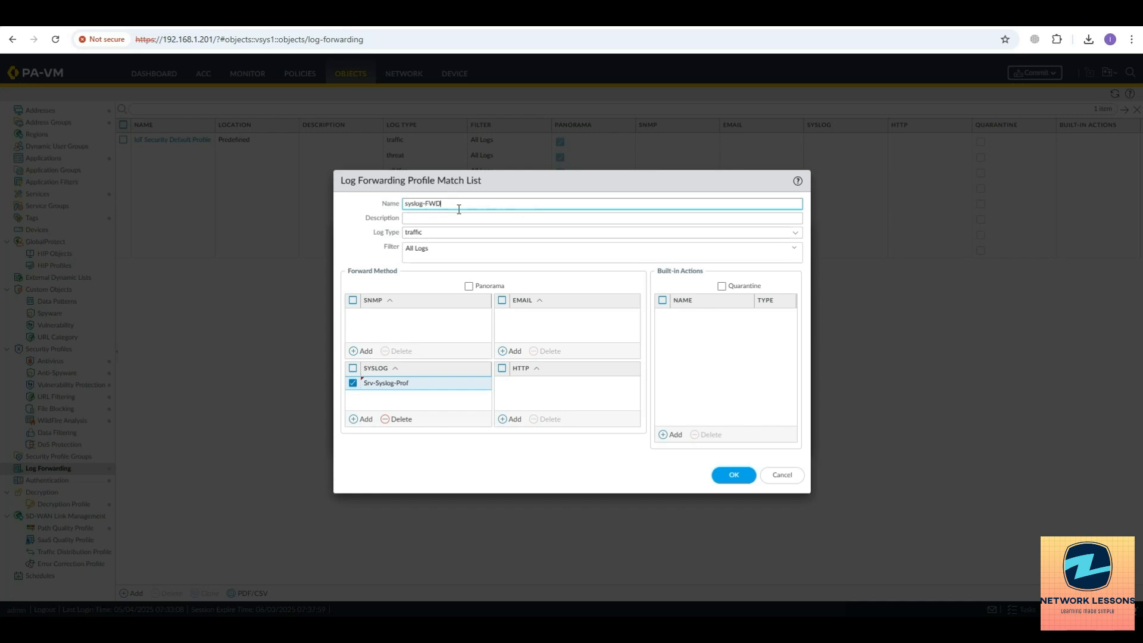
click(733, 475)
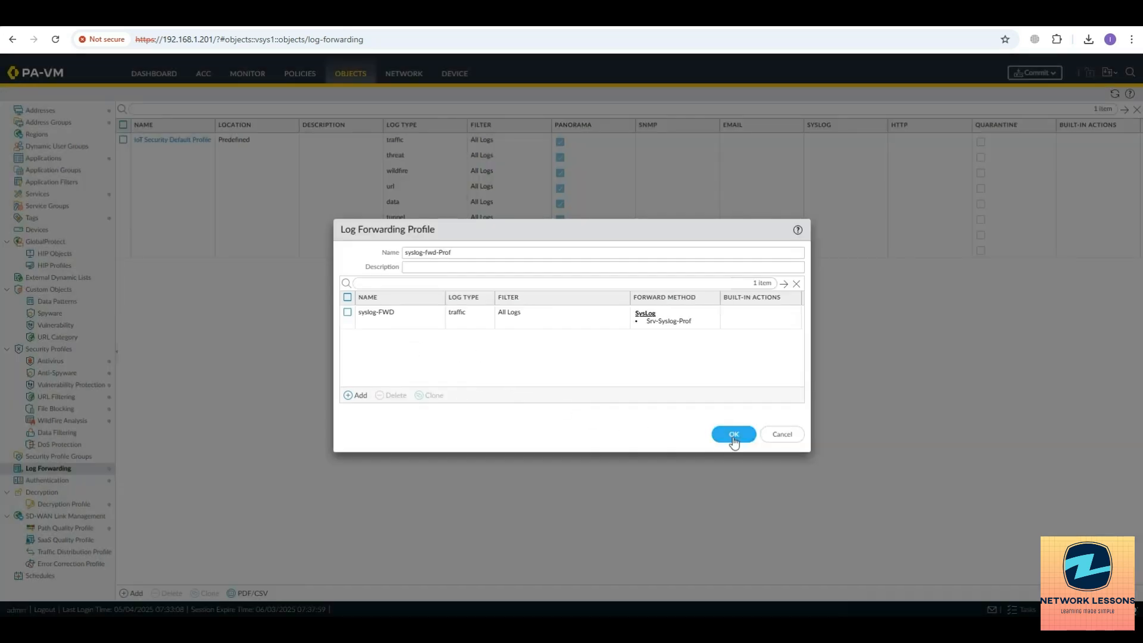
click(734, 434)
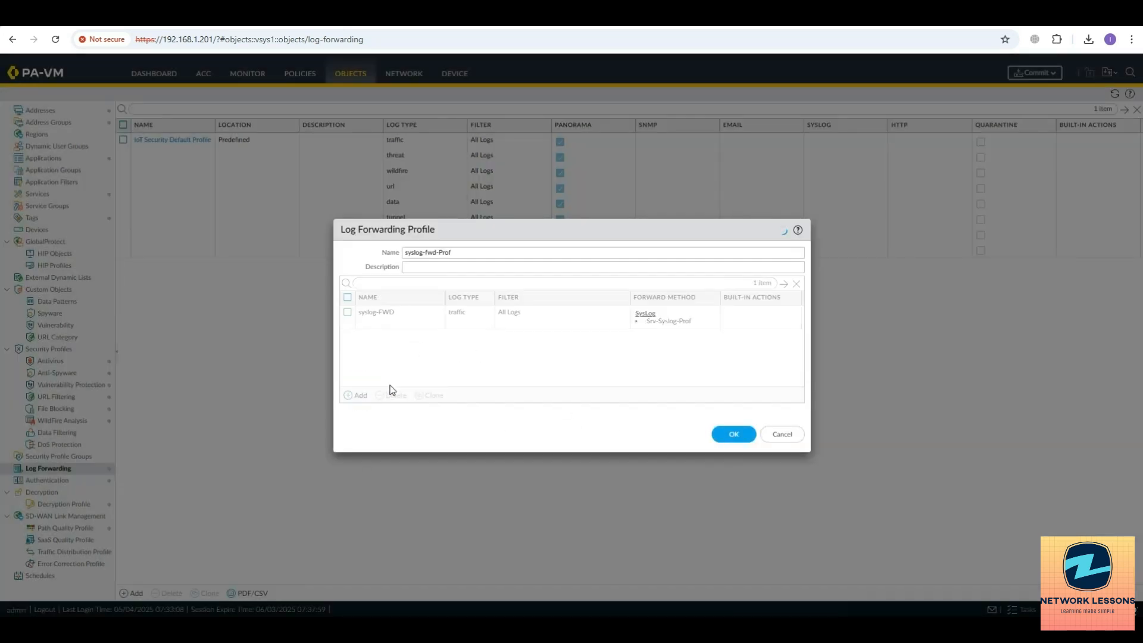
Add a threat-log match list to syslog-fwd-Prof so traffic and threat logs both go to Srv-Syslog-Prof.
click(355, 395)
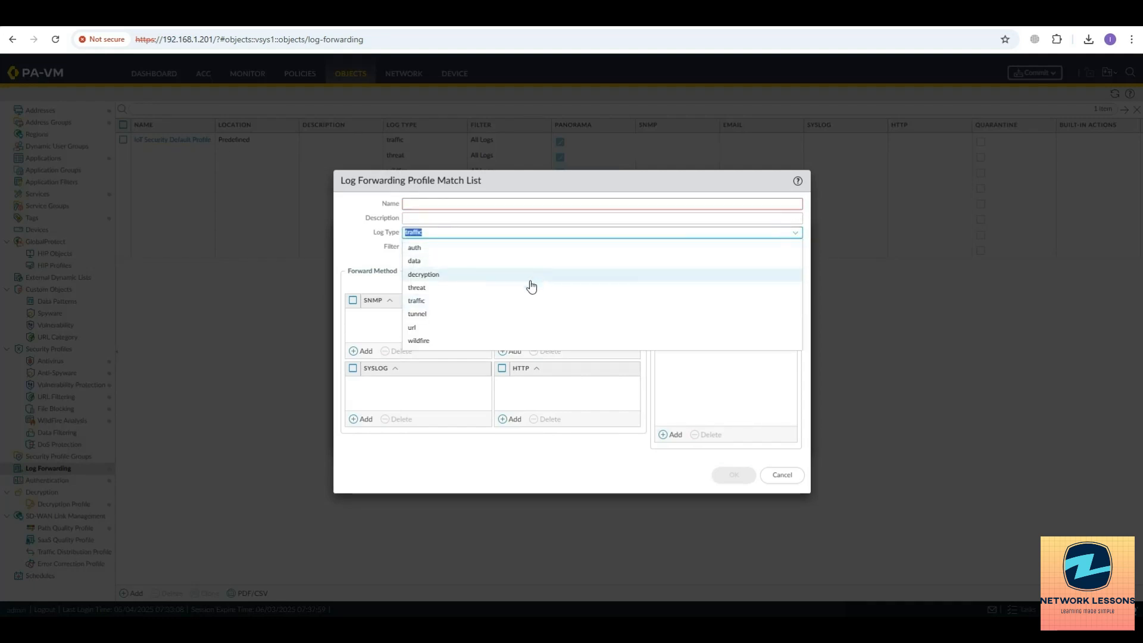
mouse_move(430, 315)
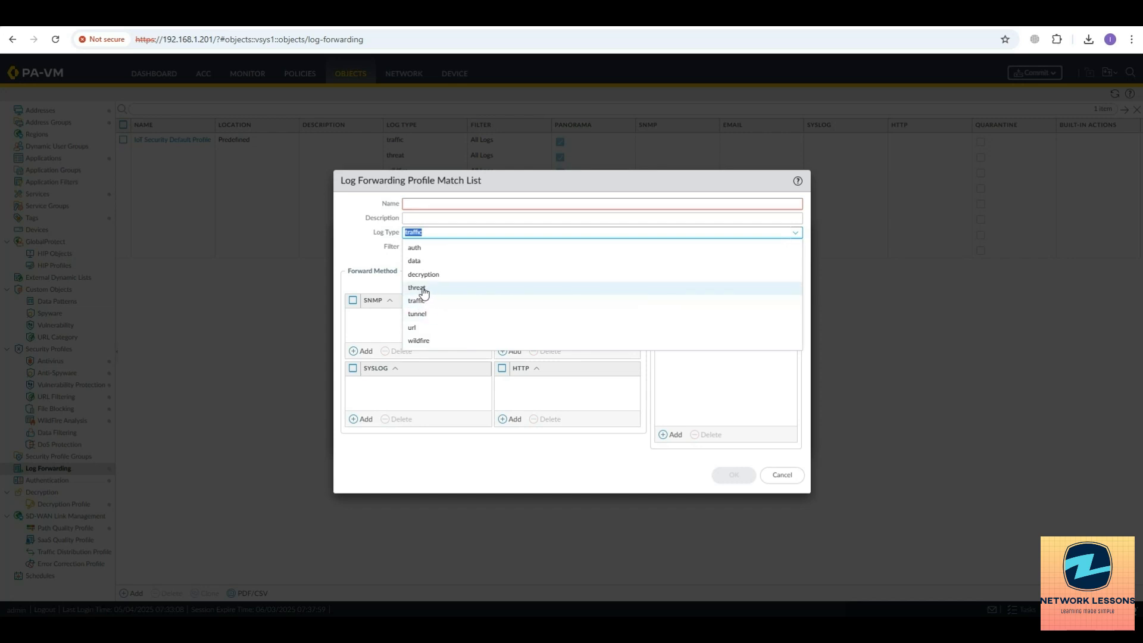
mouse_move(430, 296)
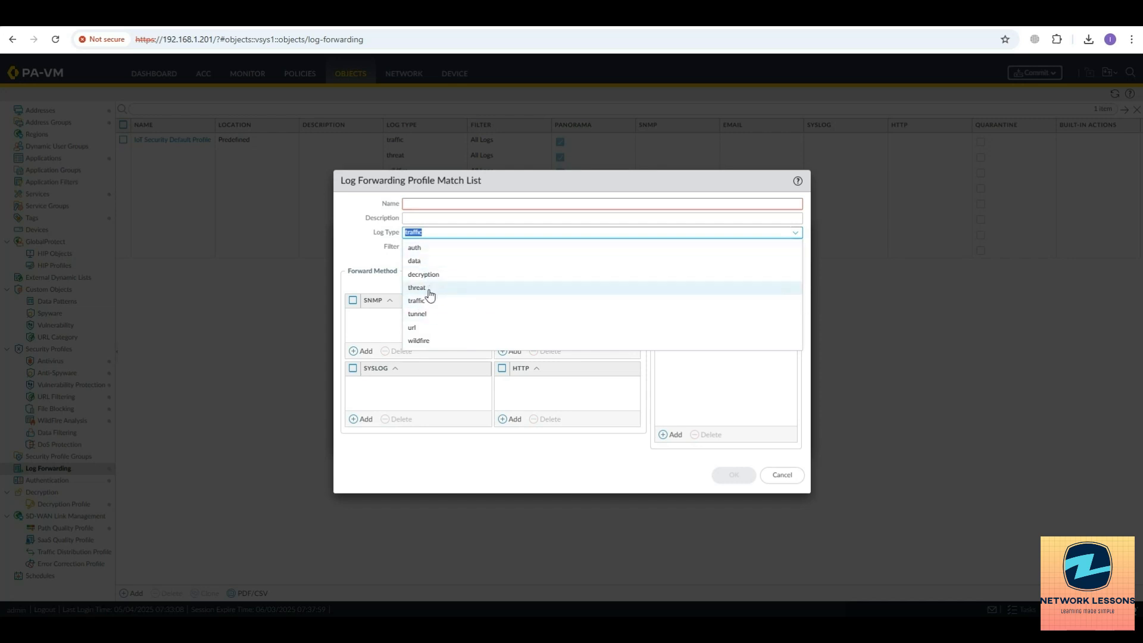
click(416, 287)
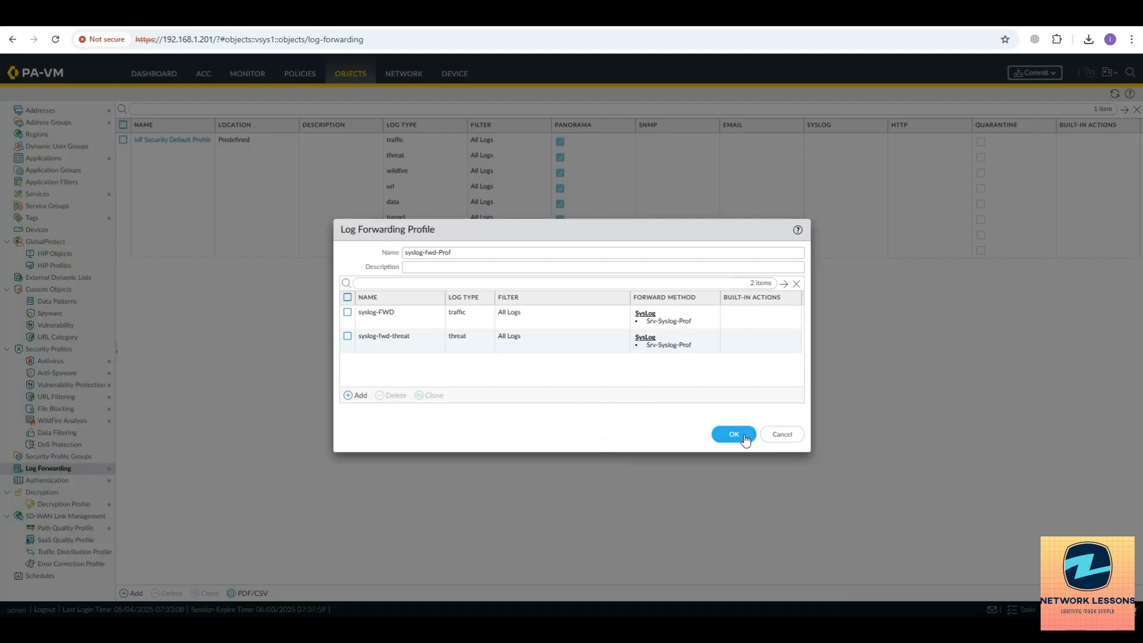
click(733, 434)
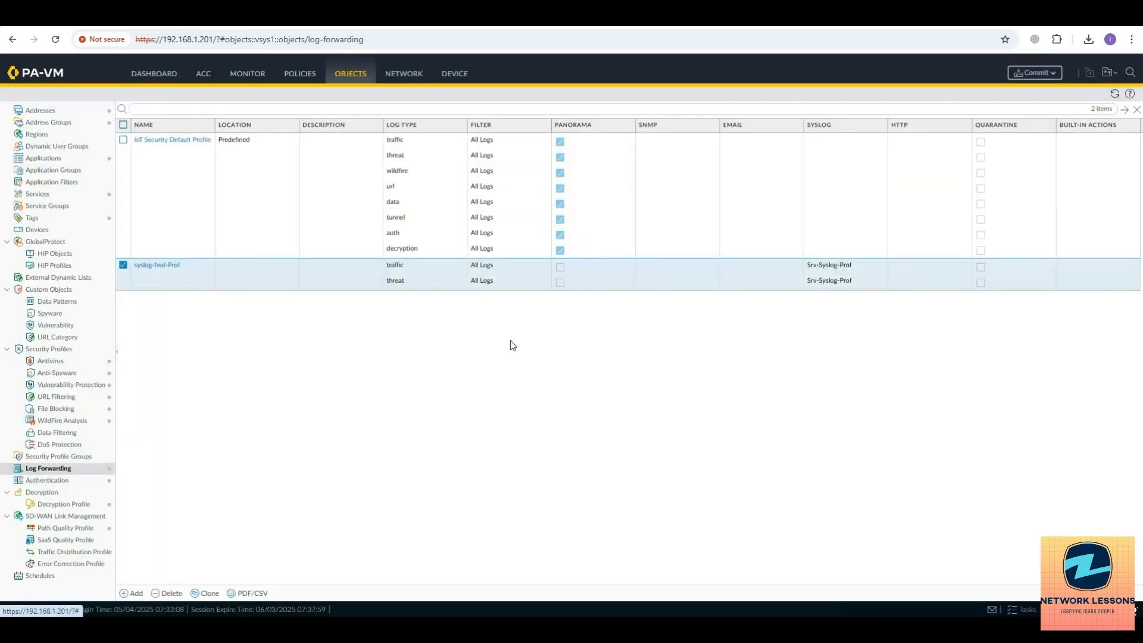
mouse_move(46, 472)
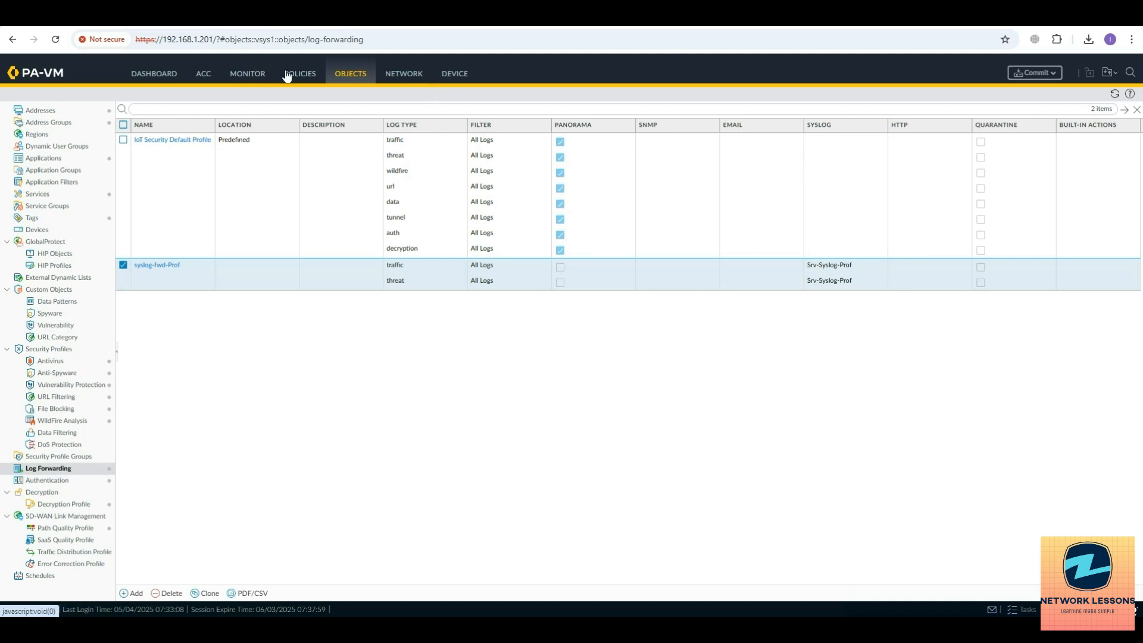
Set the LAN-Trust-To-Untrust rule's log forwarding profile to syslog-fwd-Prof and start a commit.
click(300, 73)
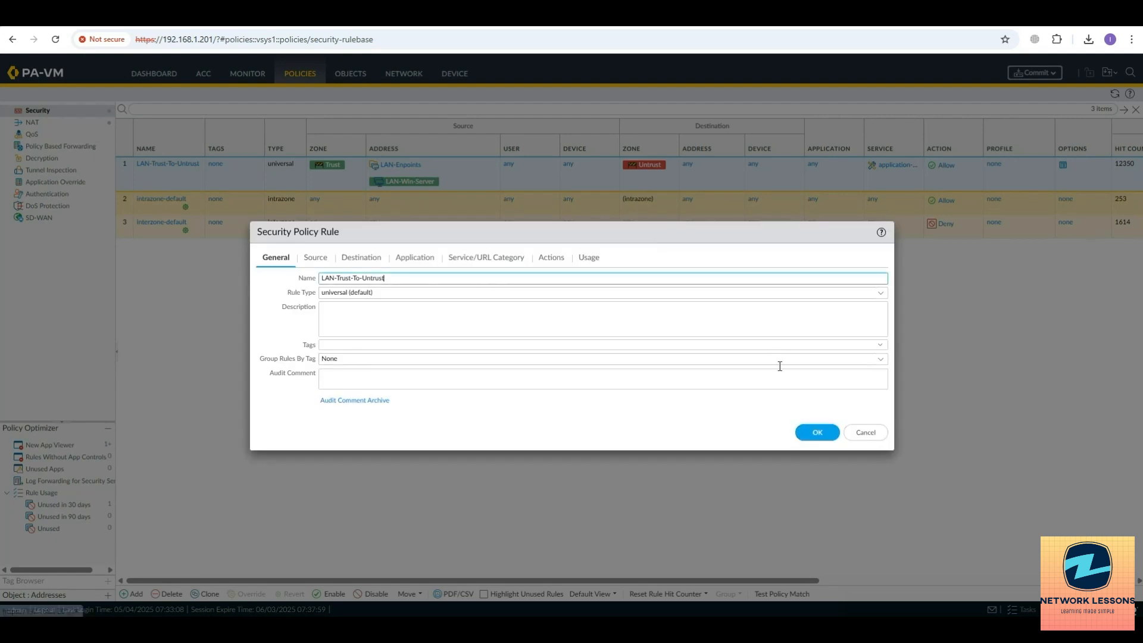
click(550, 257)
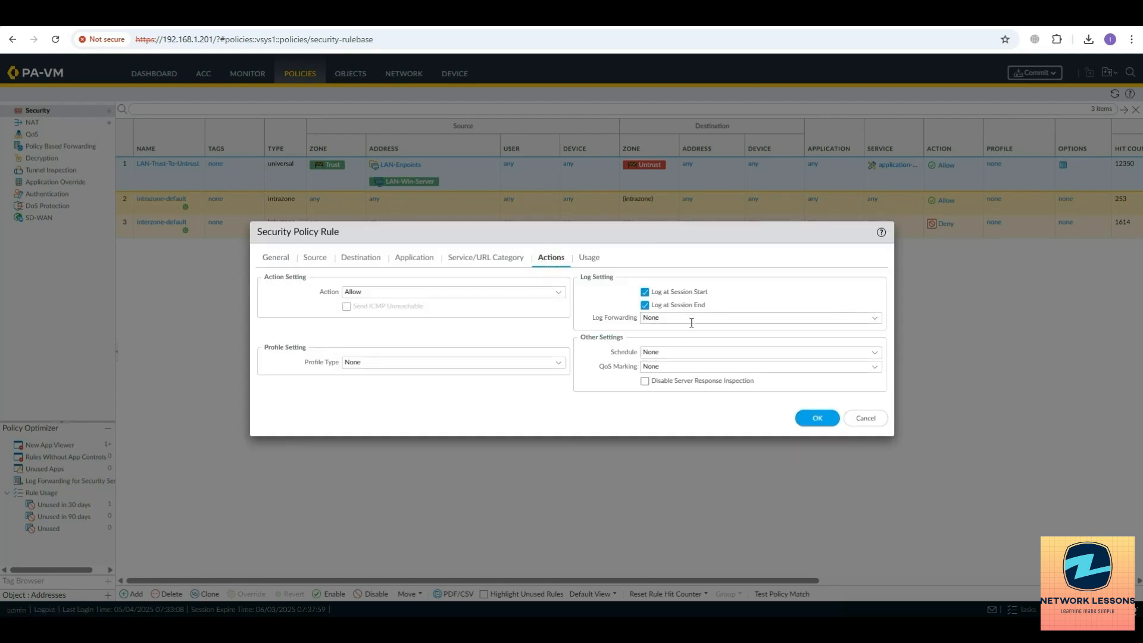
click(873, 318)
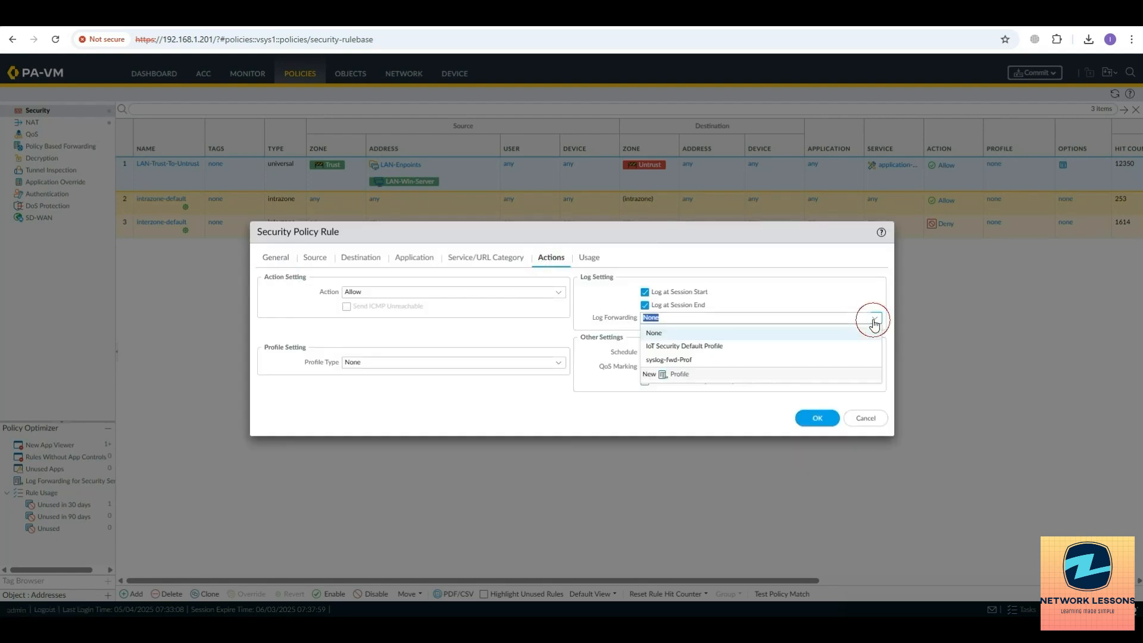
click(668, 360)
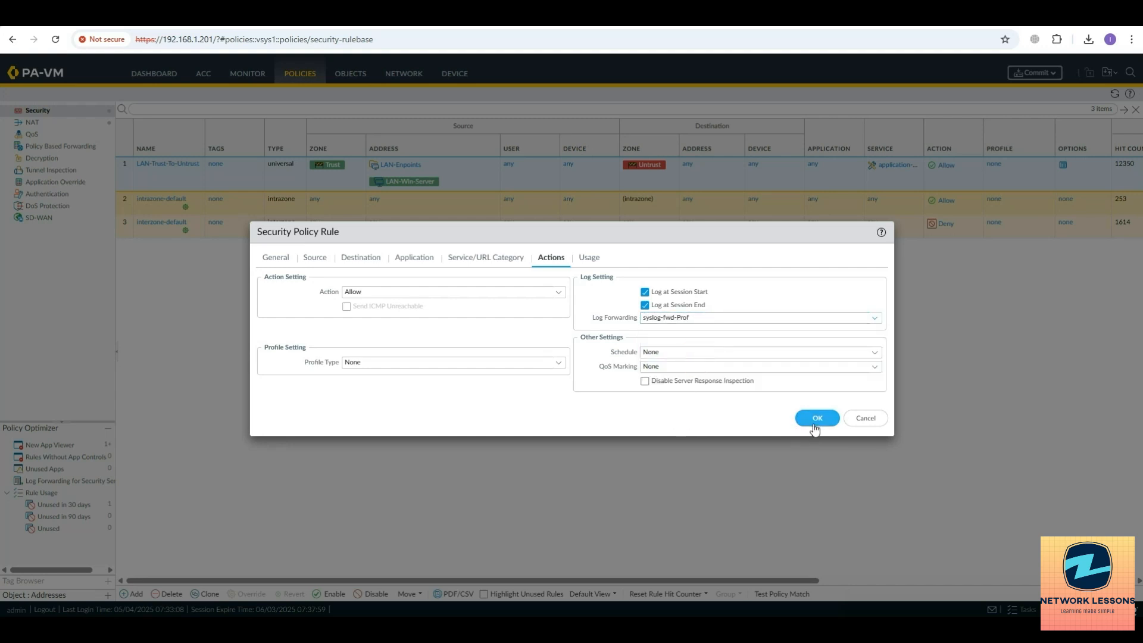
click(816, 417)
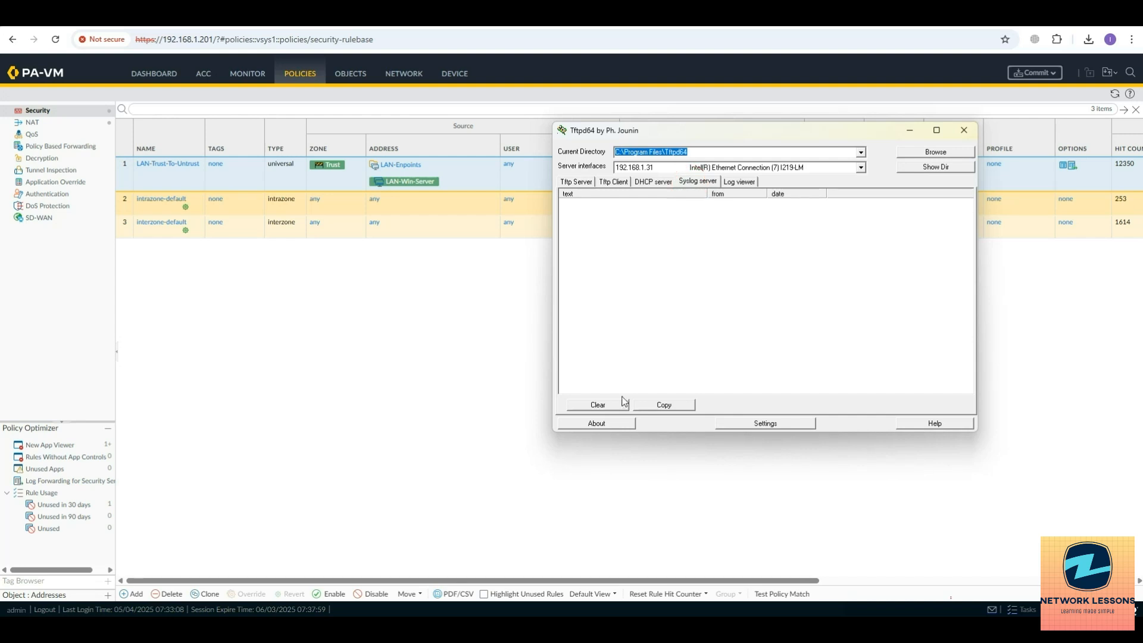
mouse_move(1001, 125)
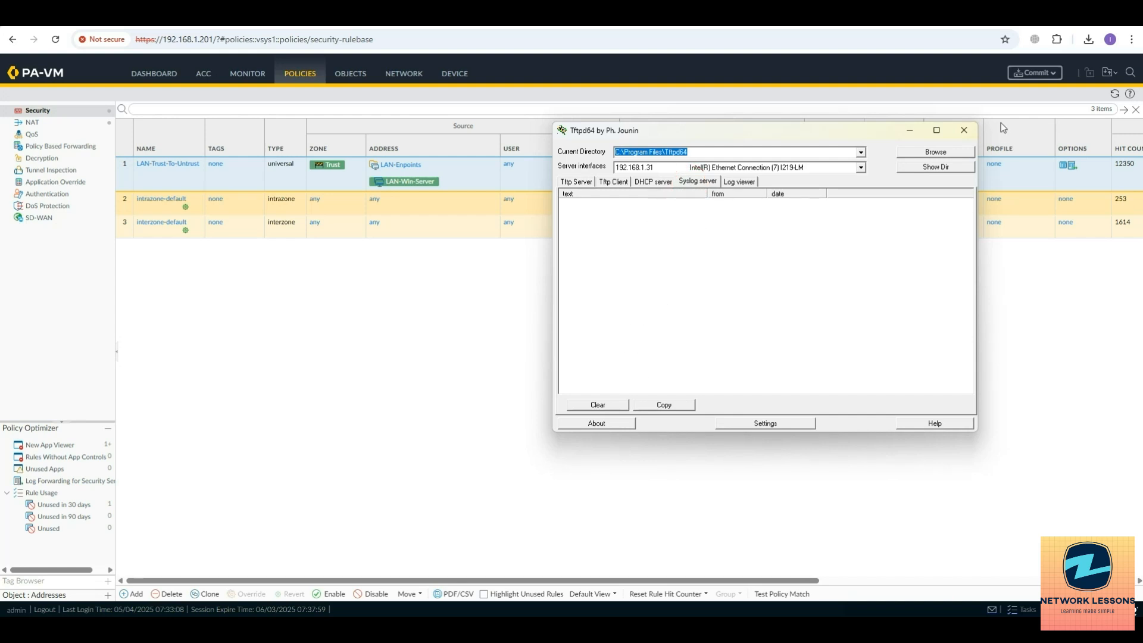
click(1034, 72)
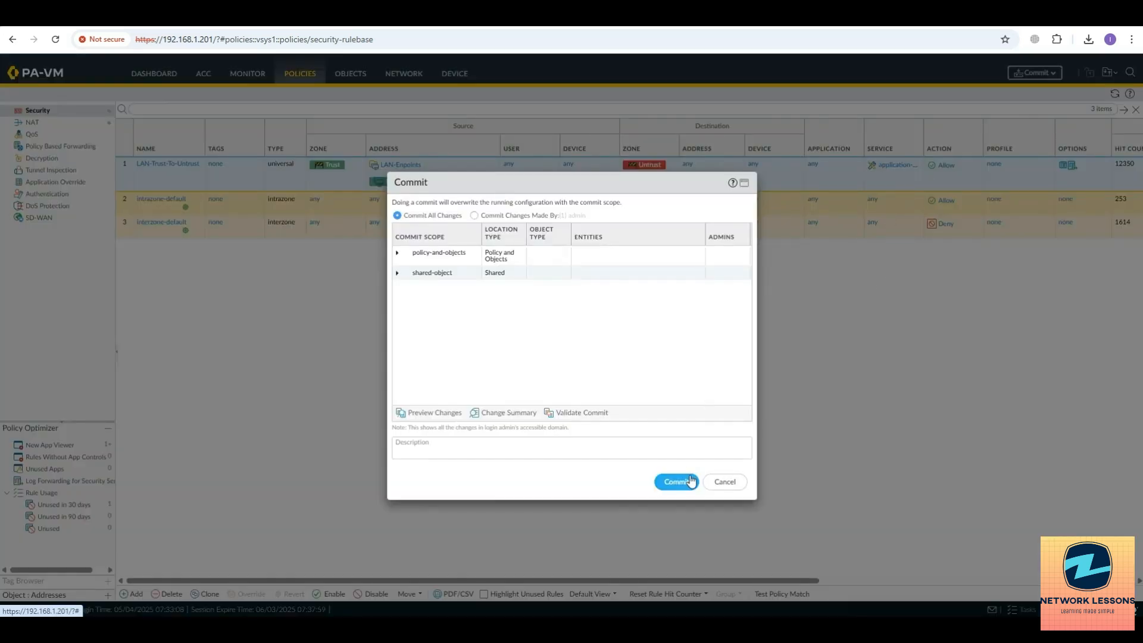
Commit the pending configuration and dismiss the Commit Status window after it succeeds.
click(675, 481)
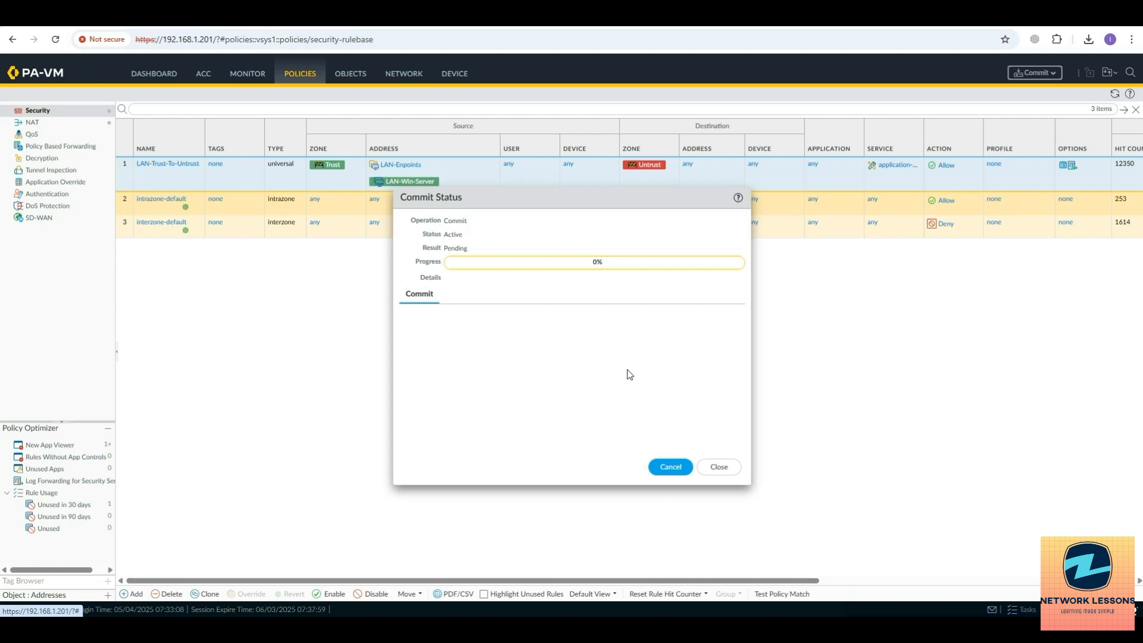
mouse_move(695, 522)
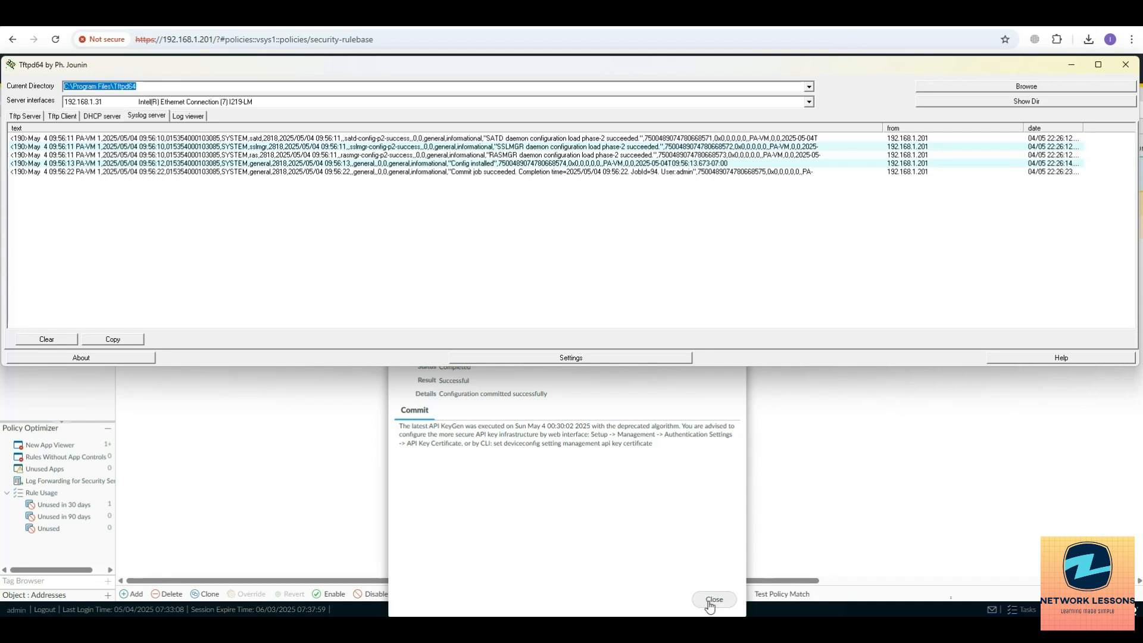
click(714, 599)
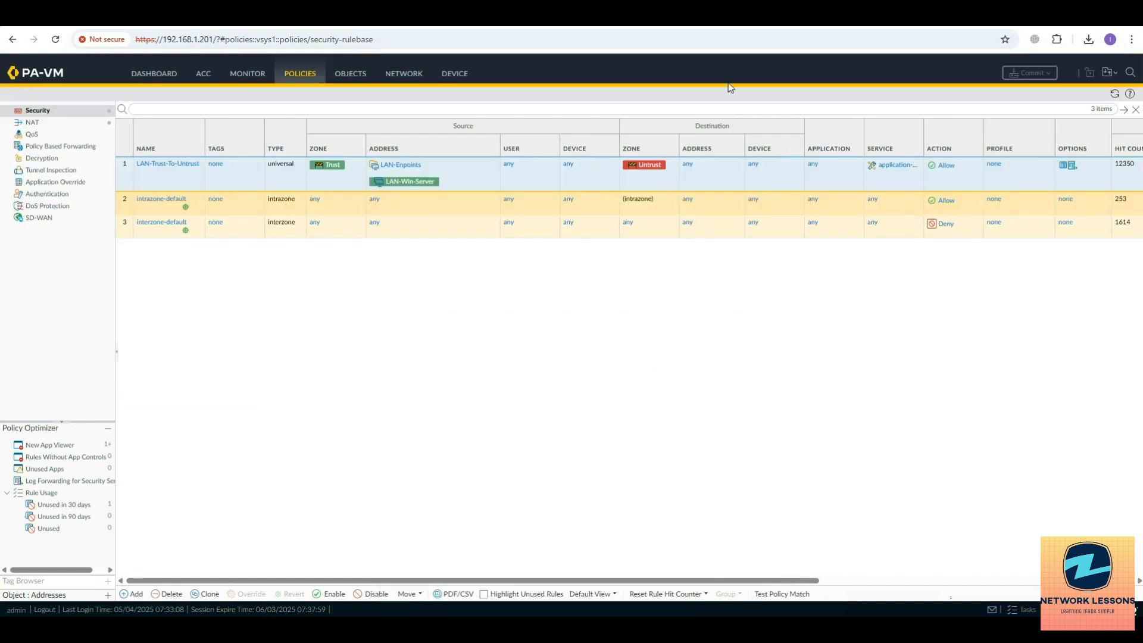
Create address object 'srv' for the syslog server at 192.168.1.31 under Objects > Addresses.
click(350, 73)
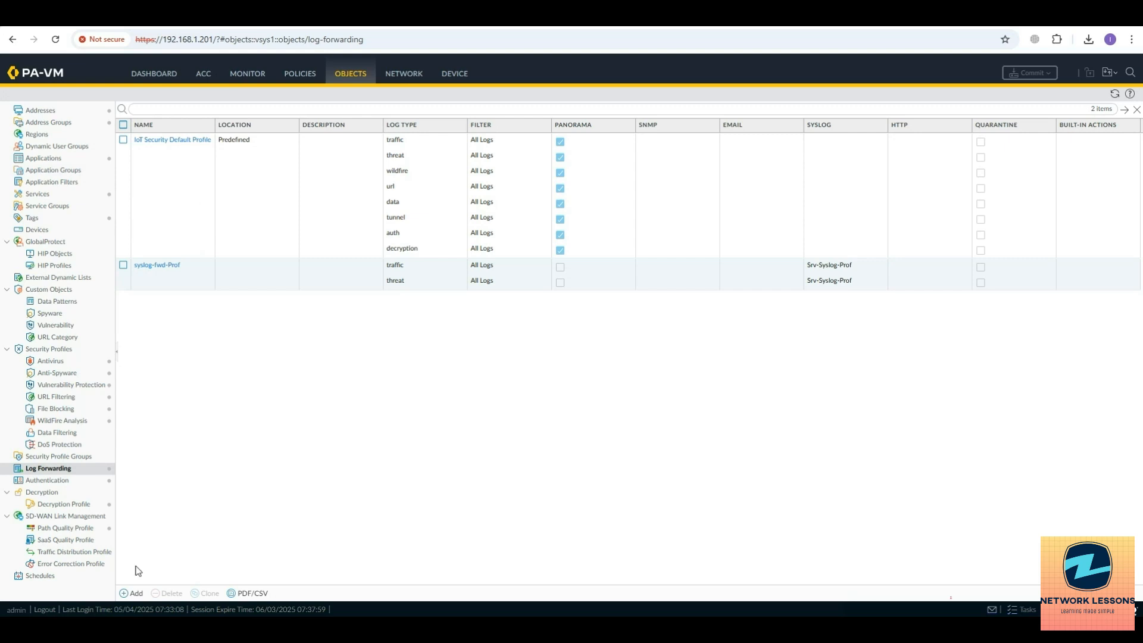
click(131, 593)
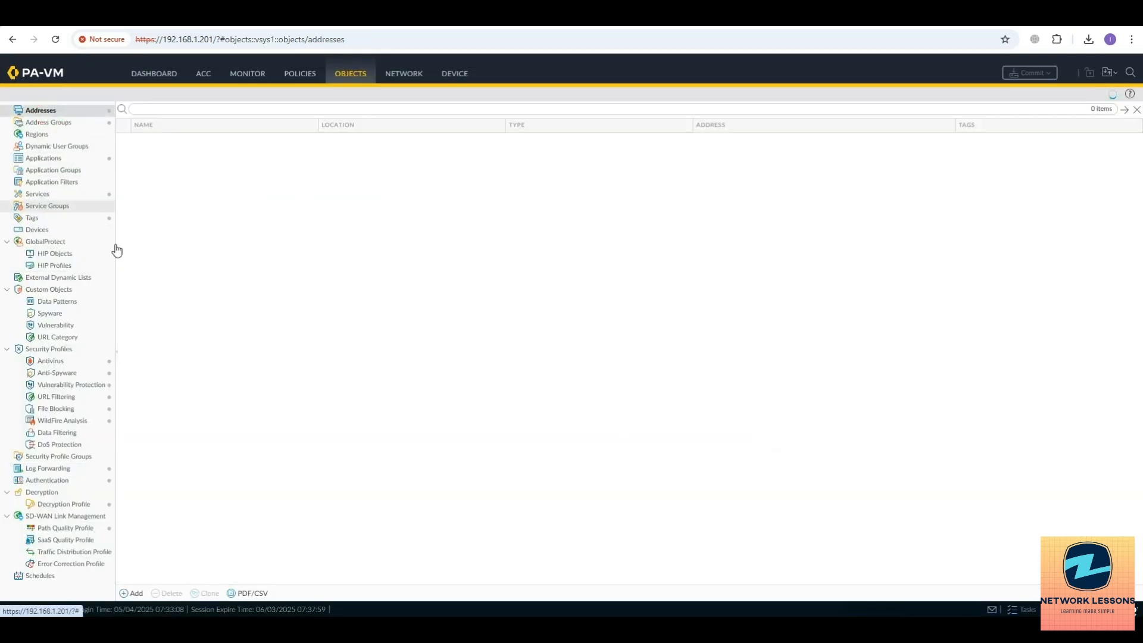
click(130, 593)
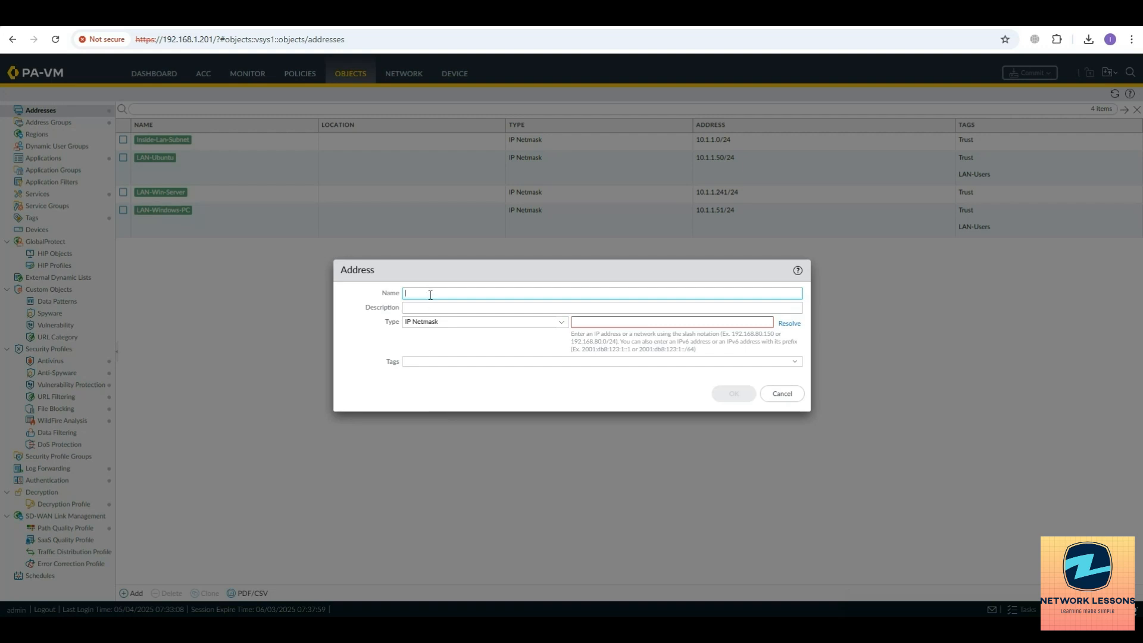
text(srv)
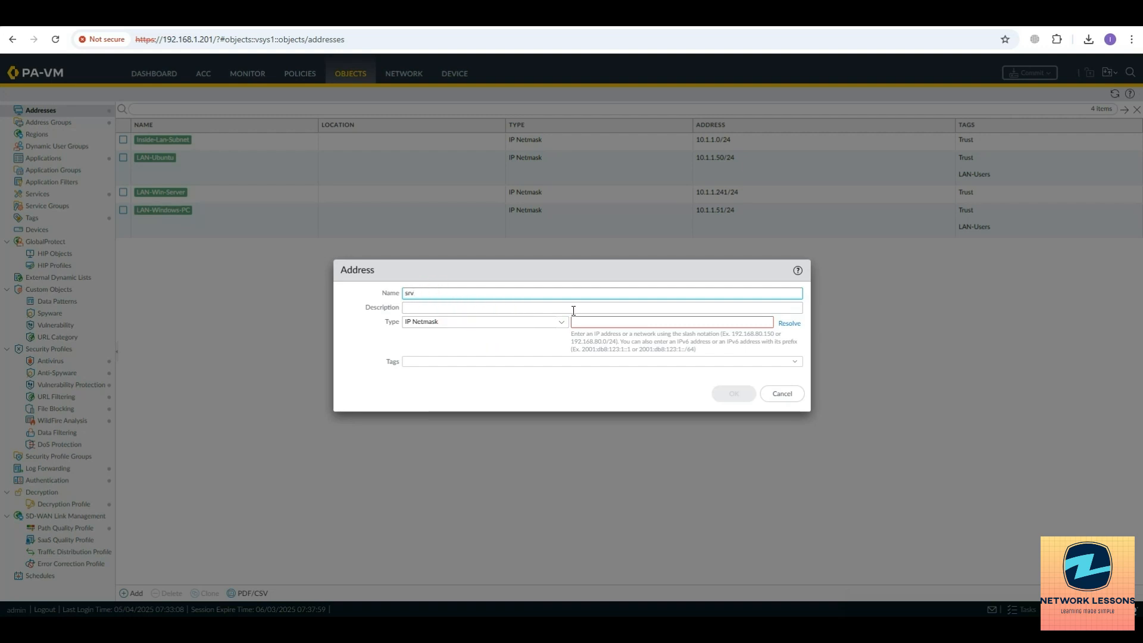
text(192.168..1)
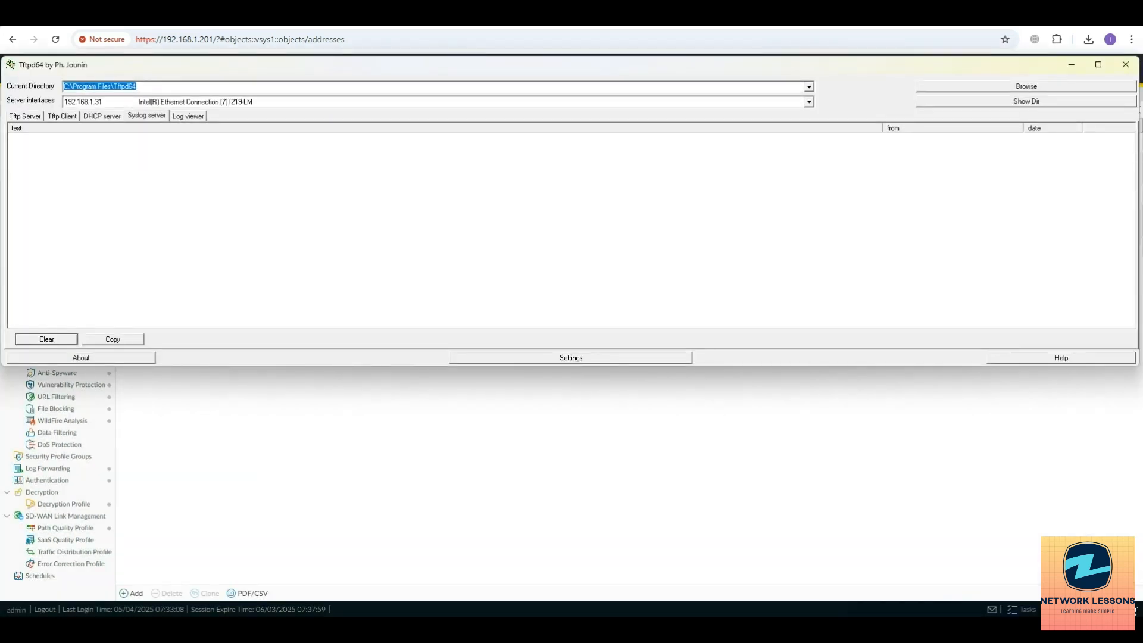
Commit the new address object and read the commit-enqueued and API KeyGen syslog messages in Tftpd64.
click(1125, 64)
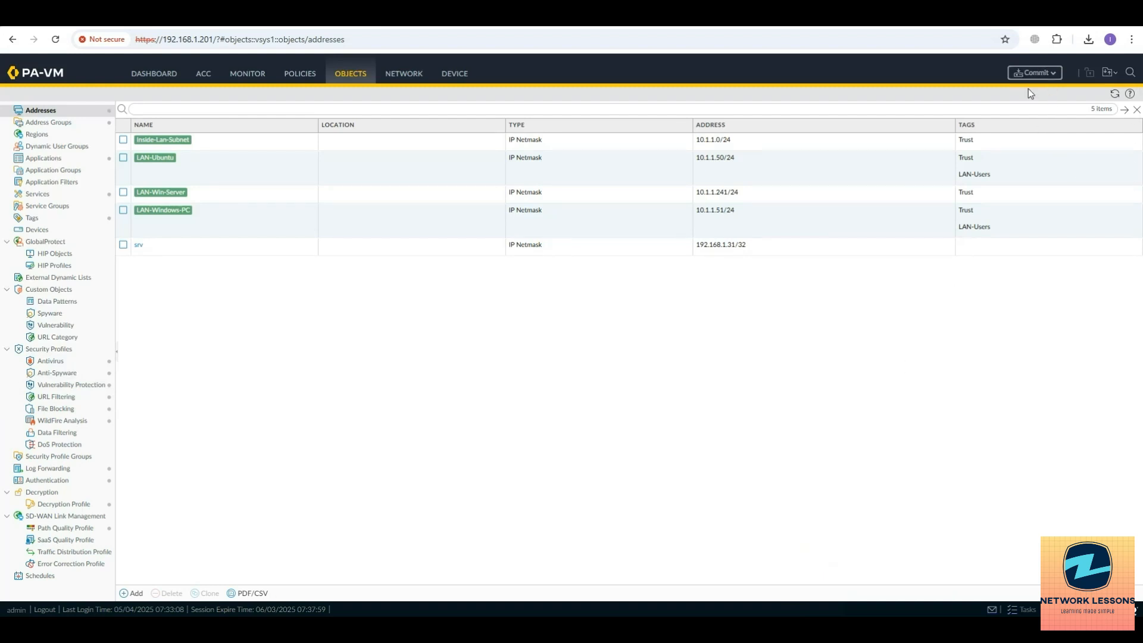
click(1034, 72)
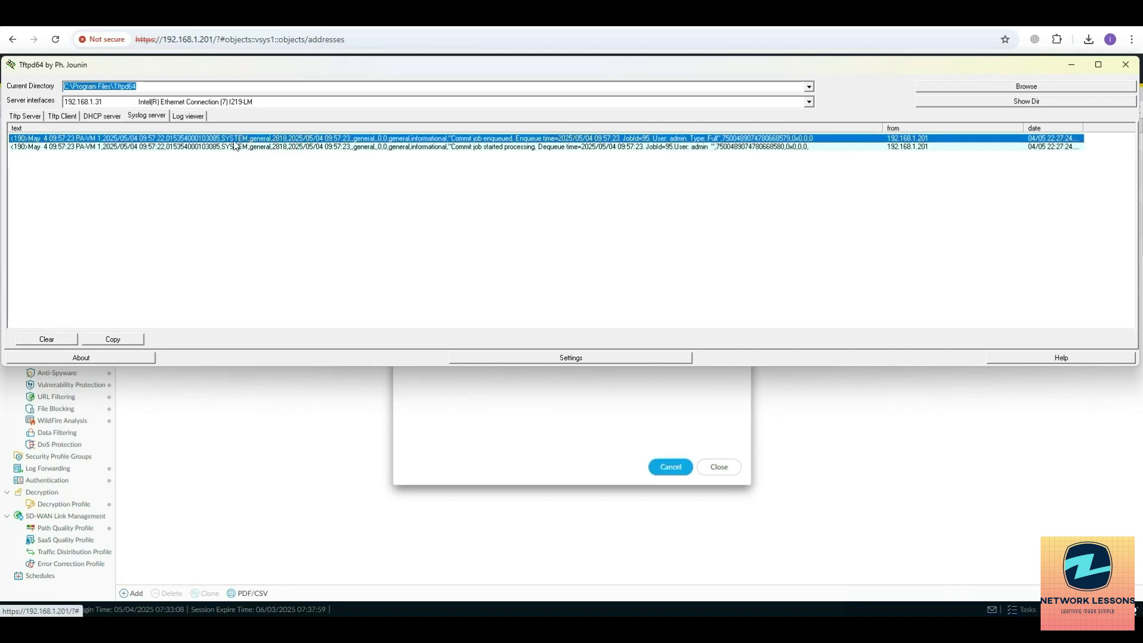
mouse_move(460, 147)
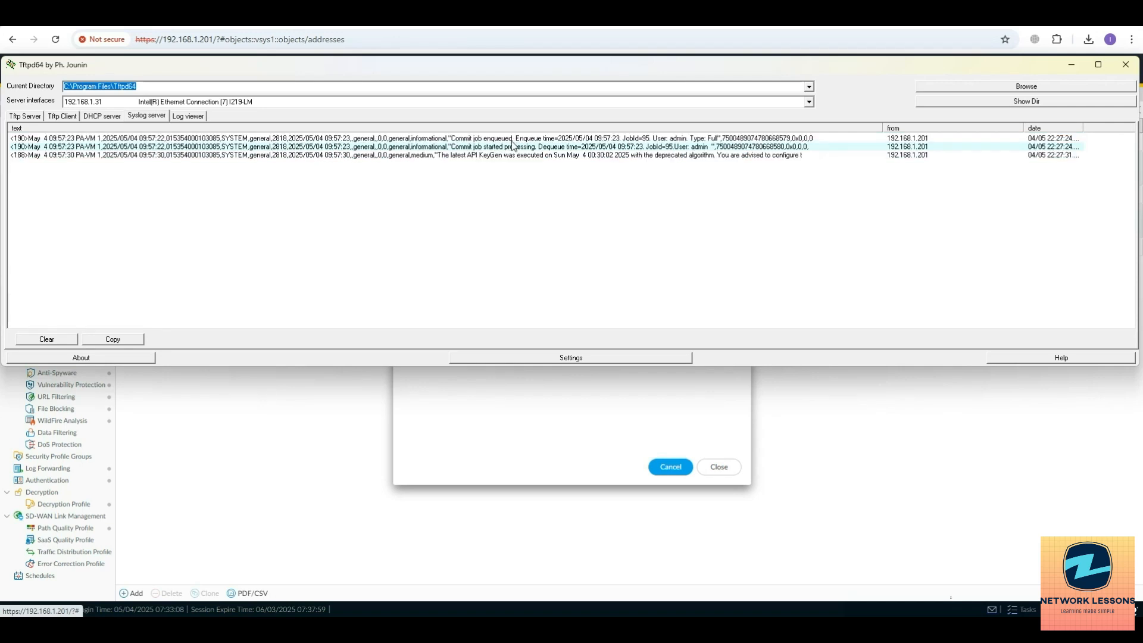
click(372, 136)
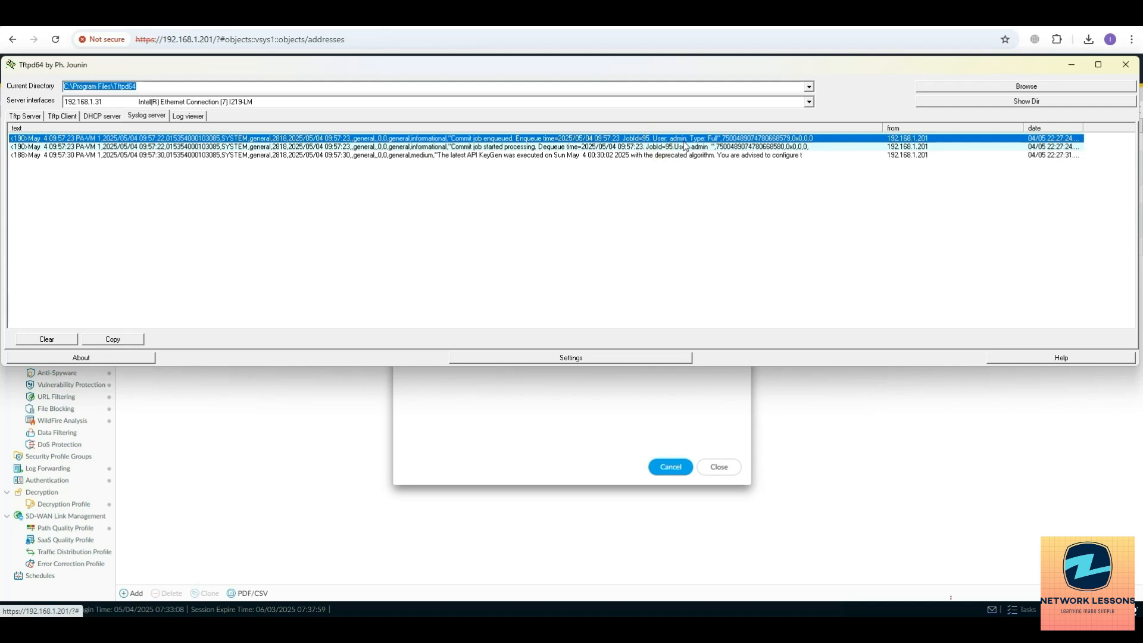
mouse_move(762, 162)
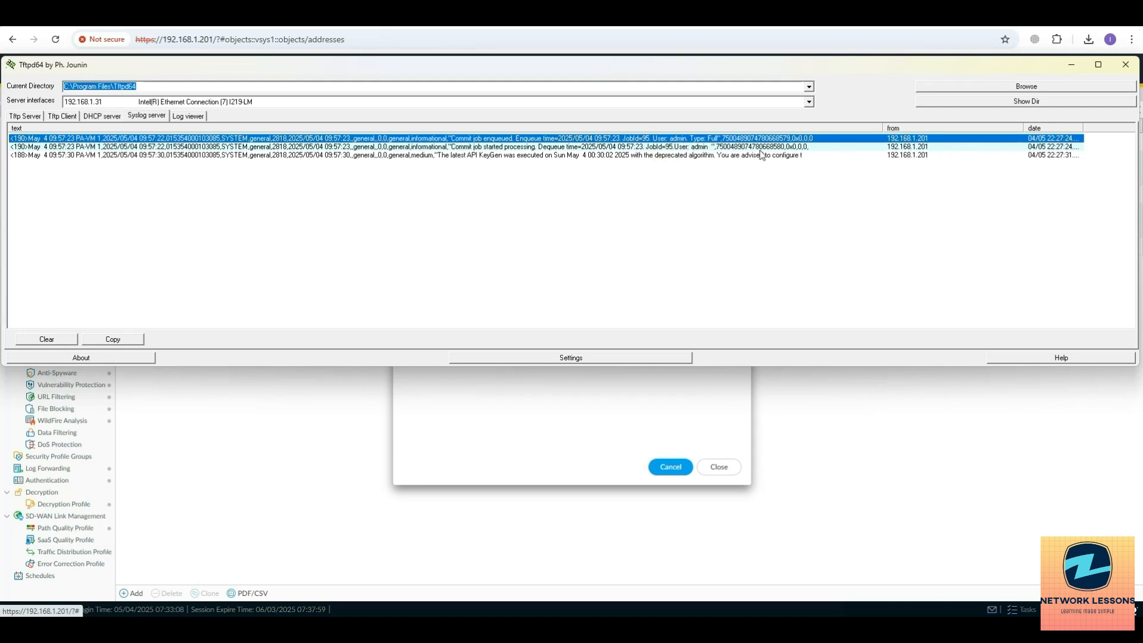
click(391, 156)
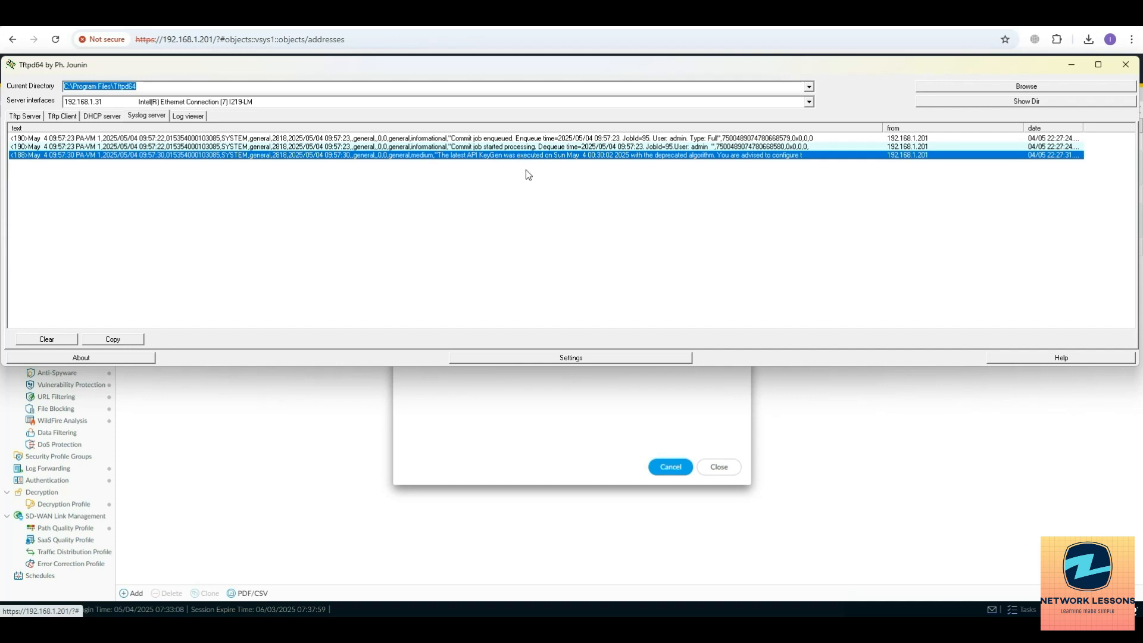
mouse_move(482, 206)
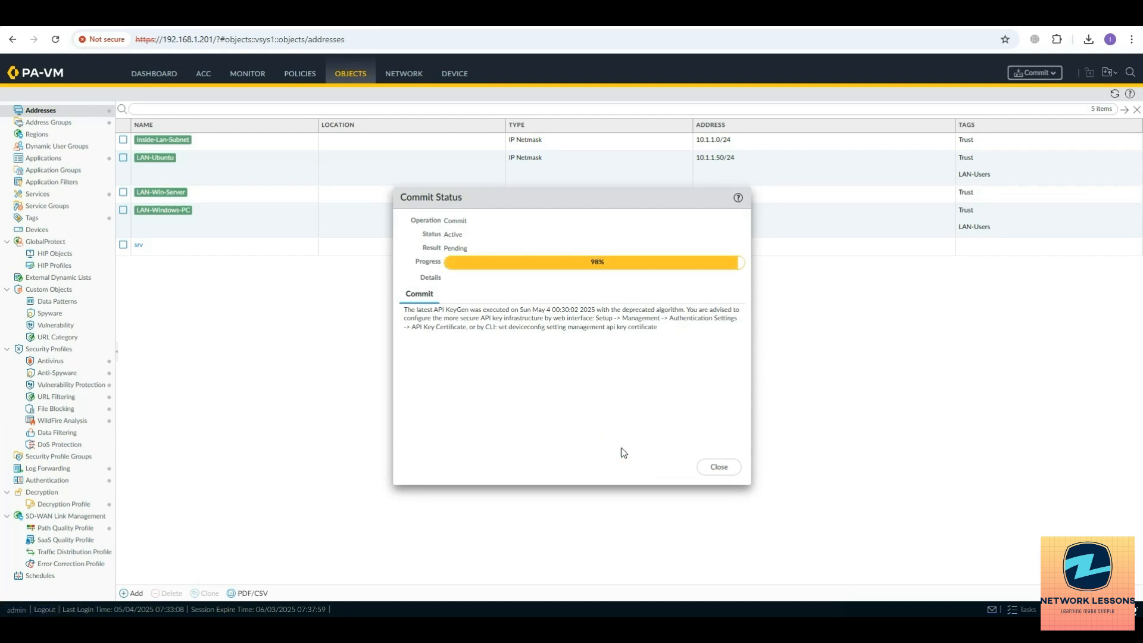
Close the Commit Status window, revealing the five-entry address list with srv.
click(719, 466)
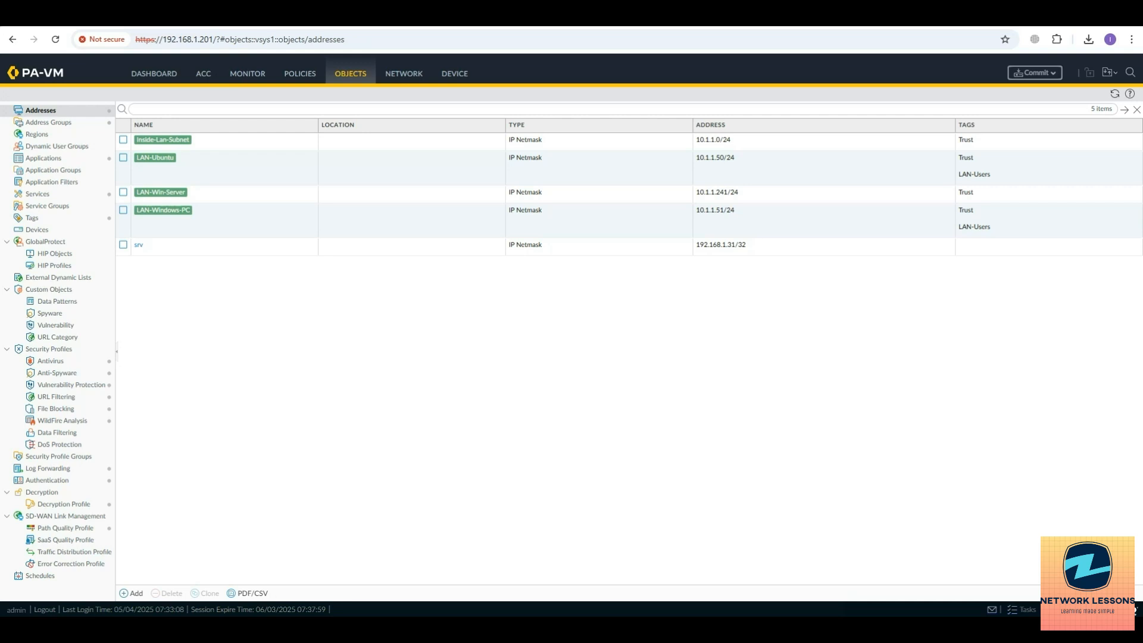
mouse_move(786, 428)
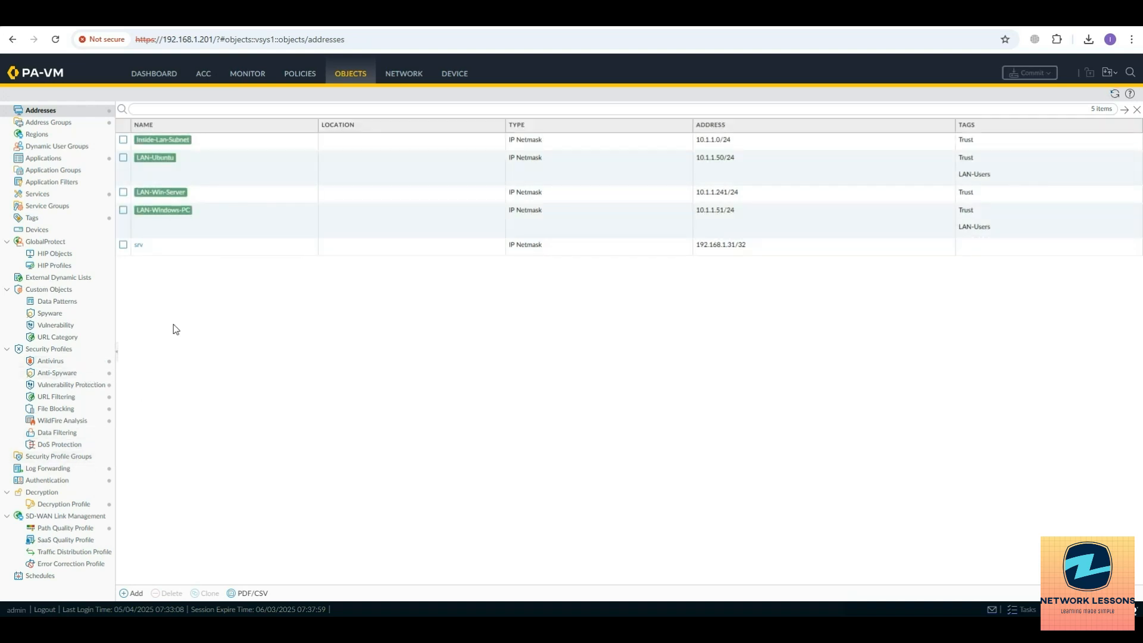
mouse_move(356, 326)
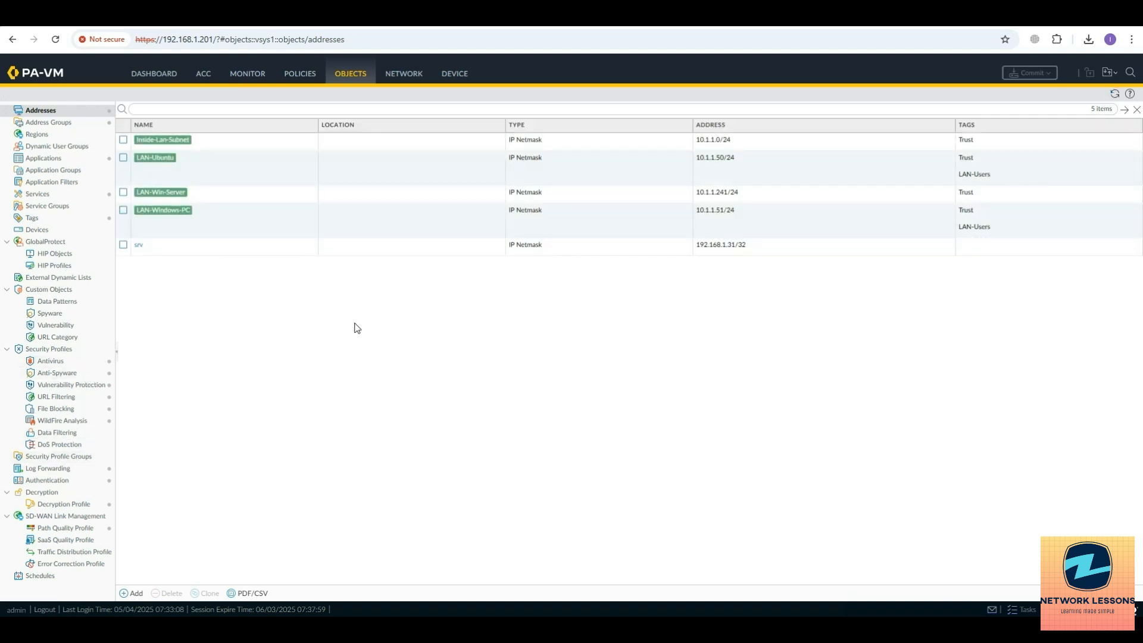